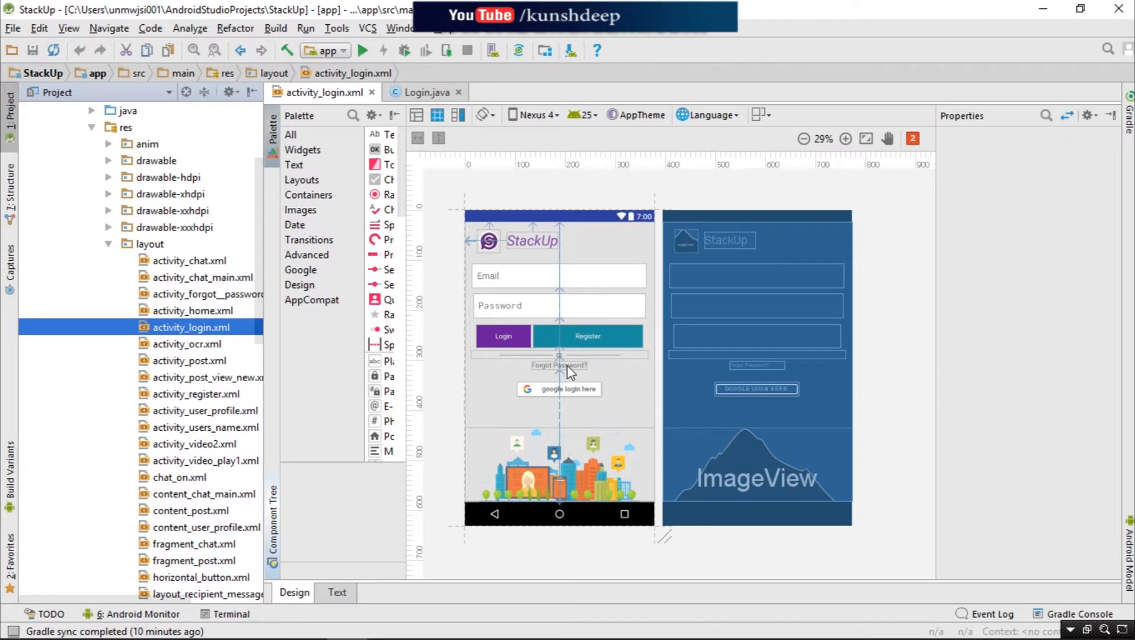
mouse_move(853, 244)
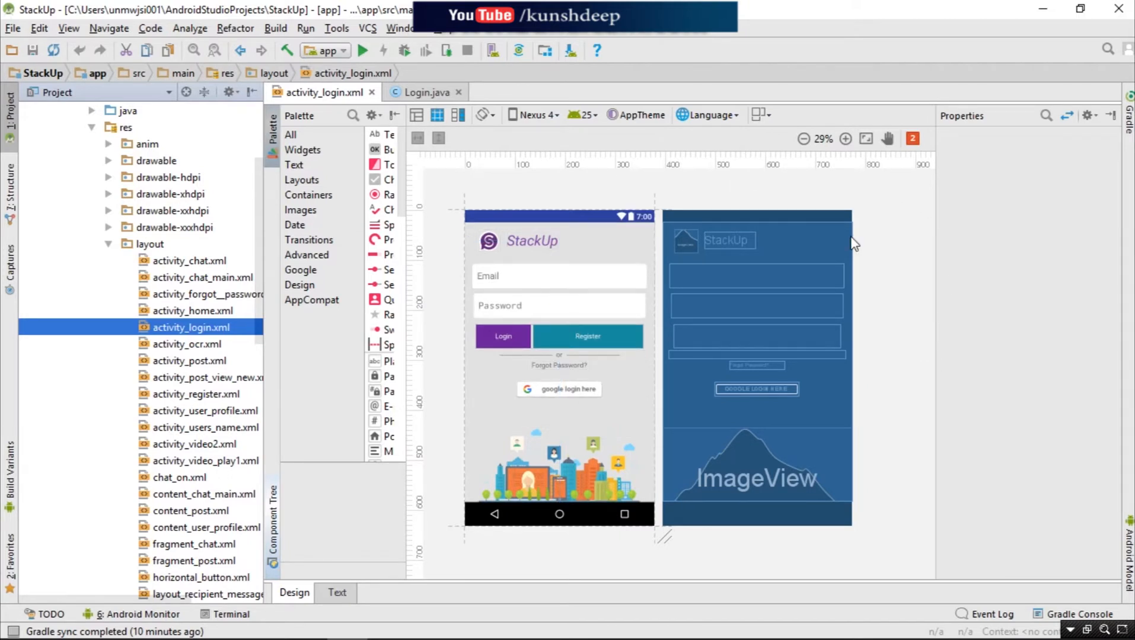
mouse_move(876, 234)
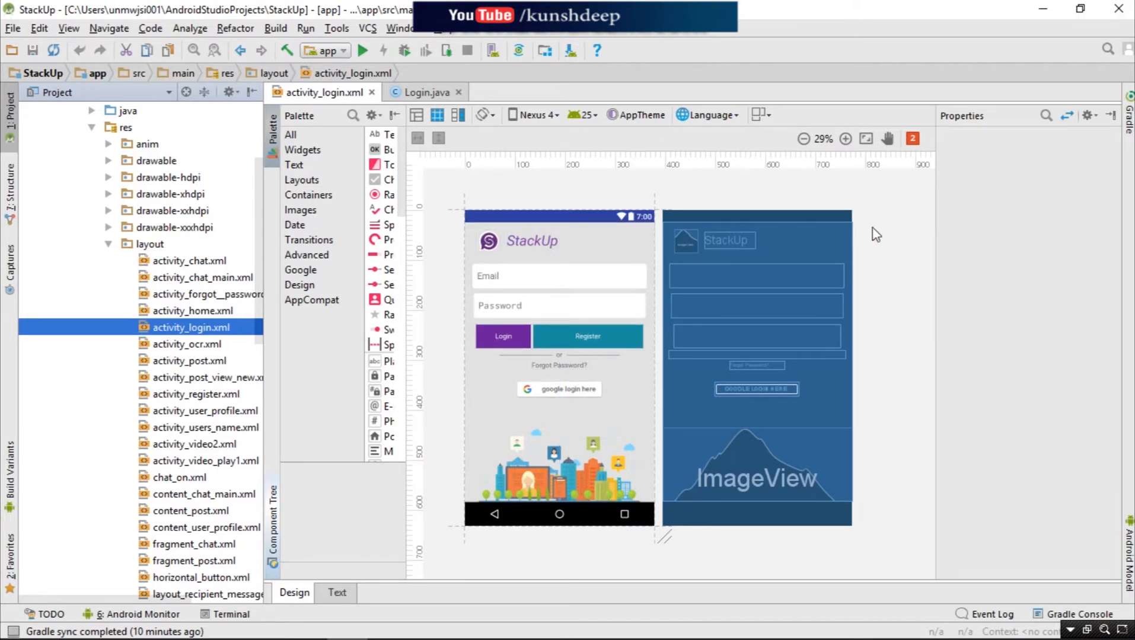
mouse_move(705, 229)
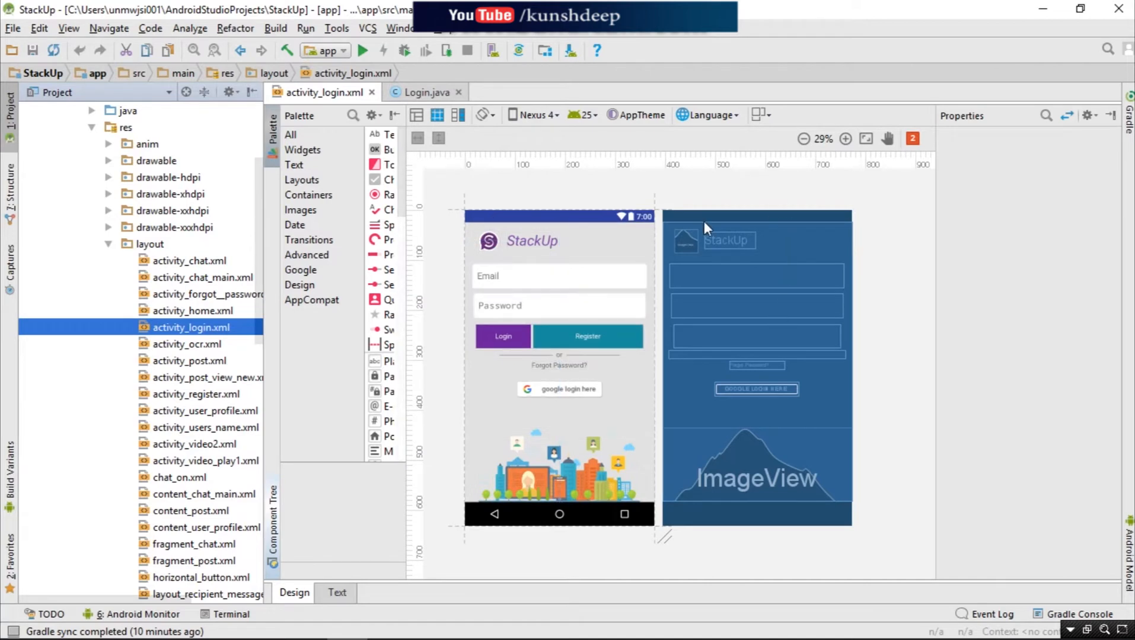
- Expand the drawable-hdpi folder under app/src/main/res in the StackUp project
click(558, 275)
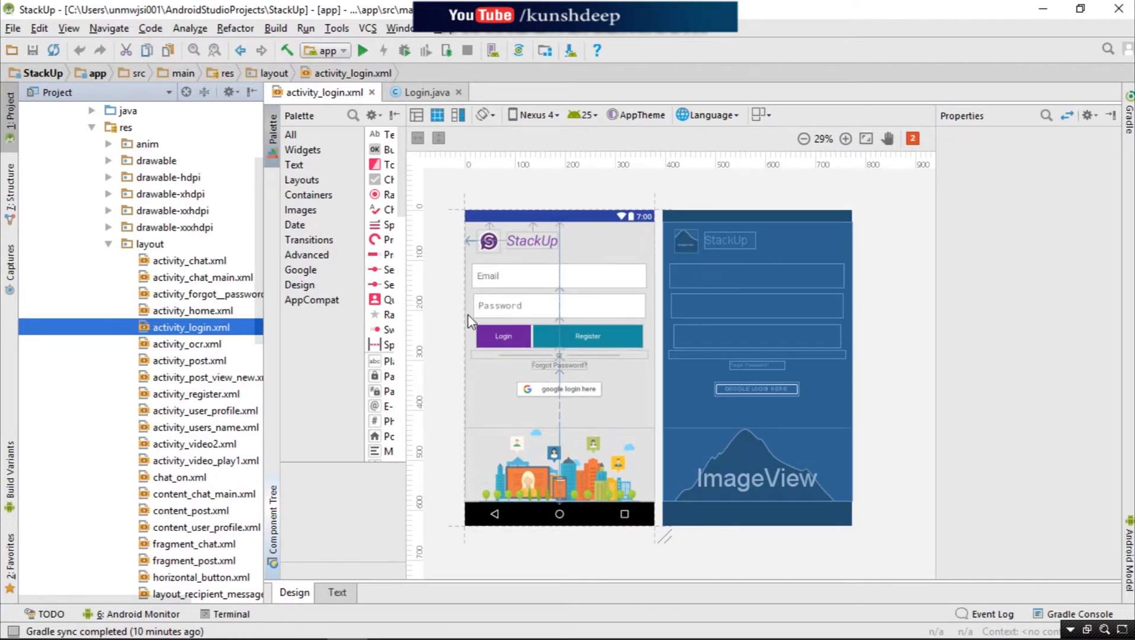
mouse_move(644, 276)
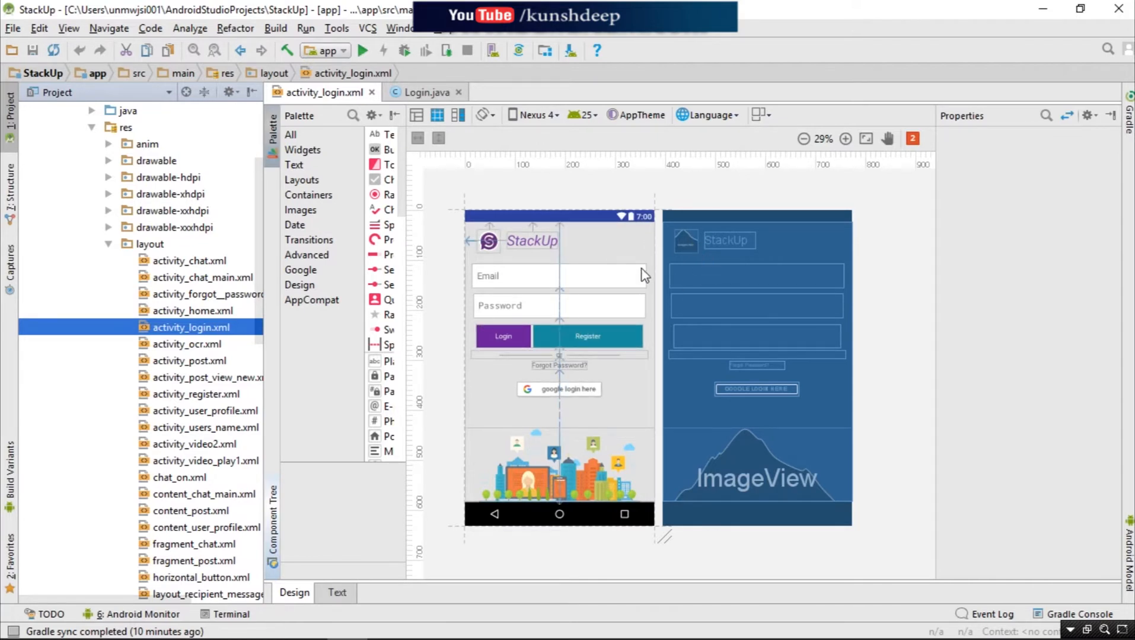
mouse_move(542, 221)
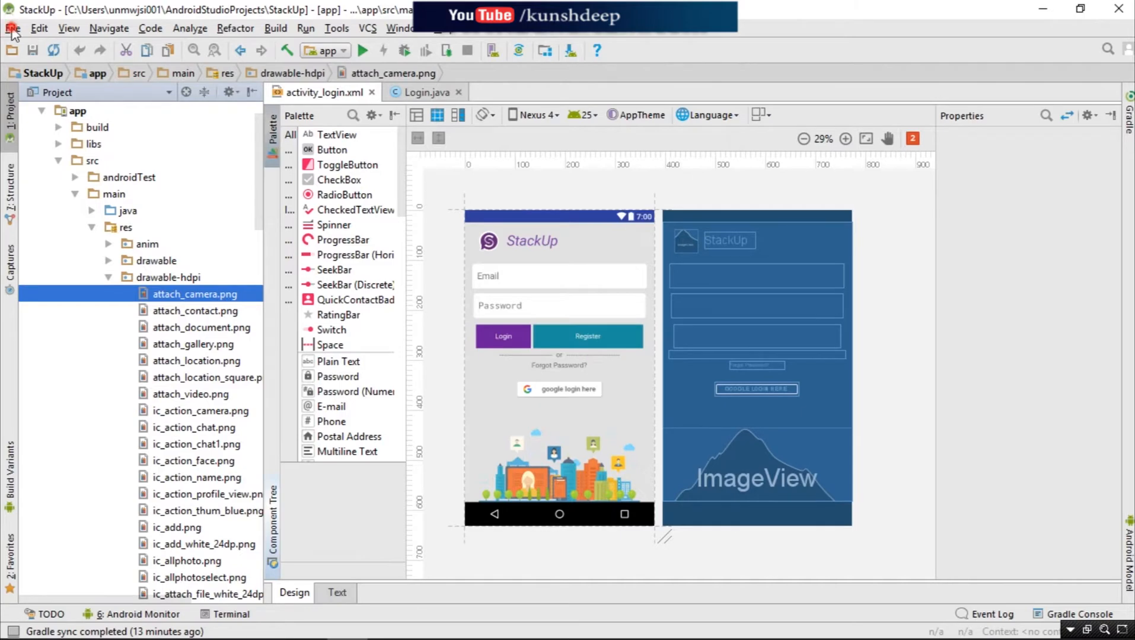
- Start a new project with application name 'Stack' in AndroidStudioProjects\Stack
click(12, 28)
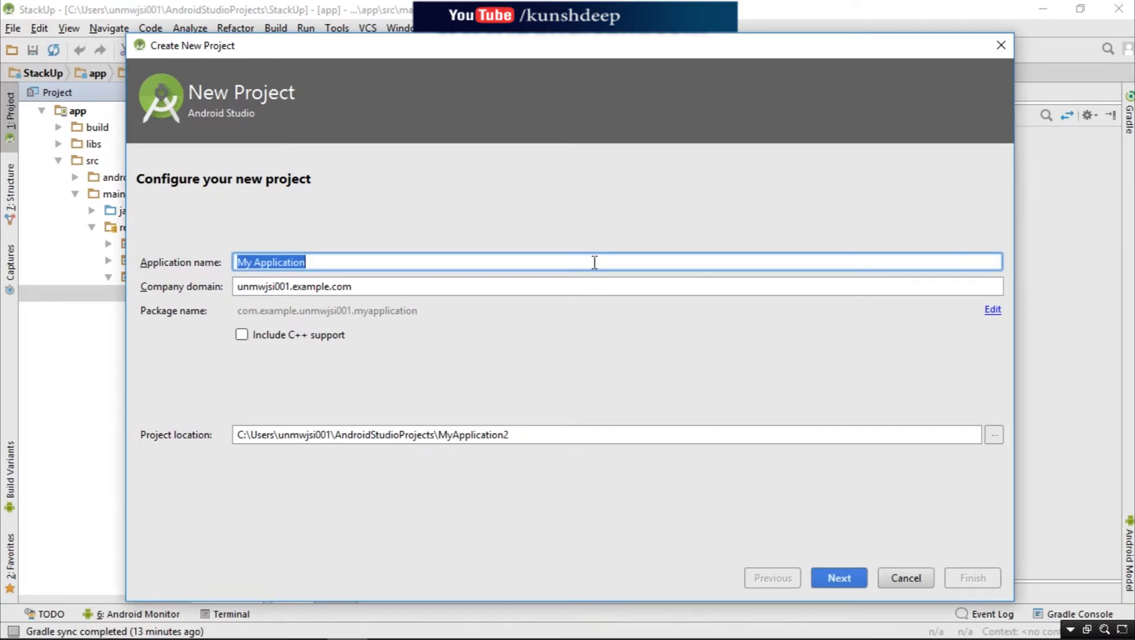
text(s)
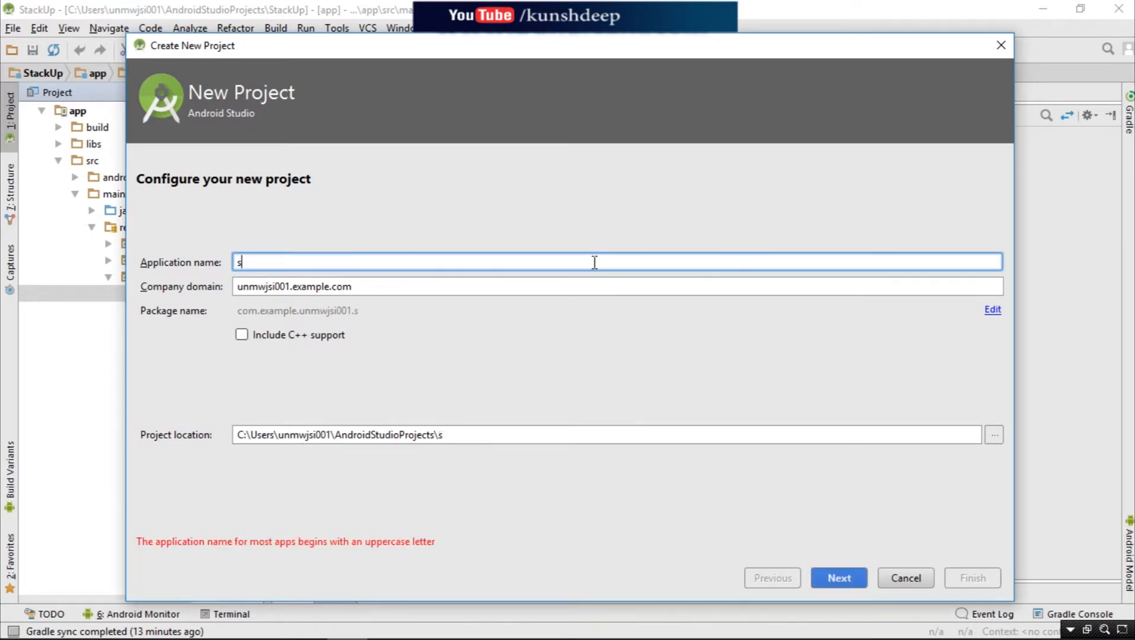
text(tack)
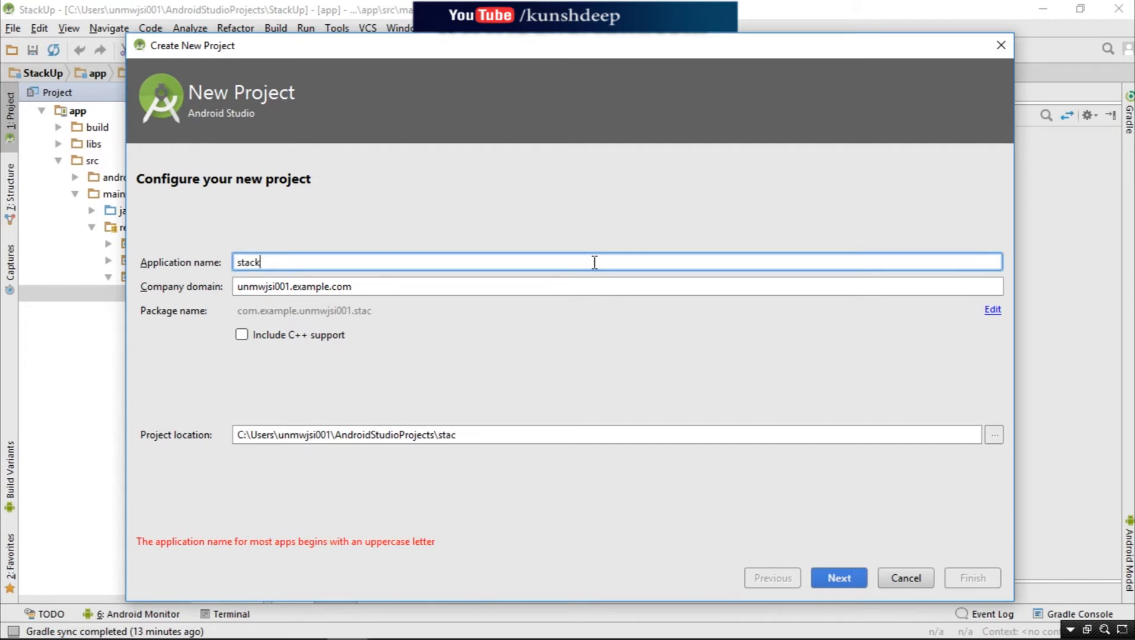
text(k)
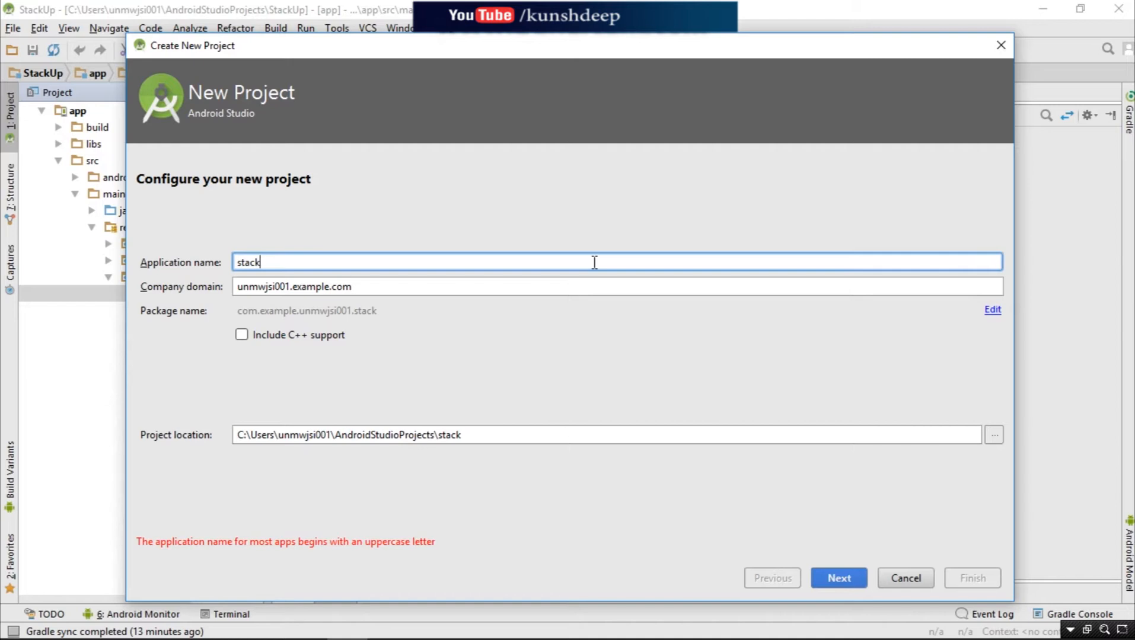
key(Backspace)
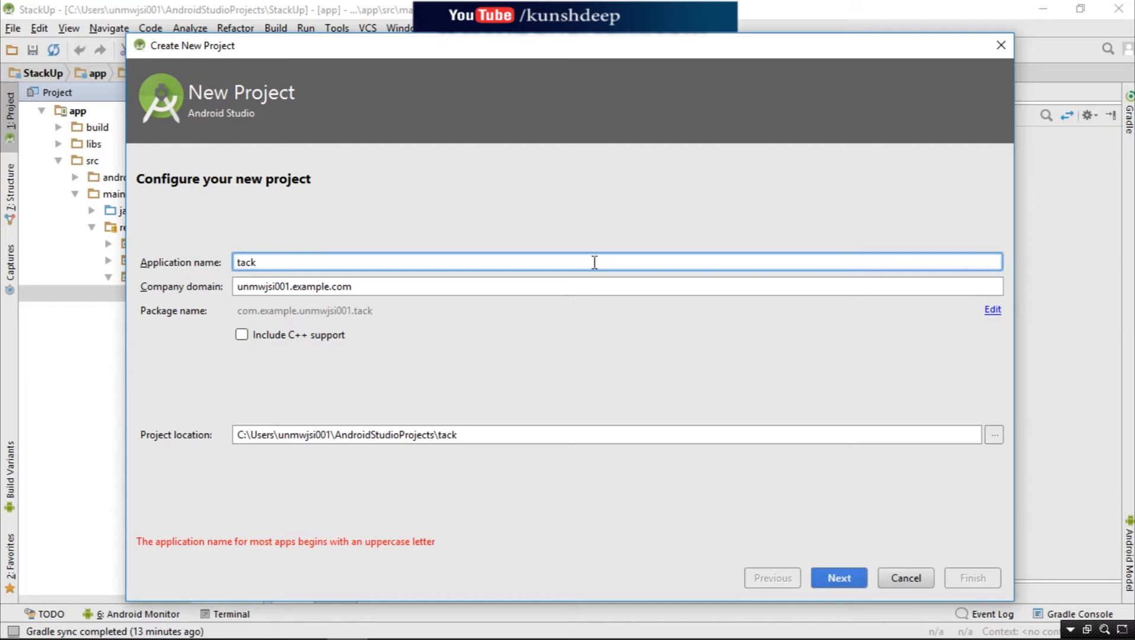
text(Stack)
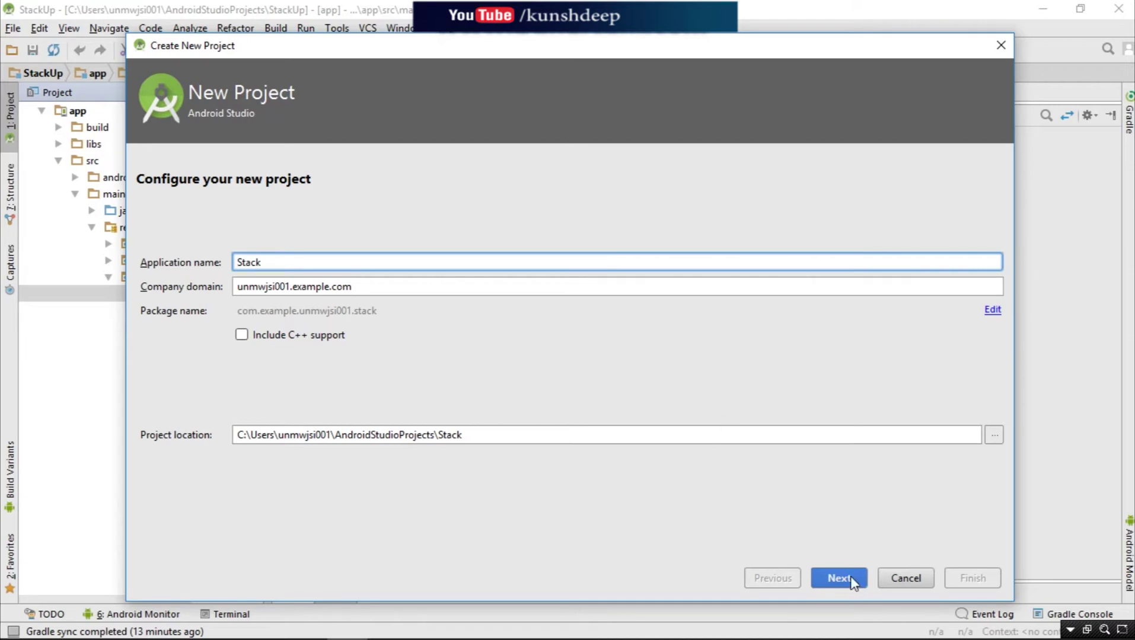
- Target Phone and Tablet, pick Empty Activity, and name the activity 'login'
click(837, 578)
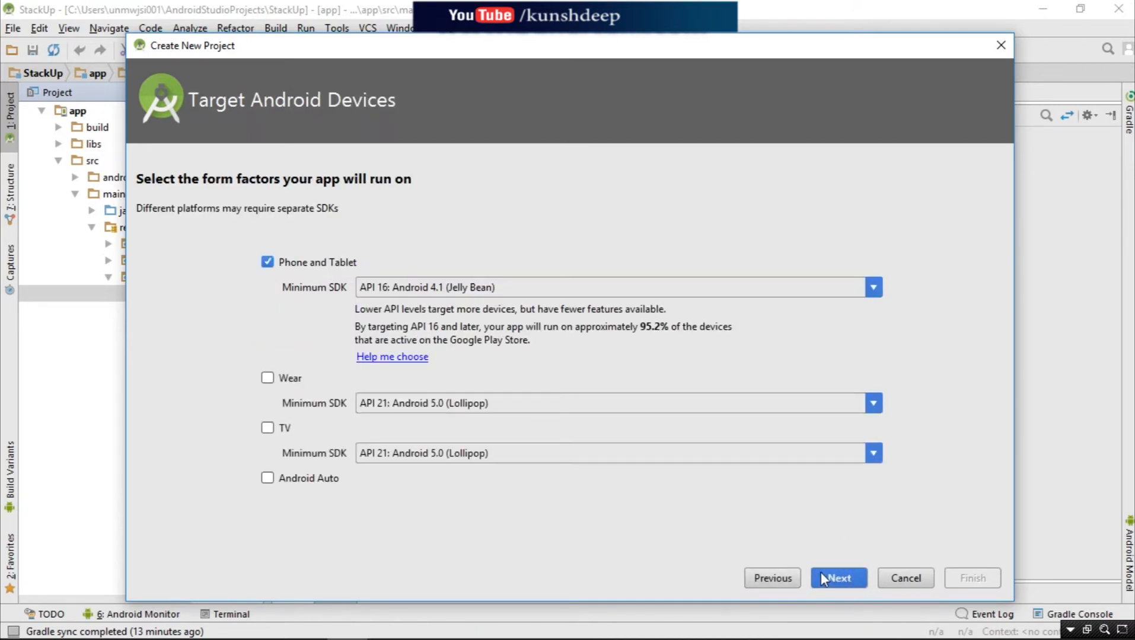
click(837, 578)
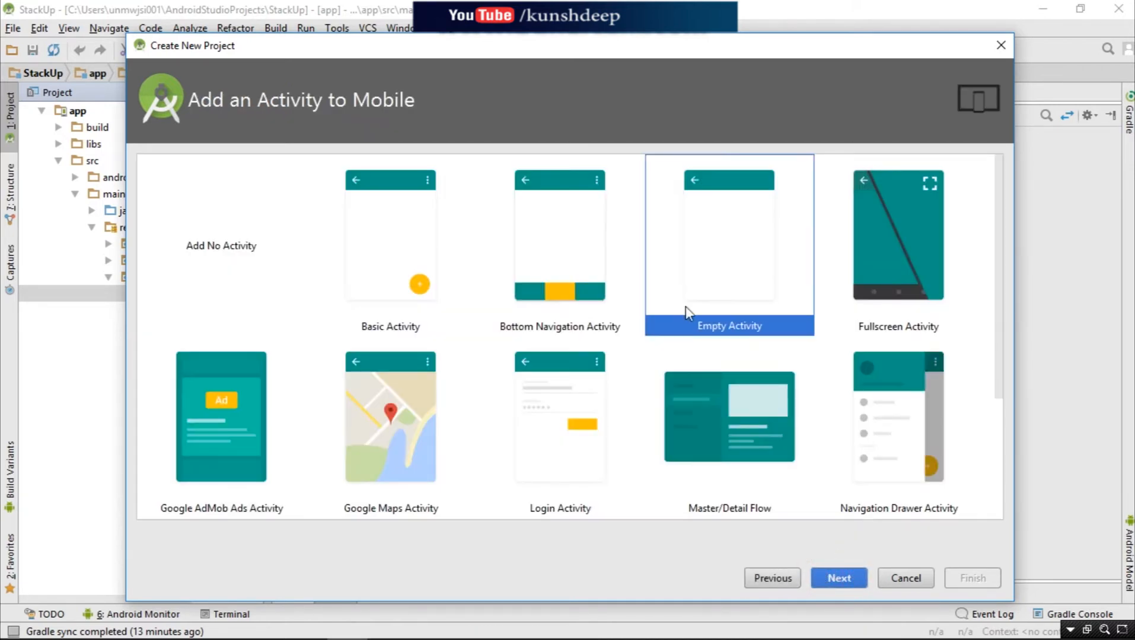
mouse_move(772, 323)
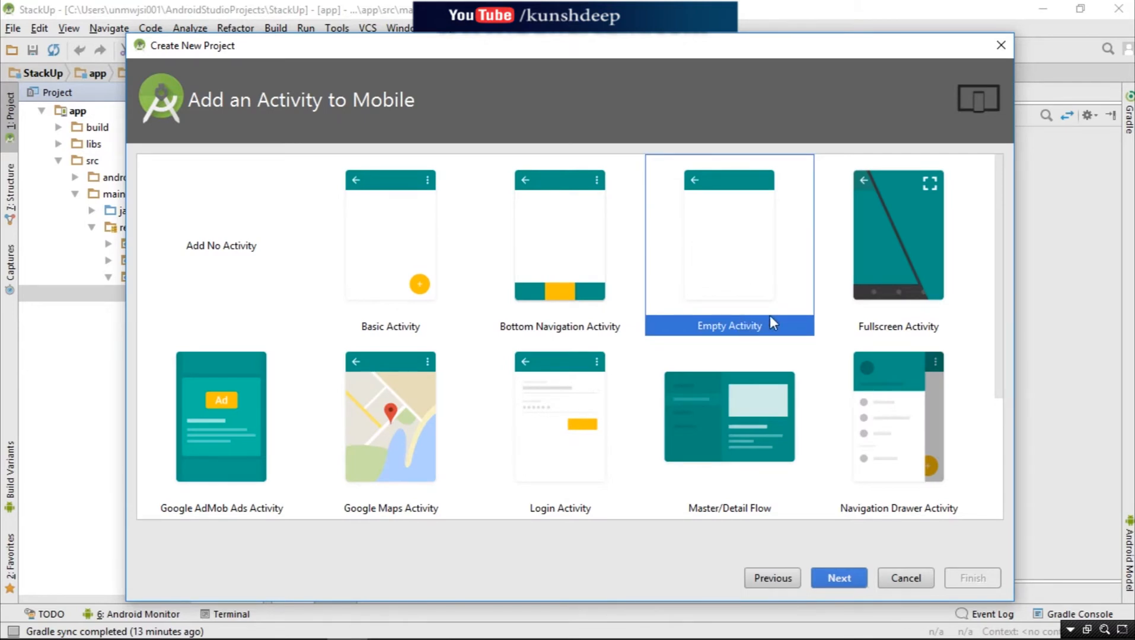
mouse_move(838, 578)
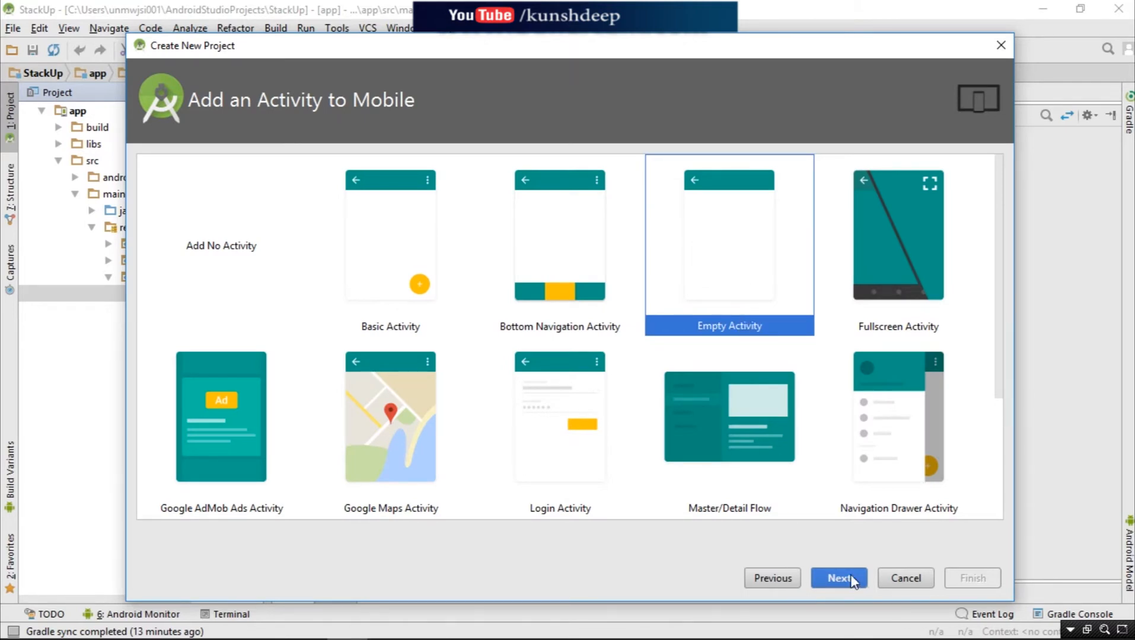
click(837, 578)
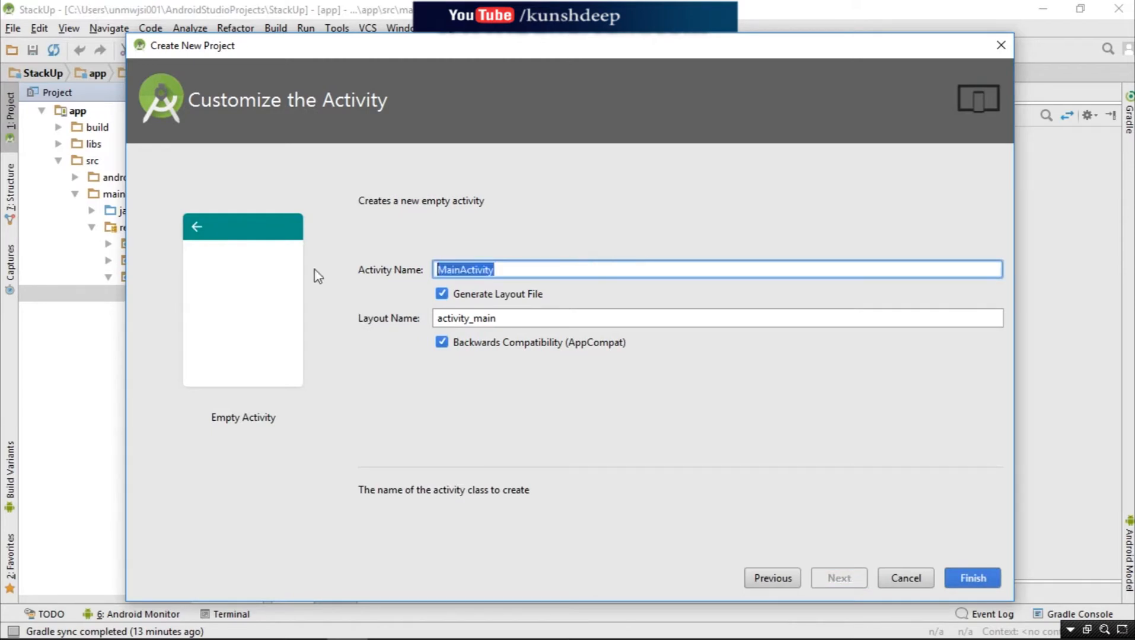
key(Delete)
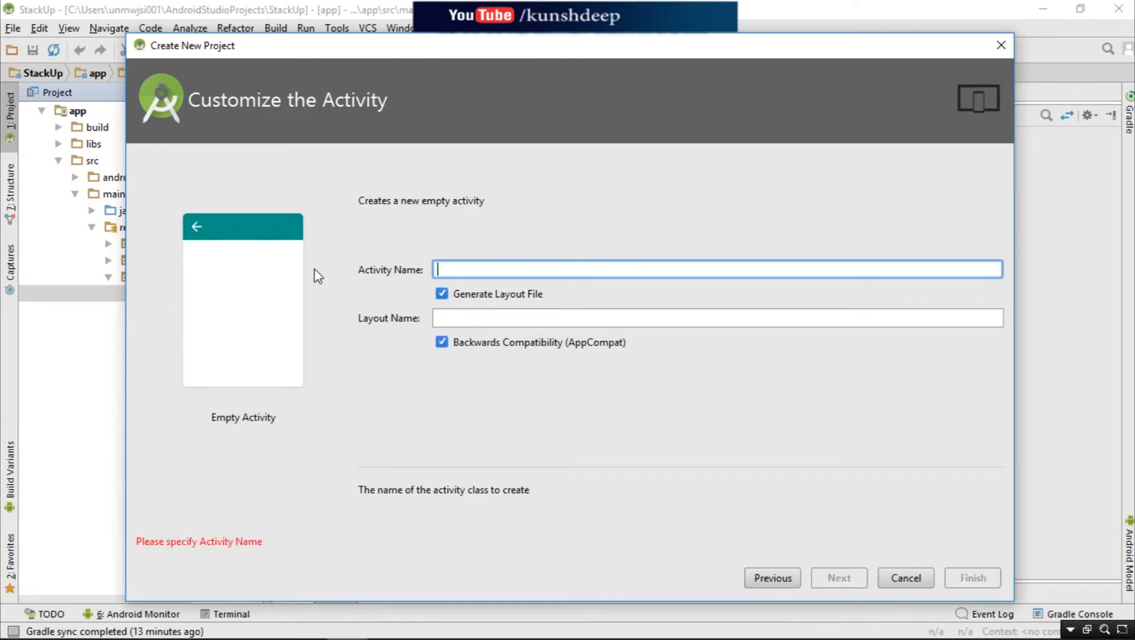
text(logi)
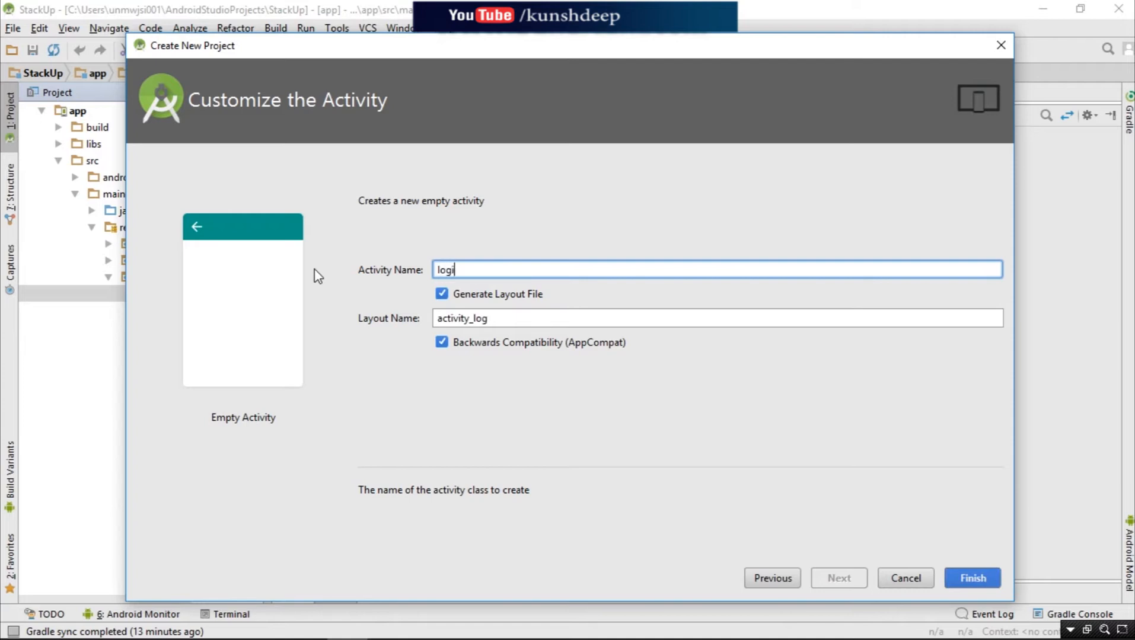
text(n)
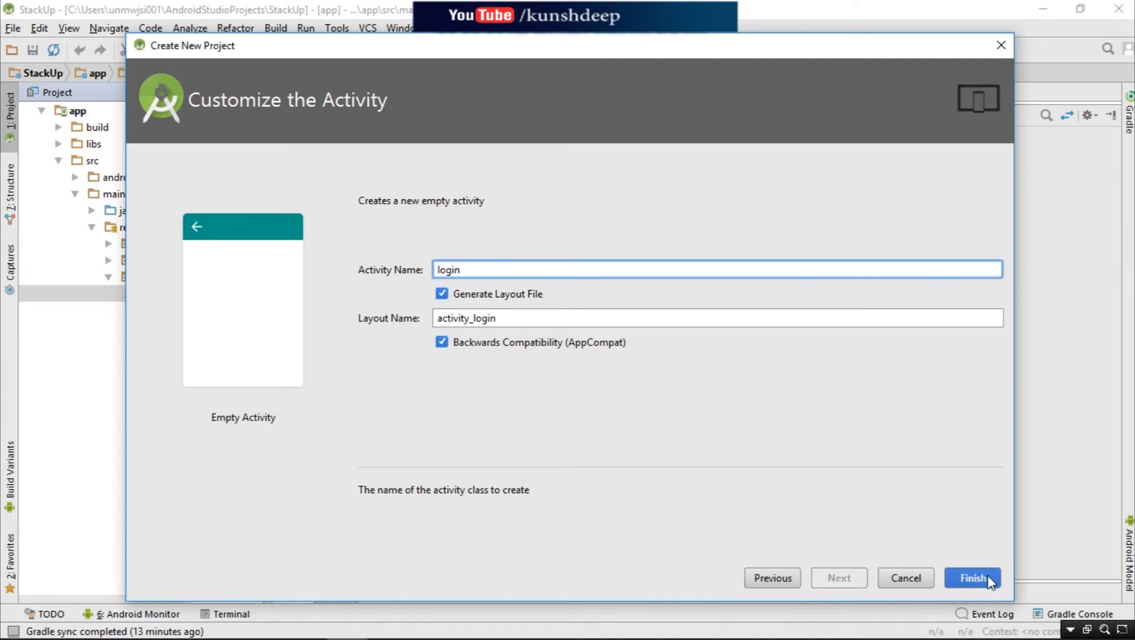
- Finish generating the Stack project and show activity_login.xml in design view
click(972, 578)
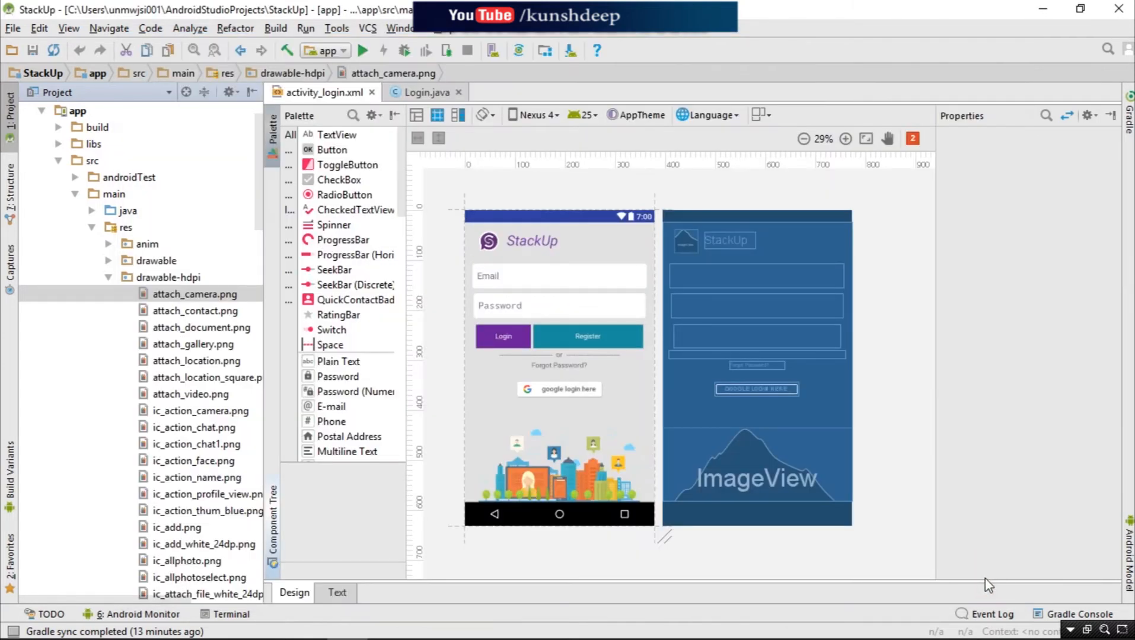
mouse_move(557, 322)
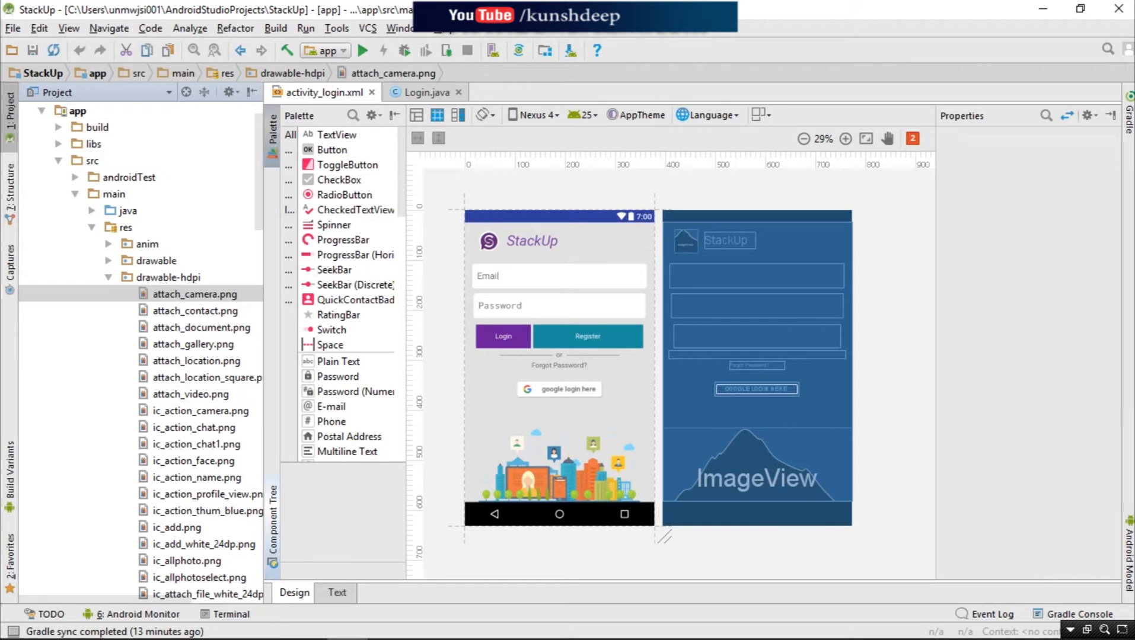
mouse_move(514, 55)
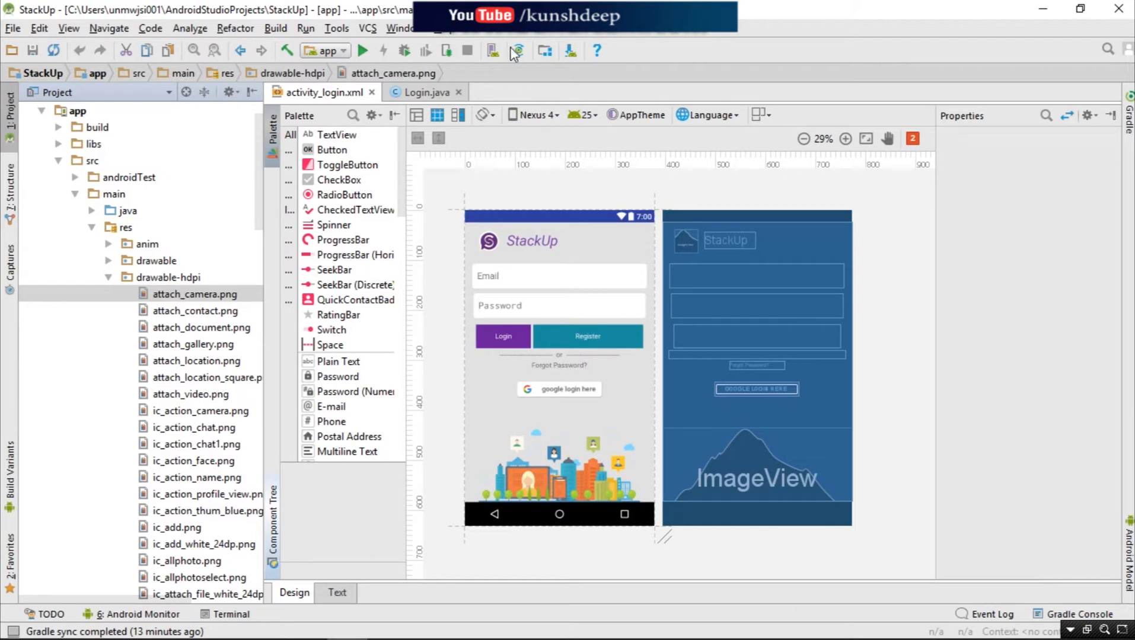
mouse_move(544, 129)
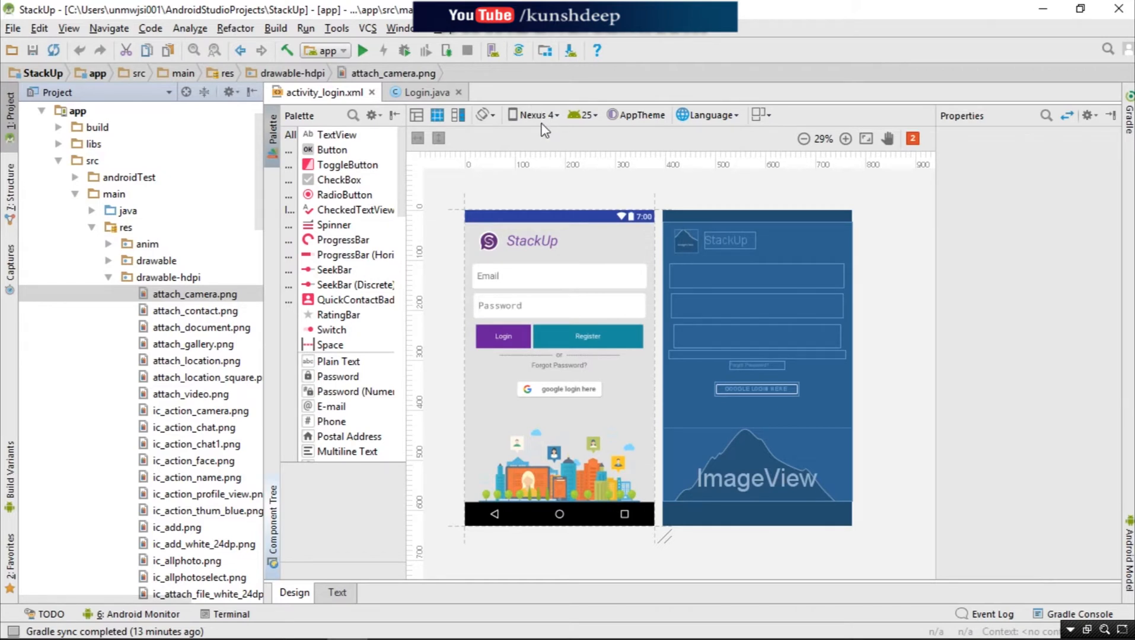
click(196, 293)
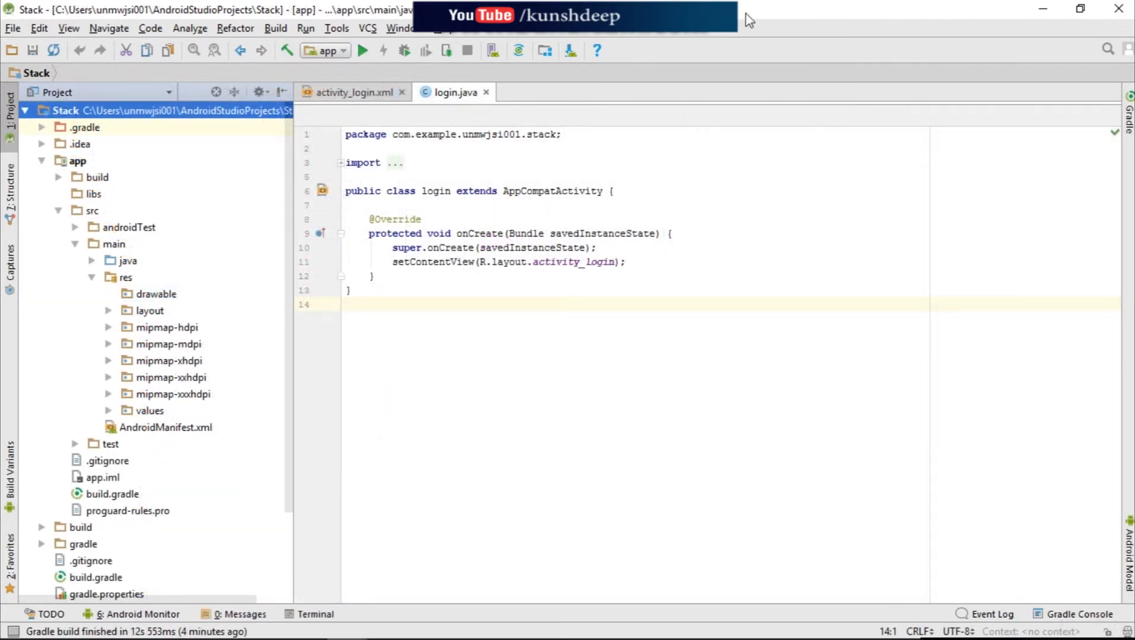
mouse_move(424, 131)
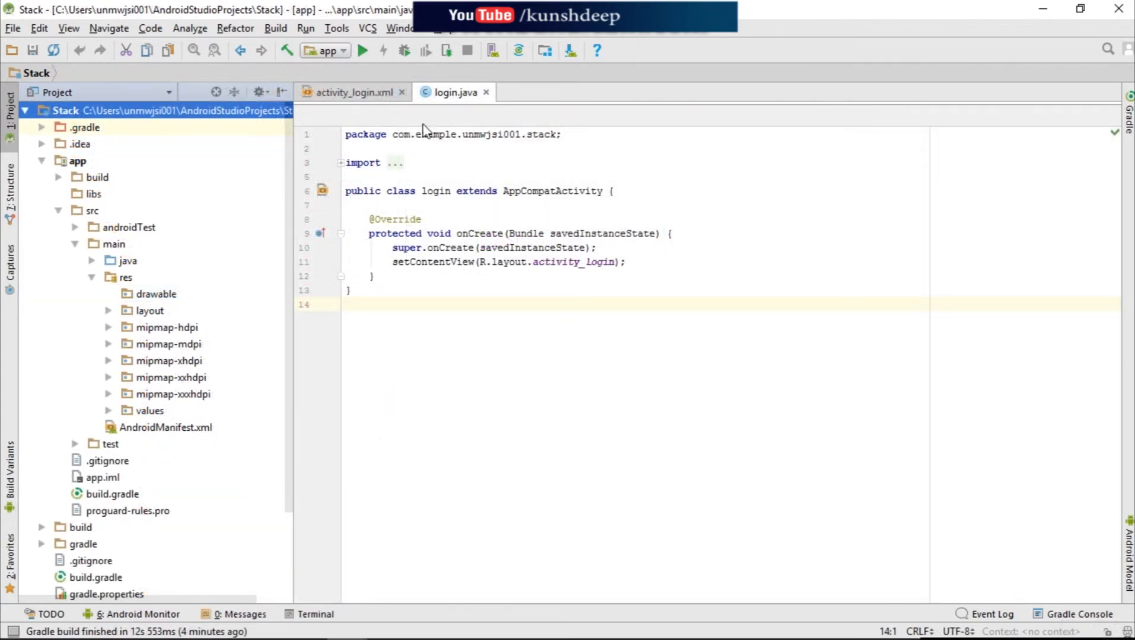
mouse_move(387, 129)
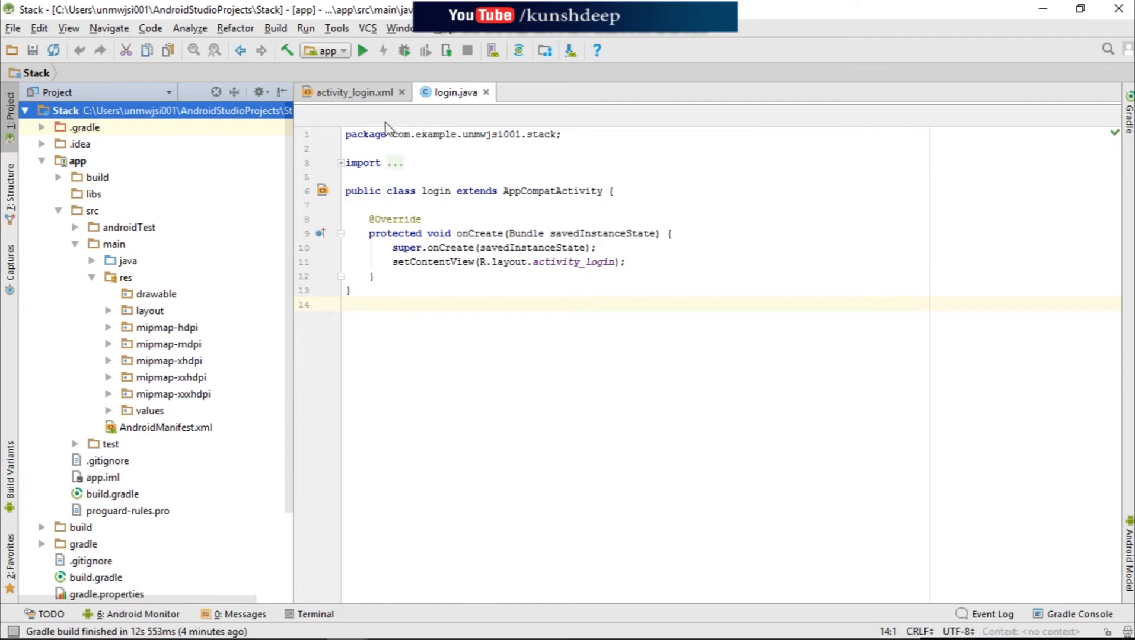
click(353, 91)
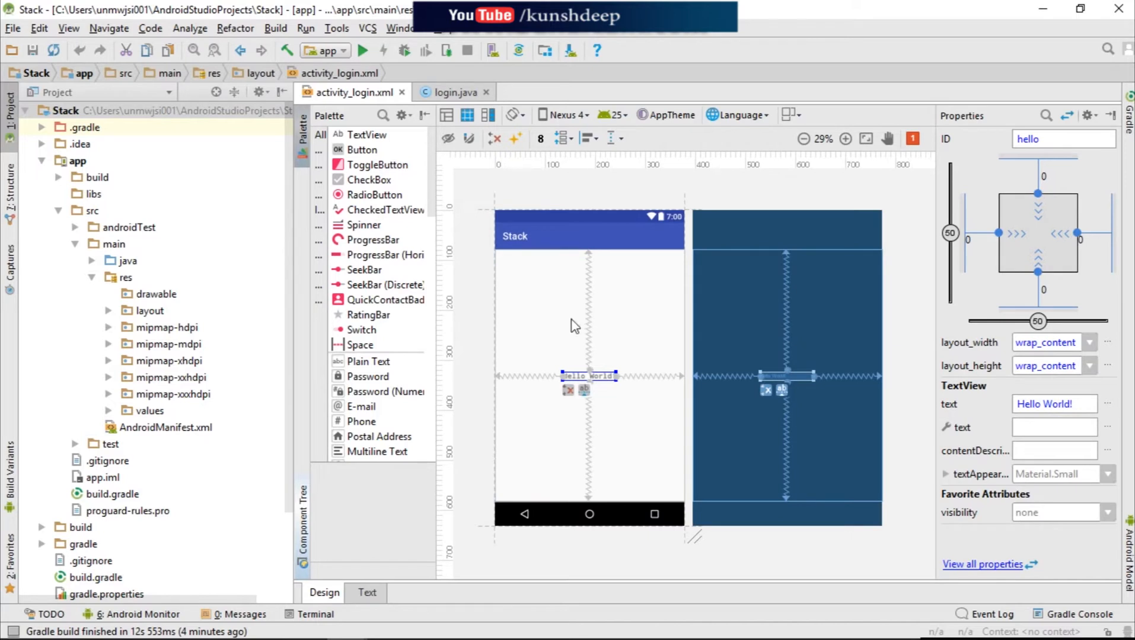
mouse_move(634, 370)
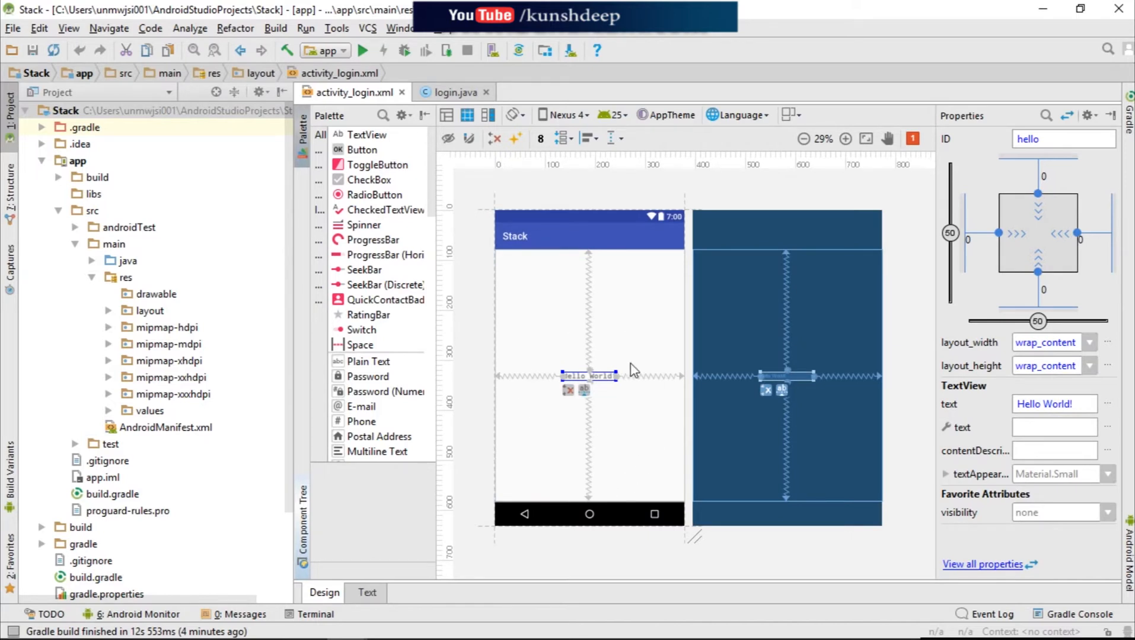
mouse_move(506, 472)
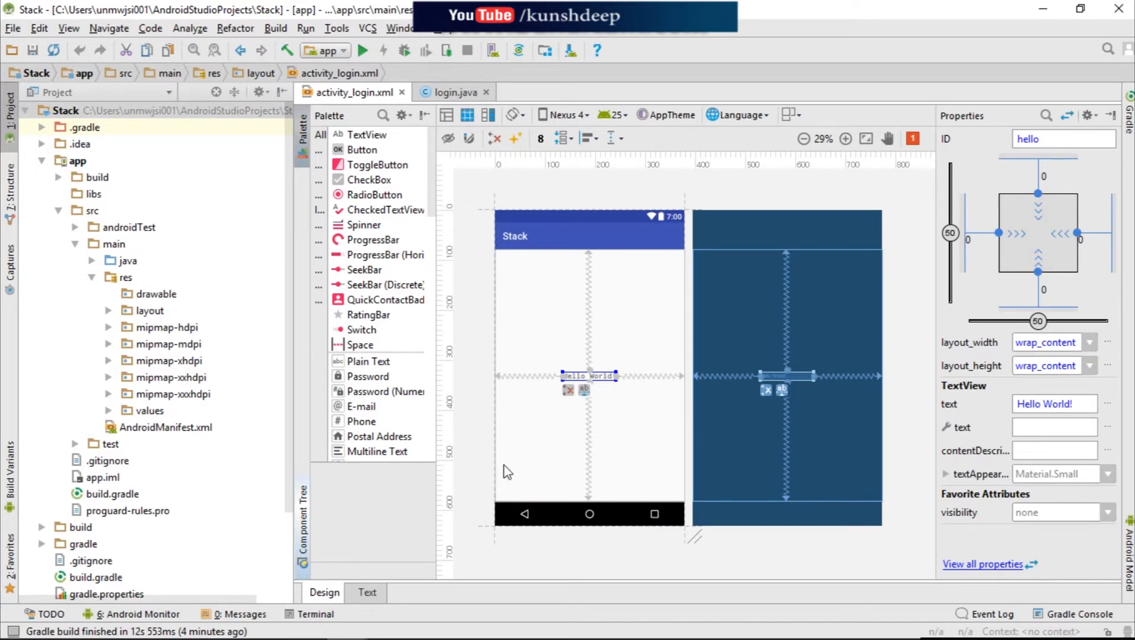
click(506, 470)
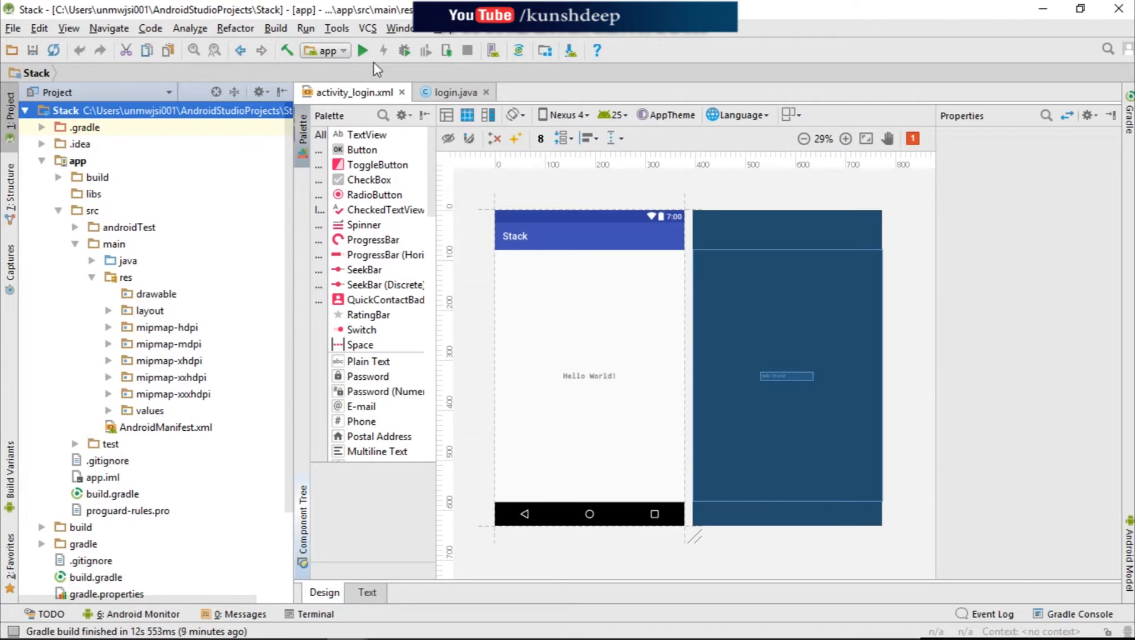
mouse_move(351, 115)
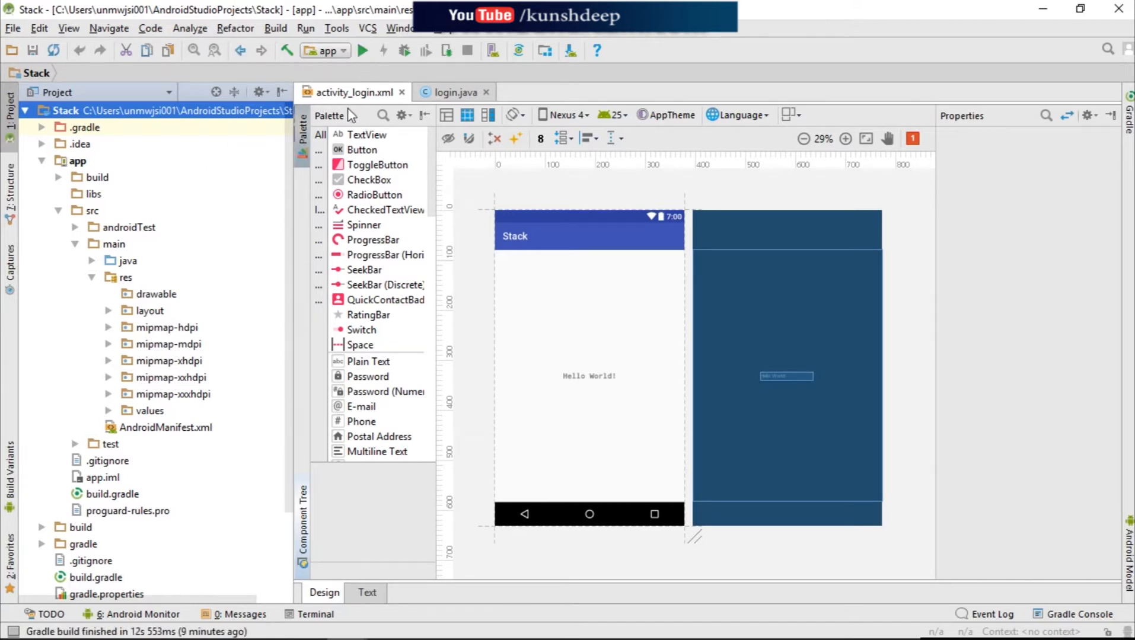
mouse_move(362, 49)
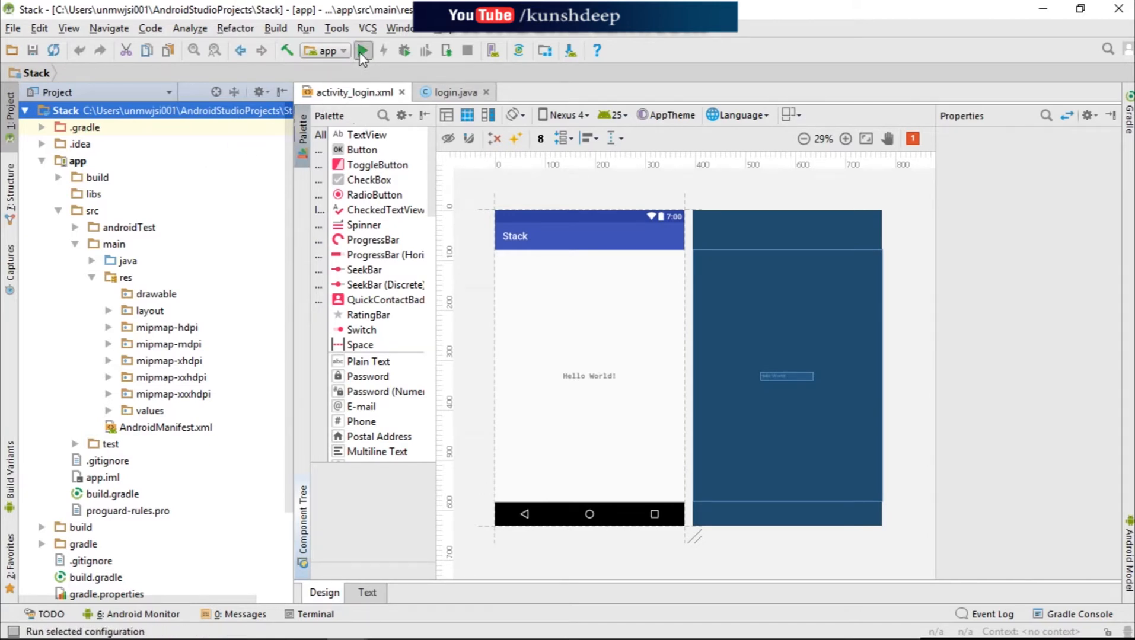
mouse_move(362, 50)
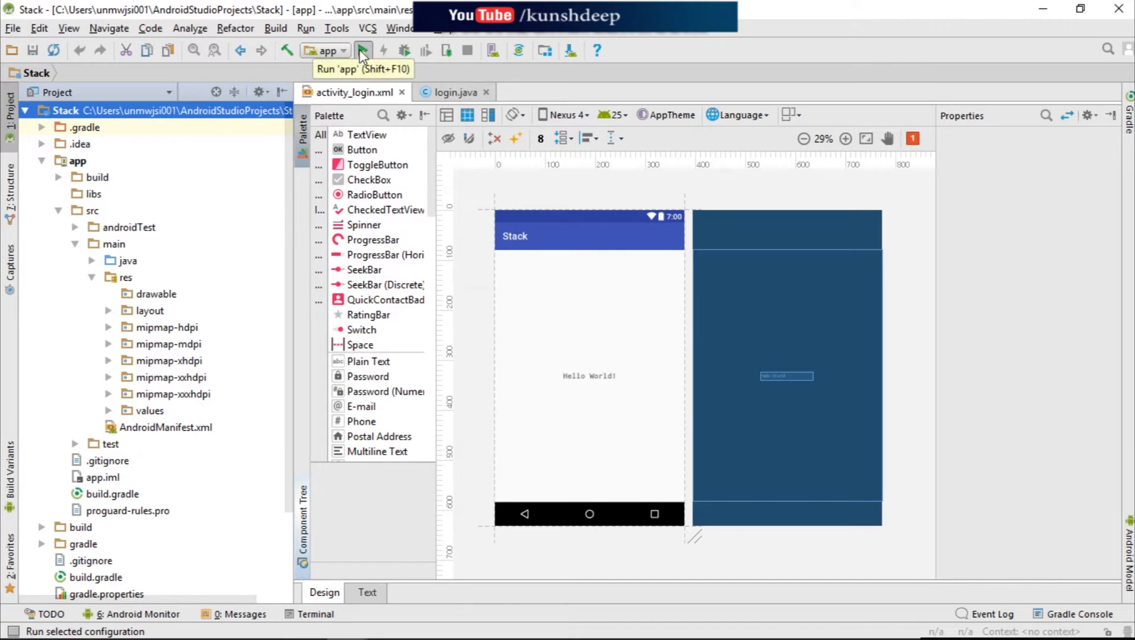
mouse_move(370, 59)
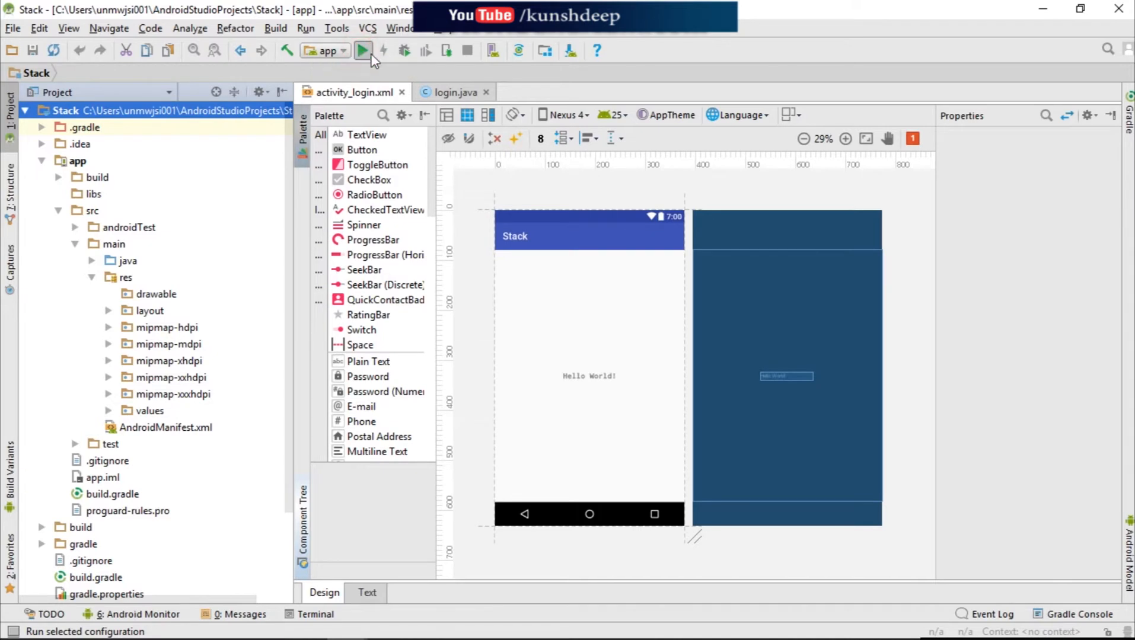
- Run the app on the Intex Cloud Breeze phone and allow its installation
click(361, 51)
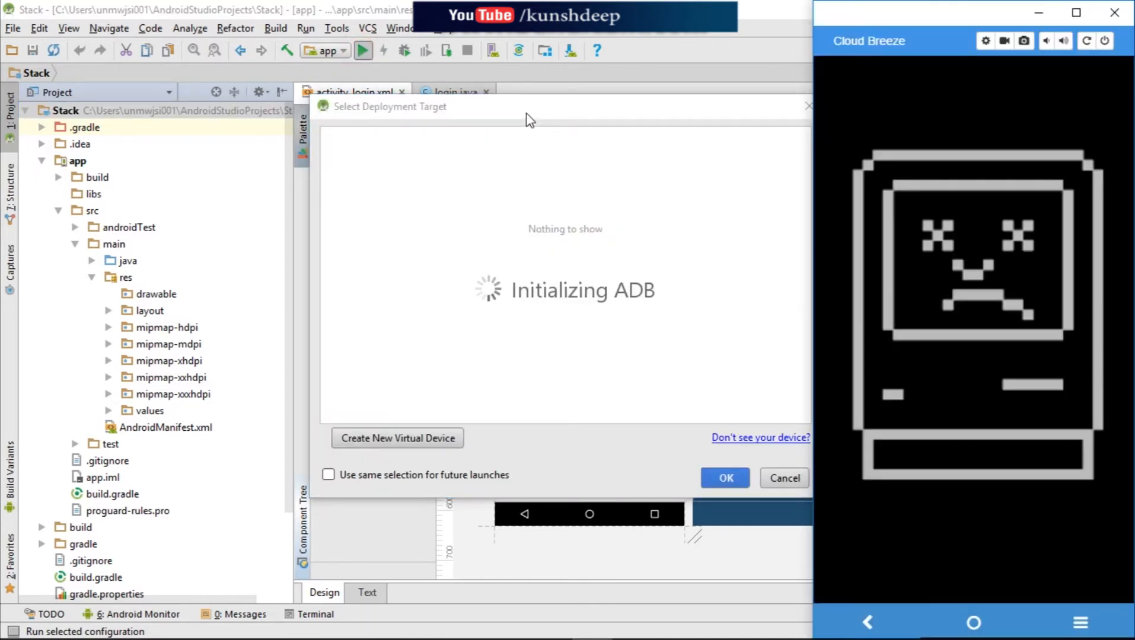
mouse_move(688, 114)
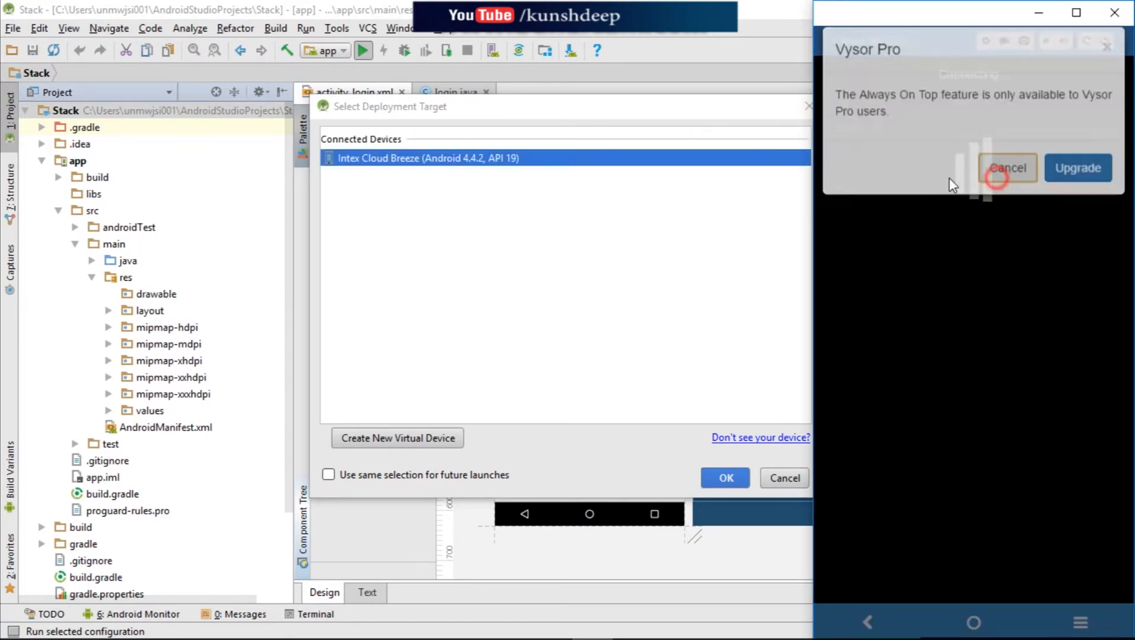
click(1006, 167)
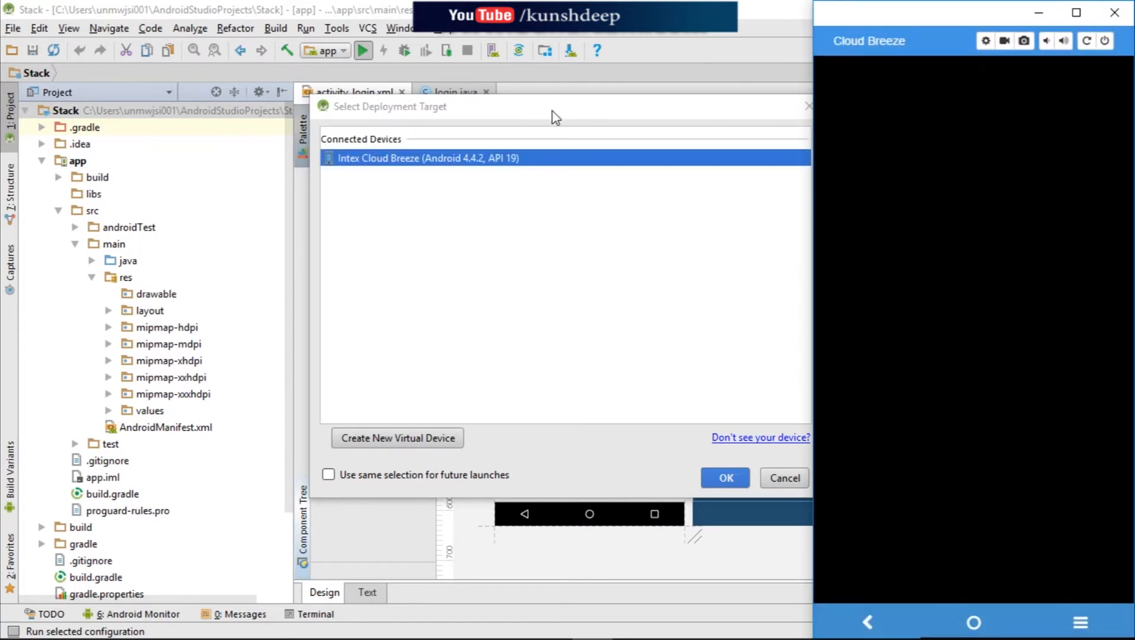
click(724, 478)
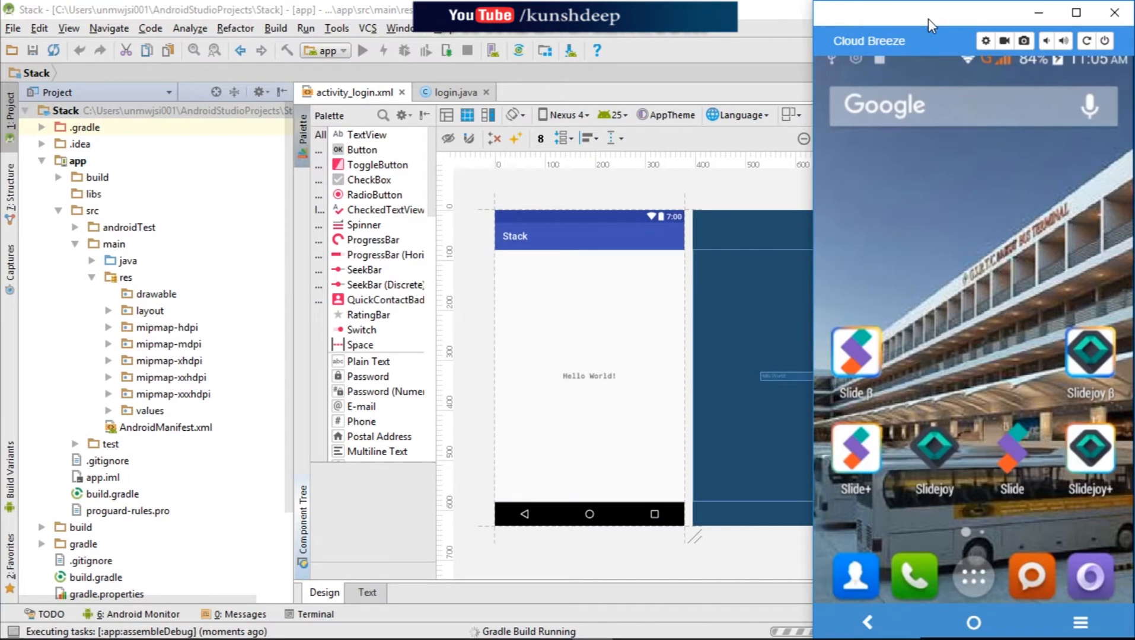
mouse_move(975, 118)
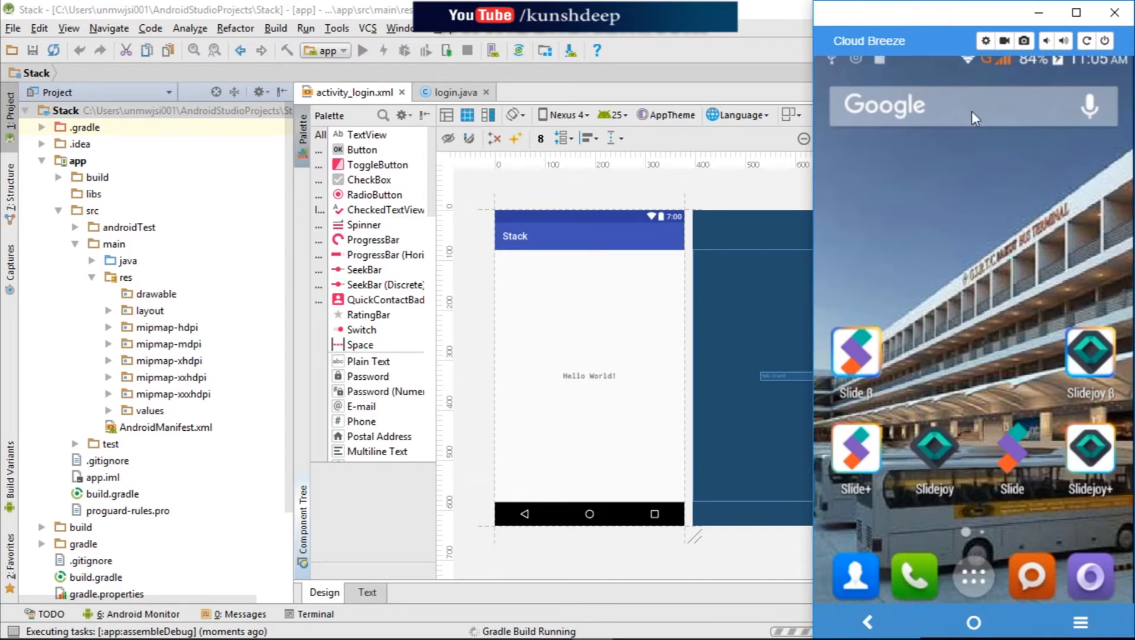
mouse_move(1000, 129)
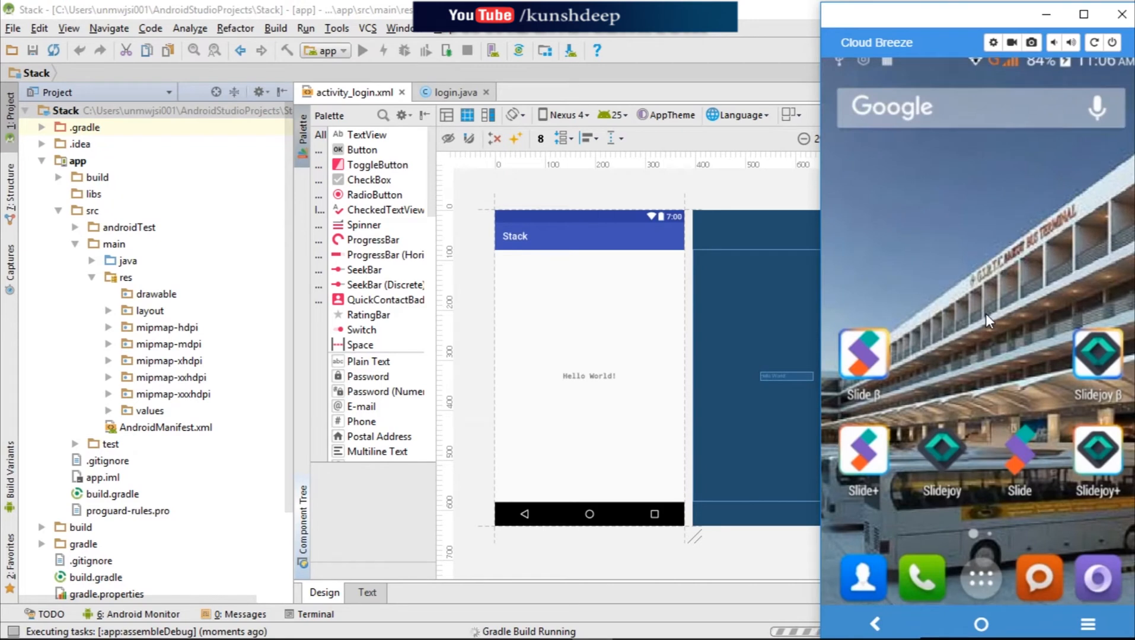
click(362, 50)
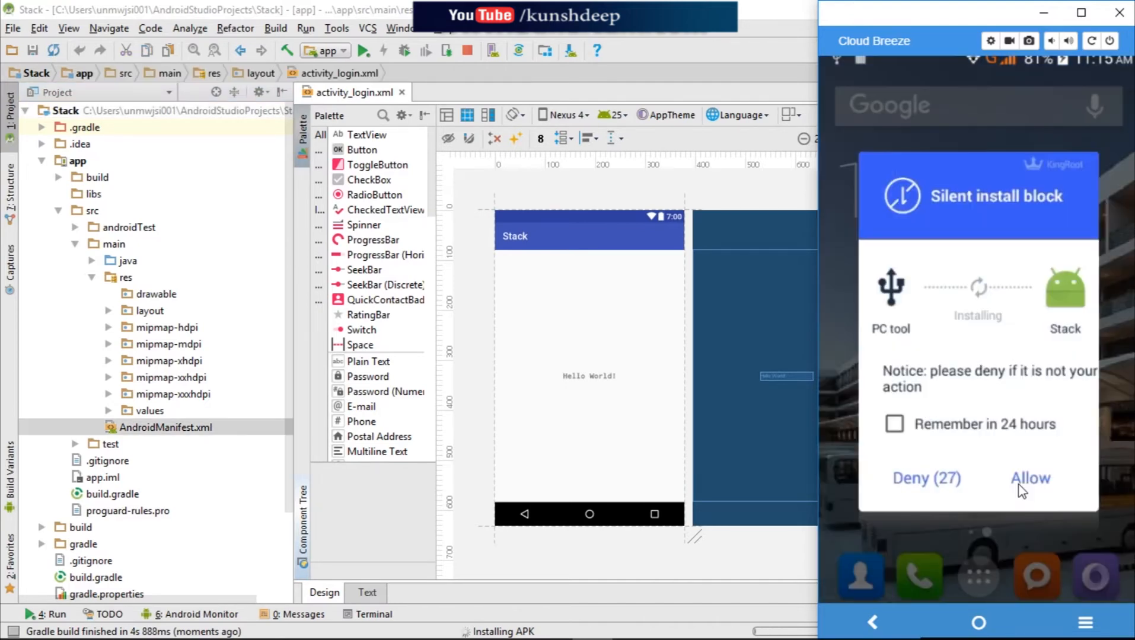
click(1029, 478)
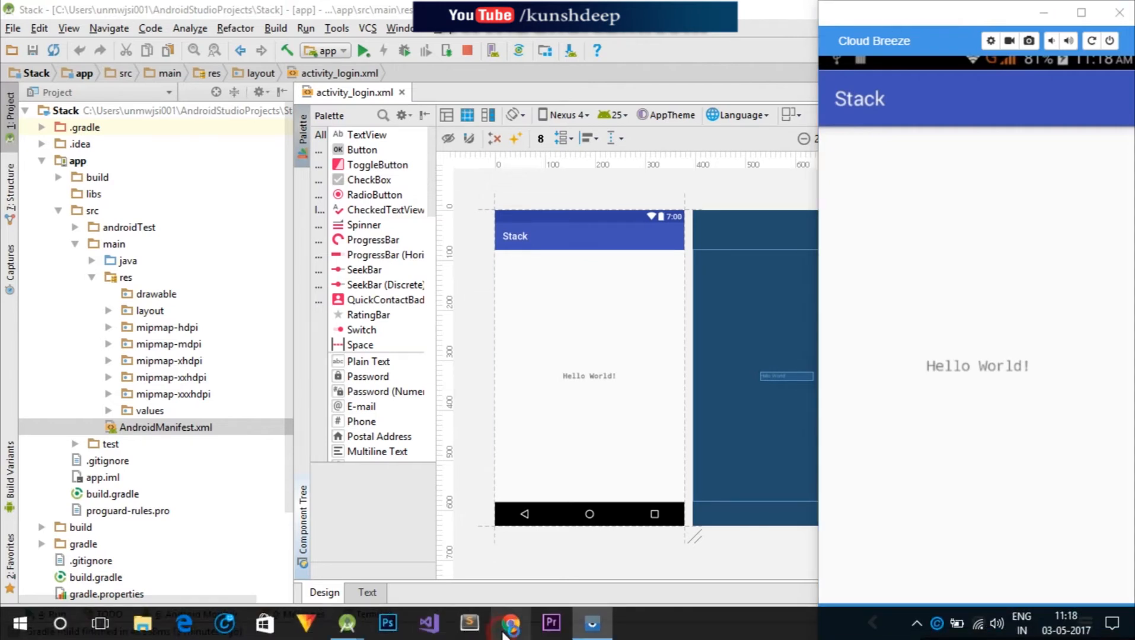
- In Chrome, search Google for 'adb universal driver' from the address-bar suggestion
click(509, 623)
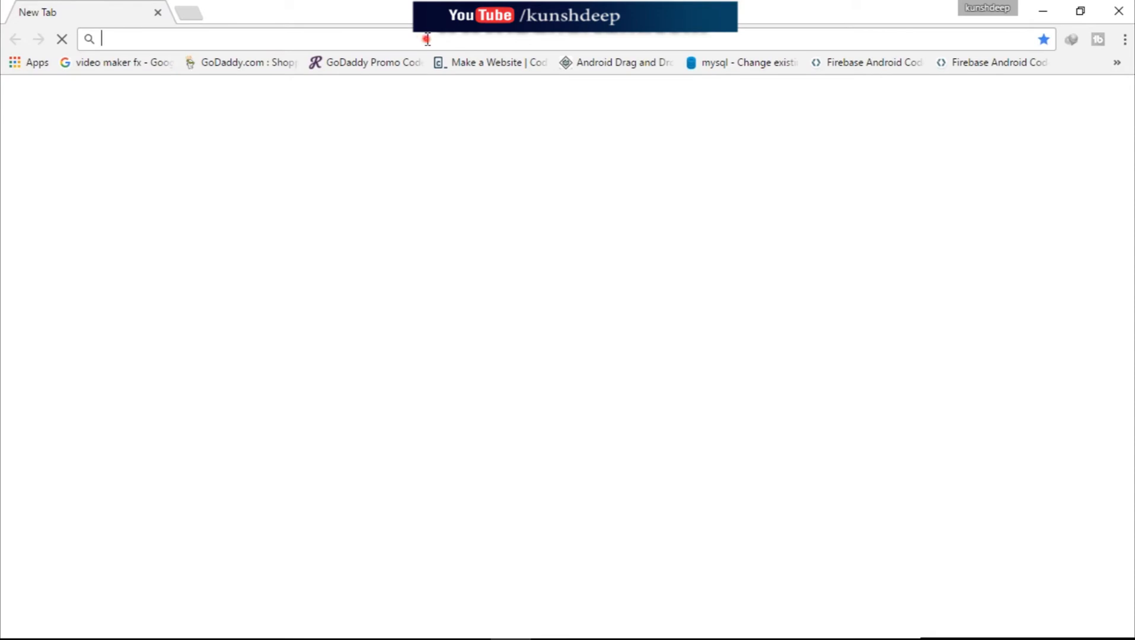
text(ad)
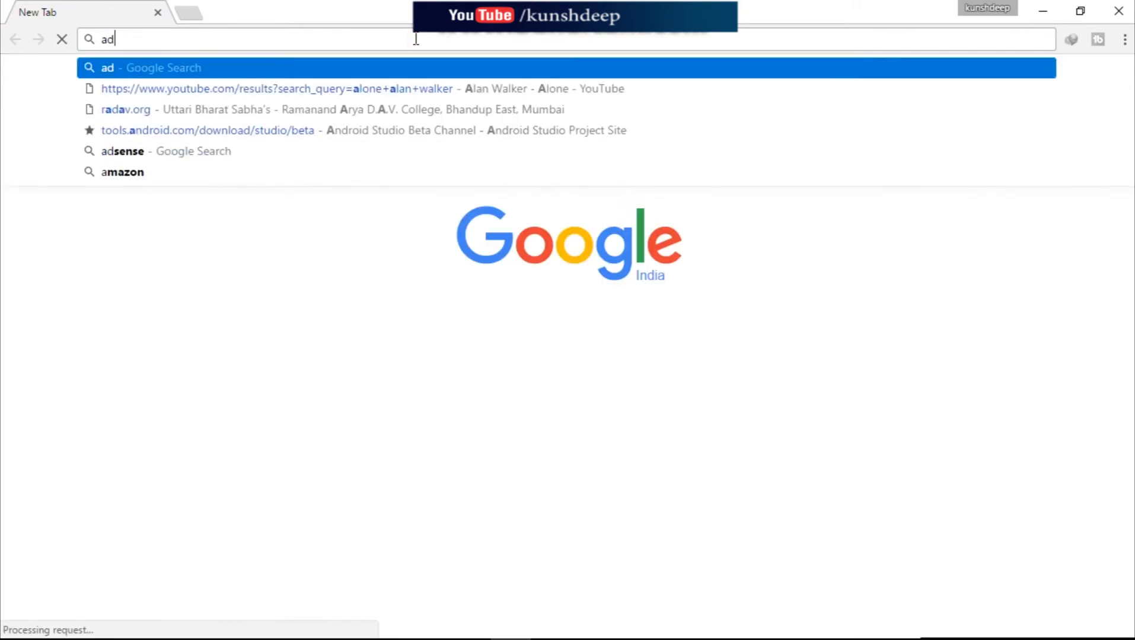
text(b)
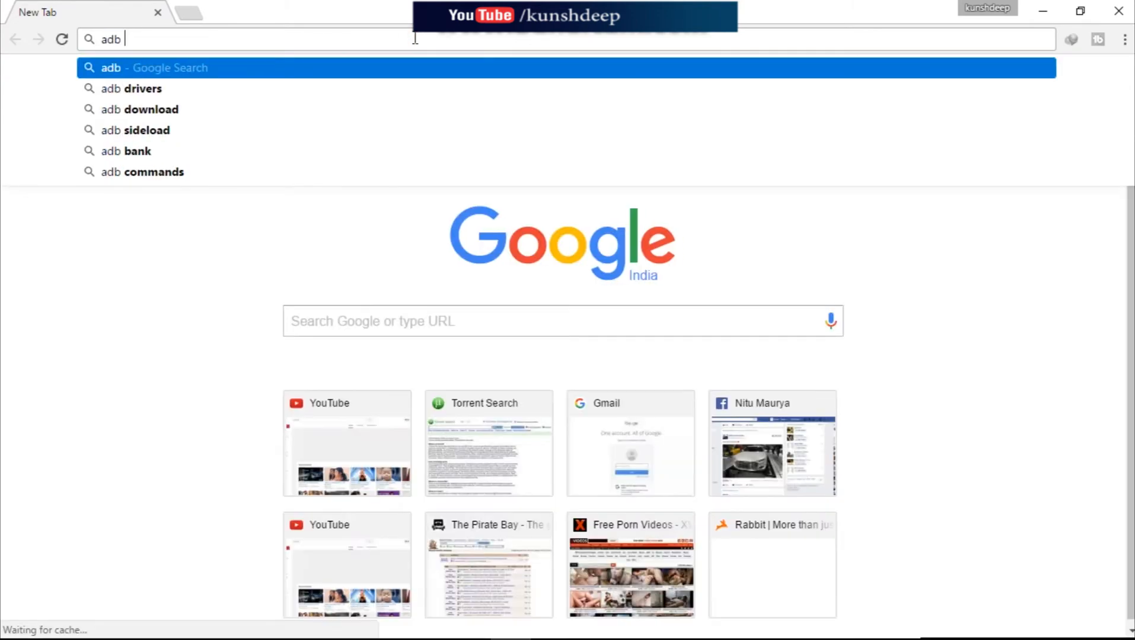
text(uninstall)
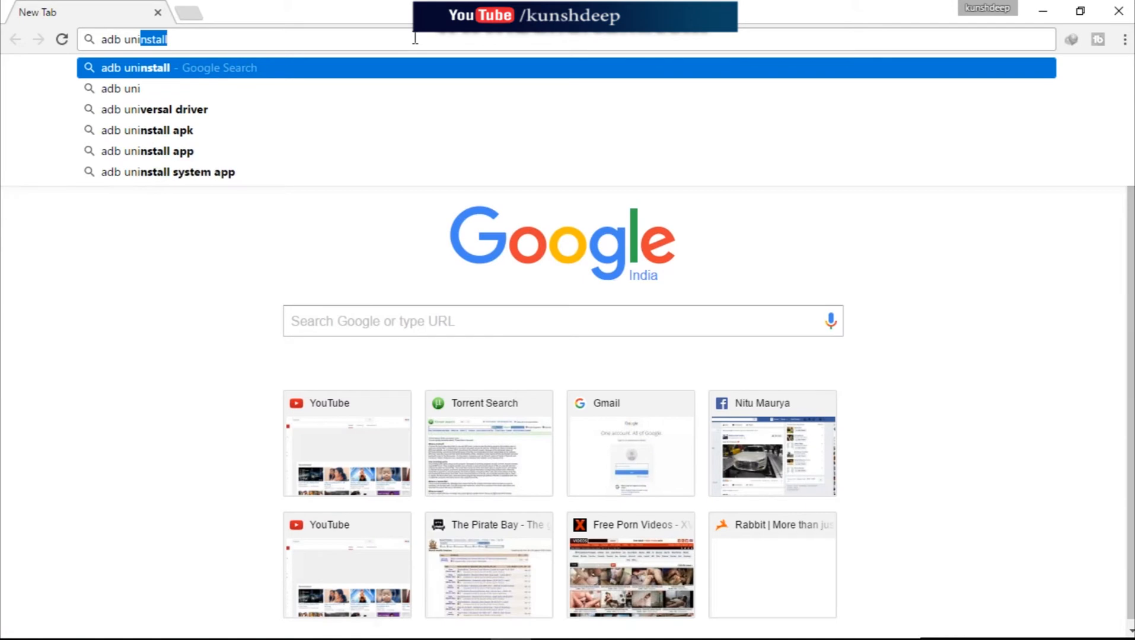
click(163, 109)
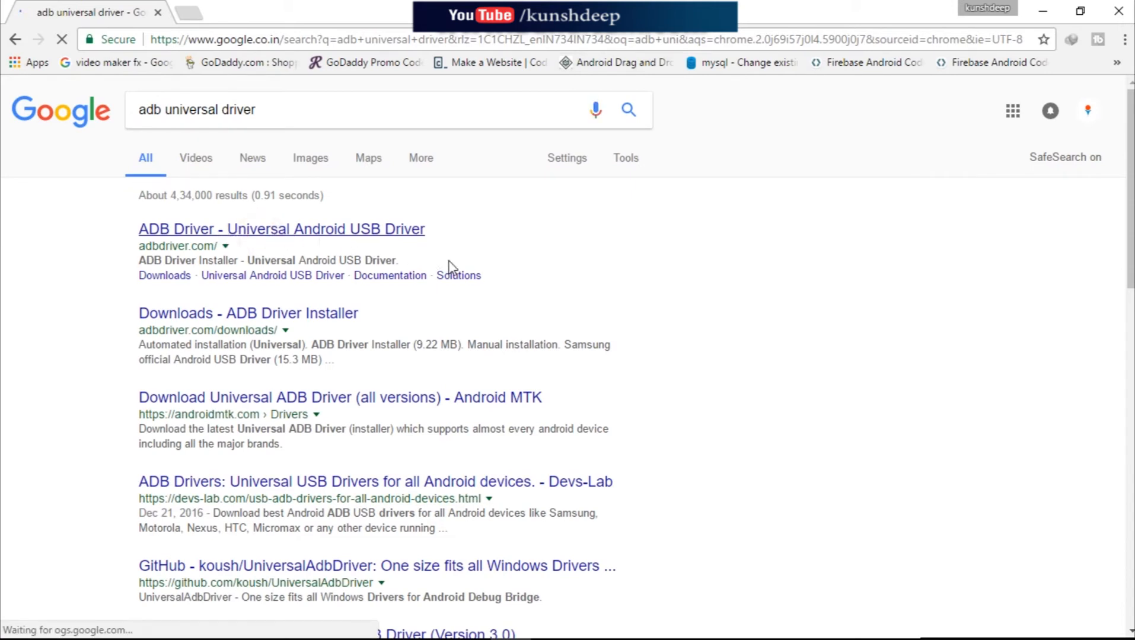
- Download ADB Driver Installer (adbdriver.zip, 9.22 MB) from adbdriver.com and open its folder
click(282, 229)
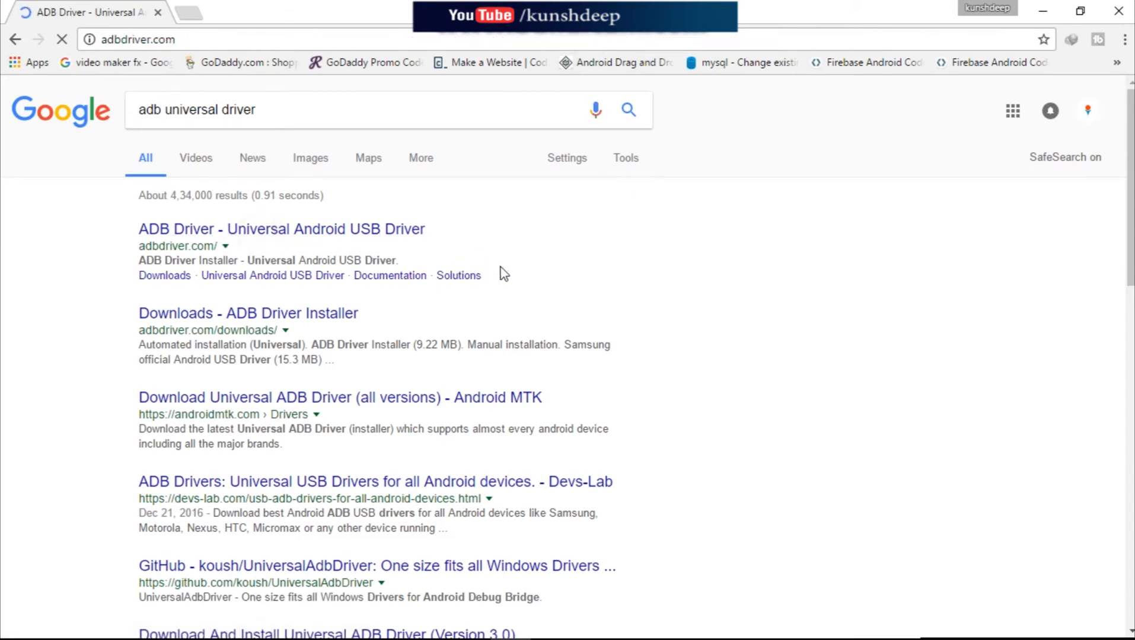
click(281, 229)
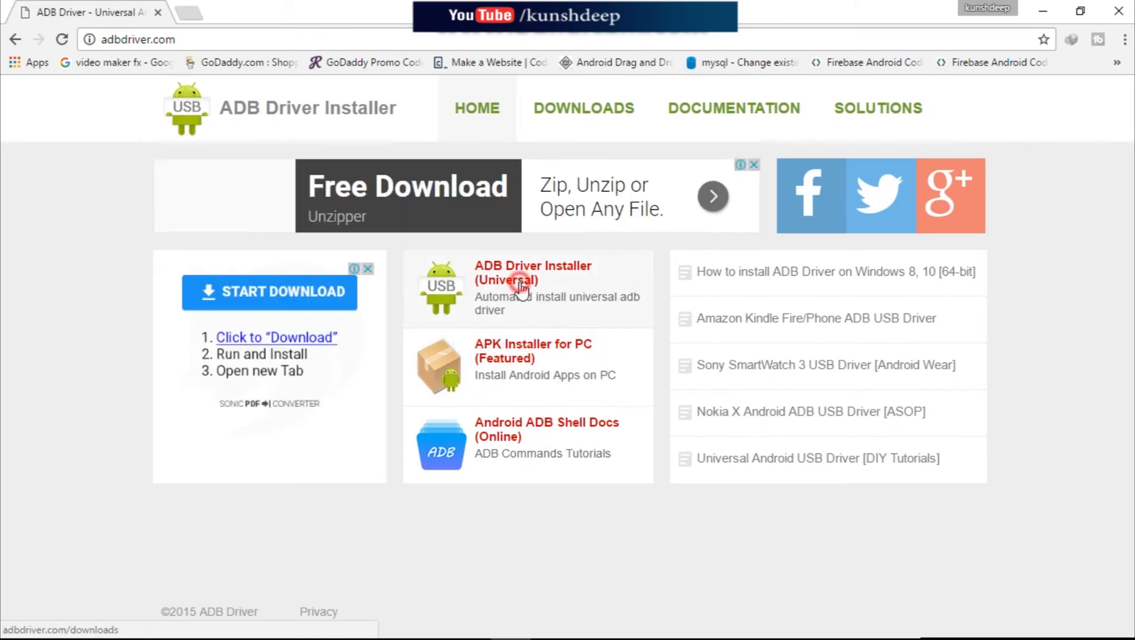
click(532, 273)
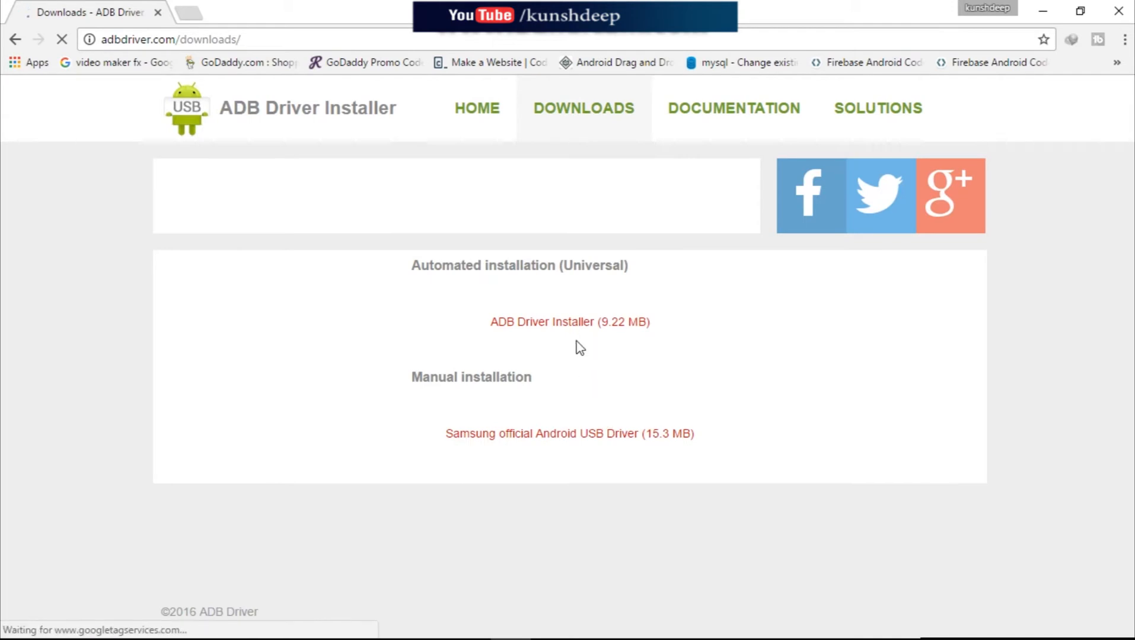
click(570, 321)
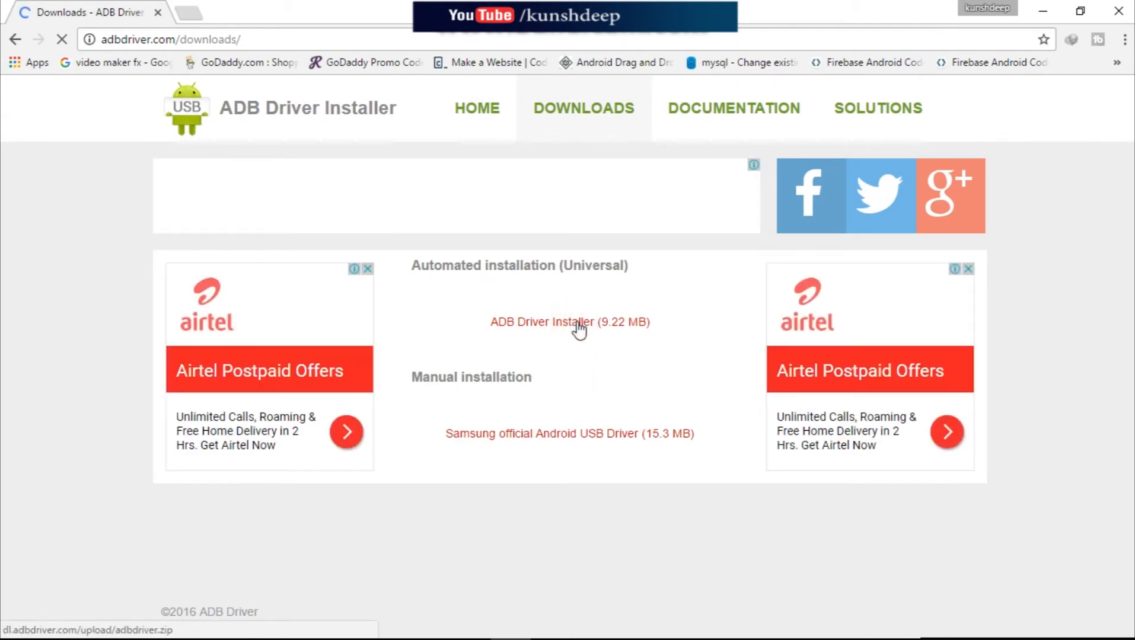
click(570, 322)
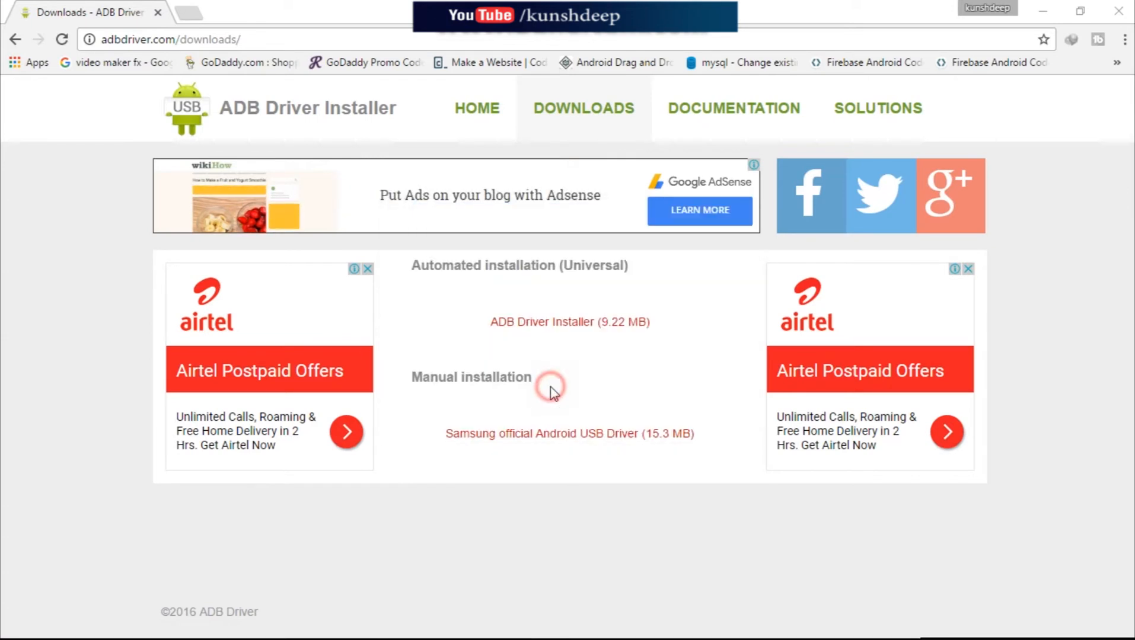
click(569, 322)
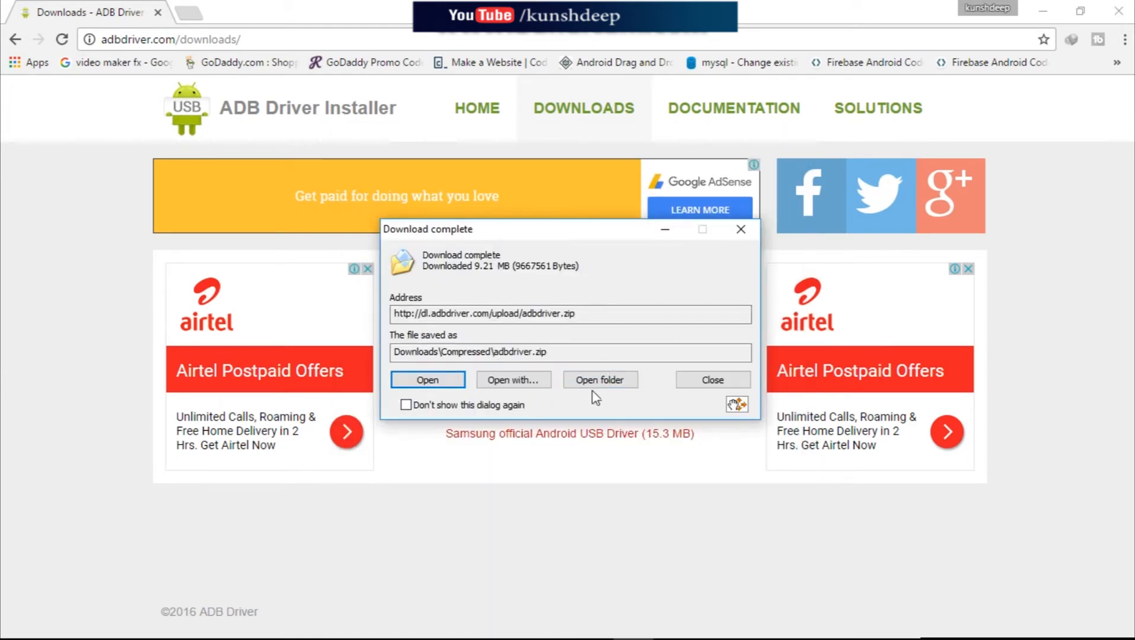
click(711, 379)
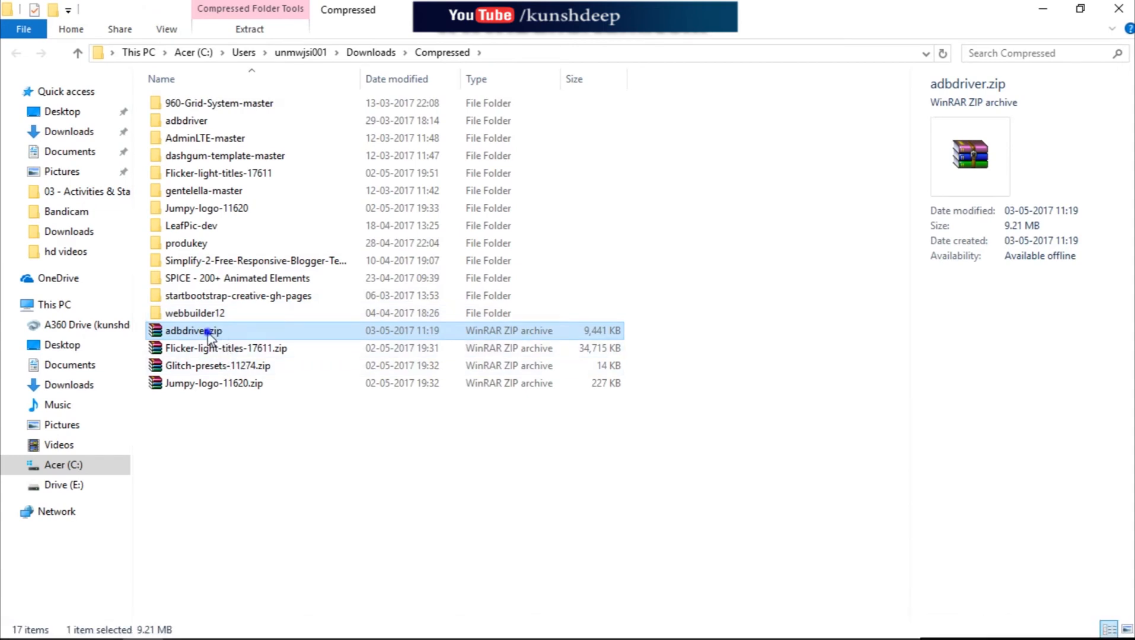
- Extract adbdriver.zip into an adbdriver folder, replacing files, and select ADBDriverInstaller.exe
right_click(193, 331)
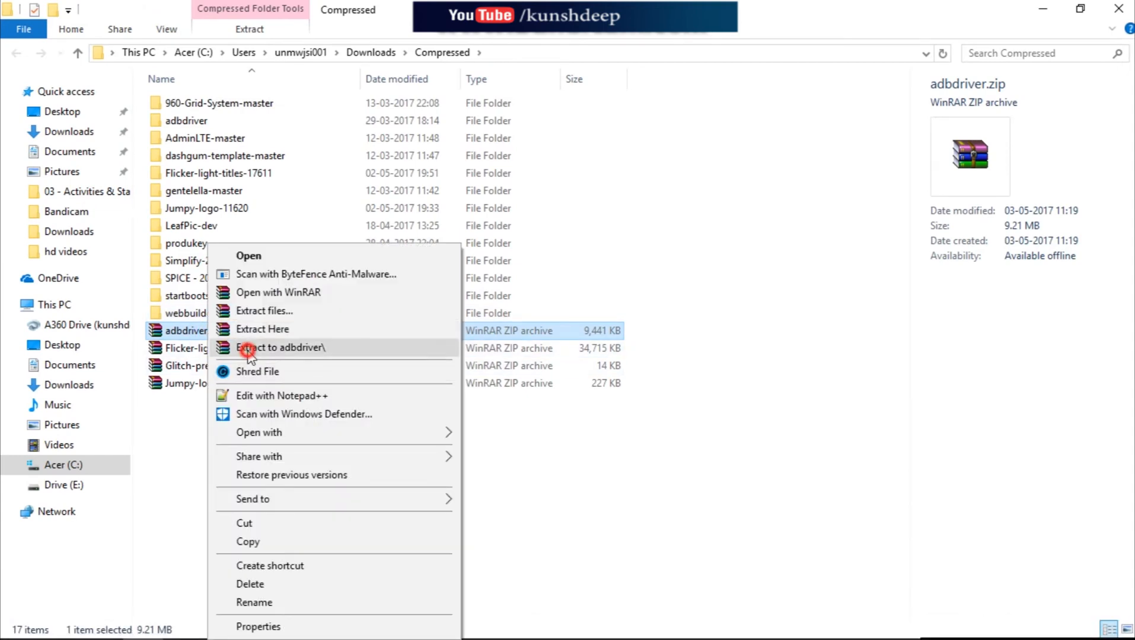
click(284, 348)
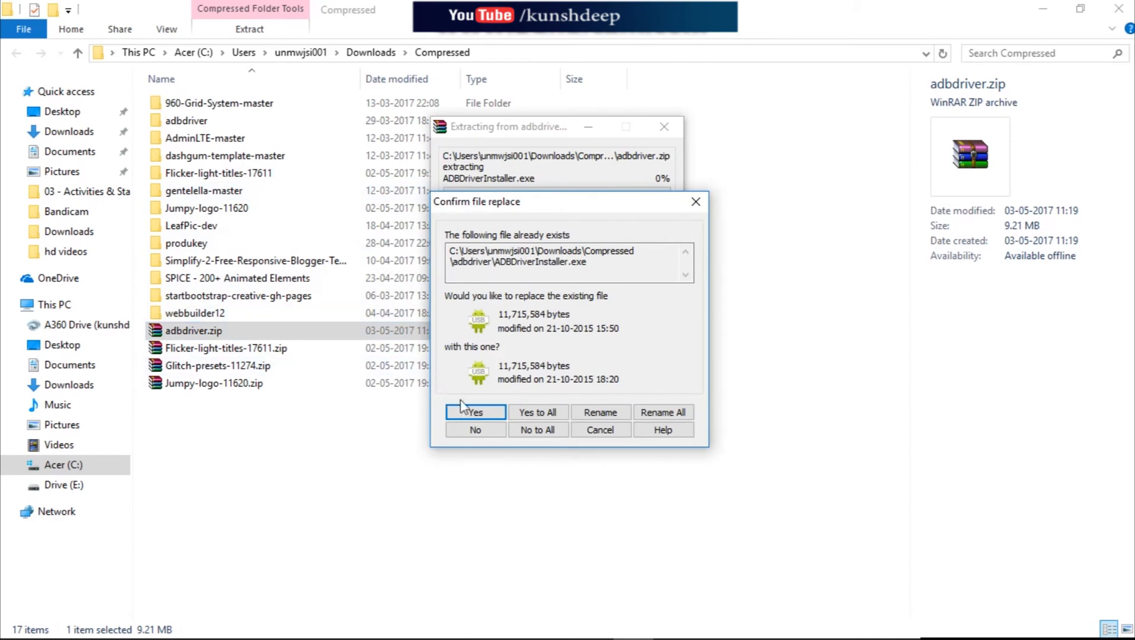
mouse_move(537, 412)
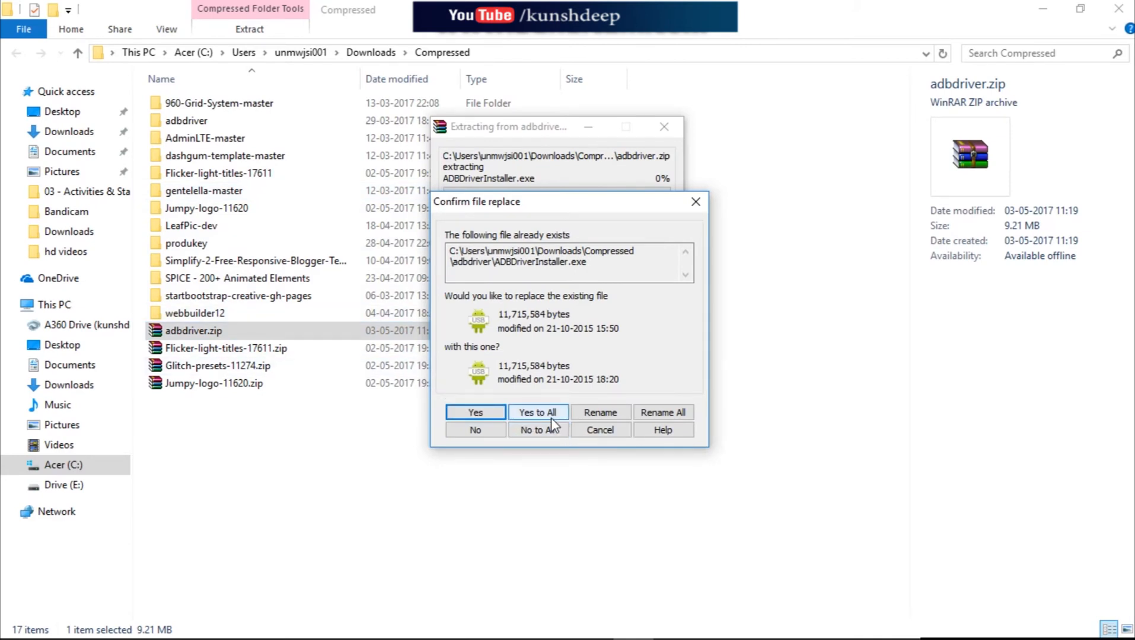
click(537, 412)
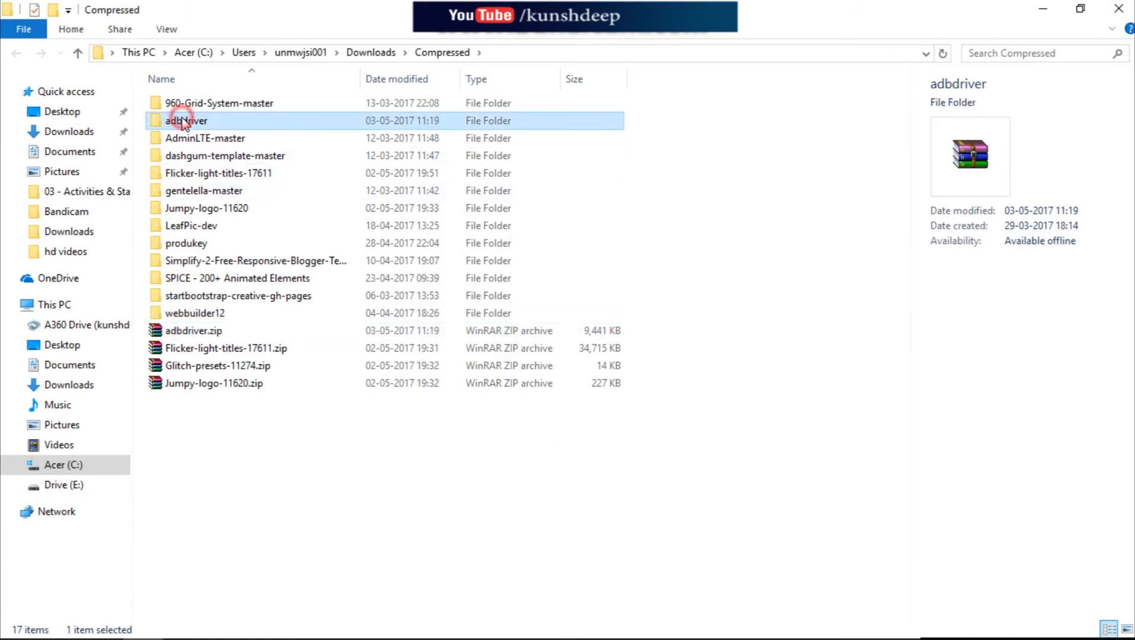
double_click(187, 120)
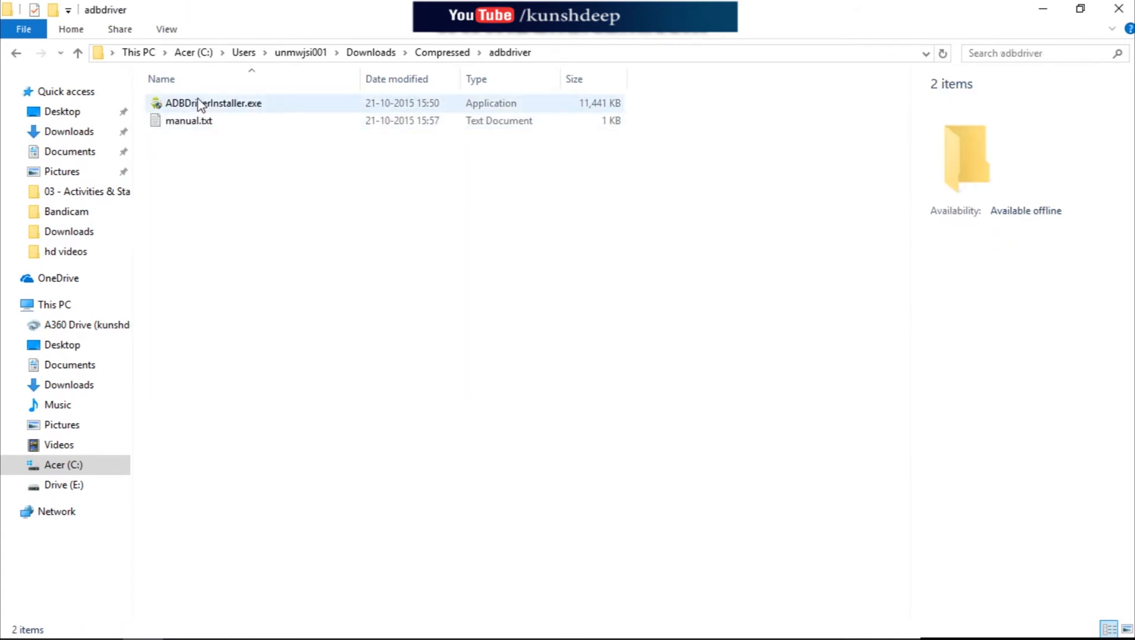
click(210, 103)
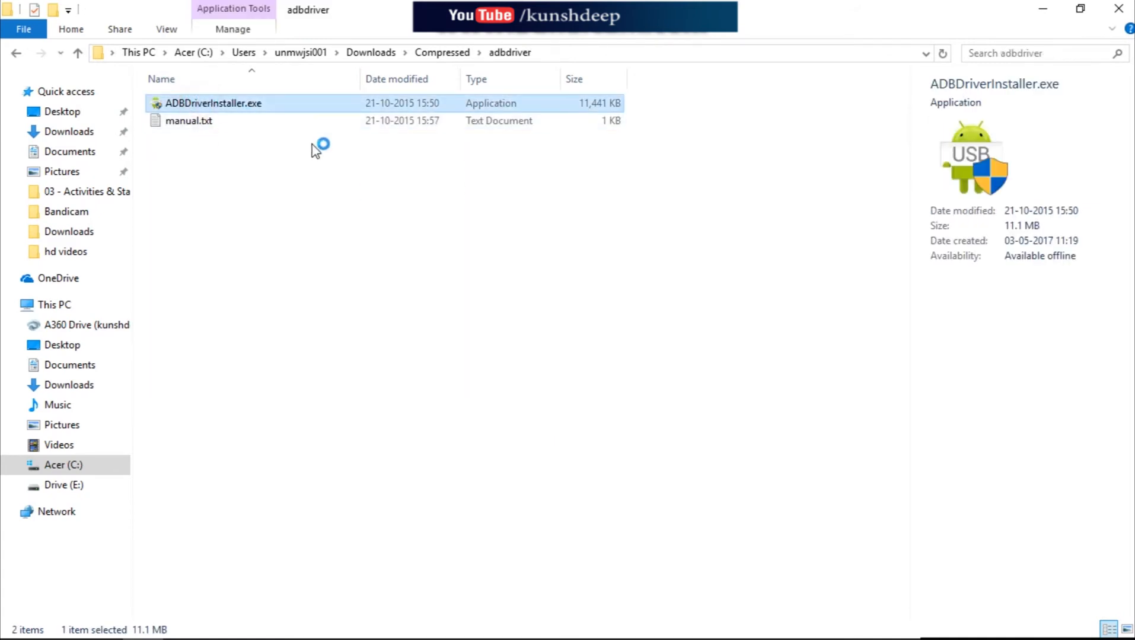
- Launch ADBDriverInstaller.exe and install the HTC Android Composite ADB Interface driver
double_click(211, 102)
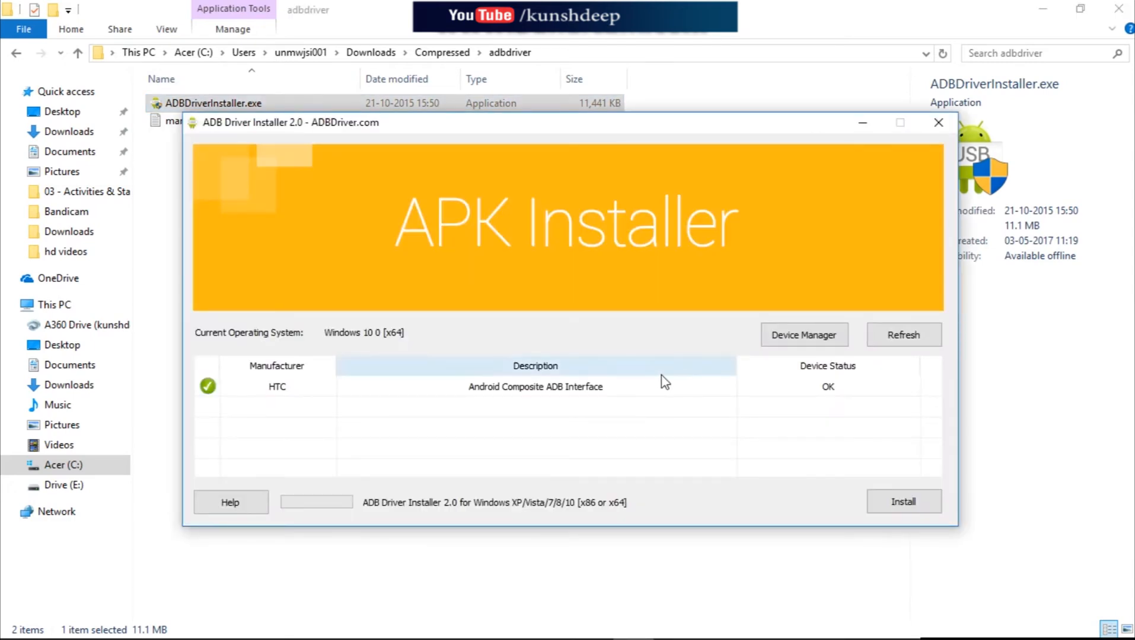
mouse_move(364, 396)
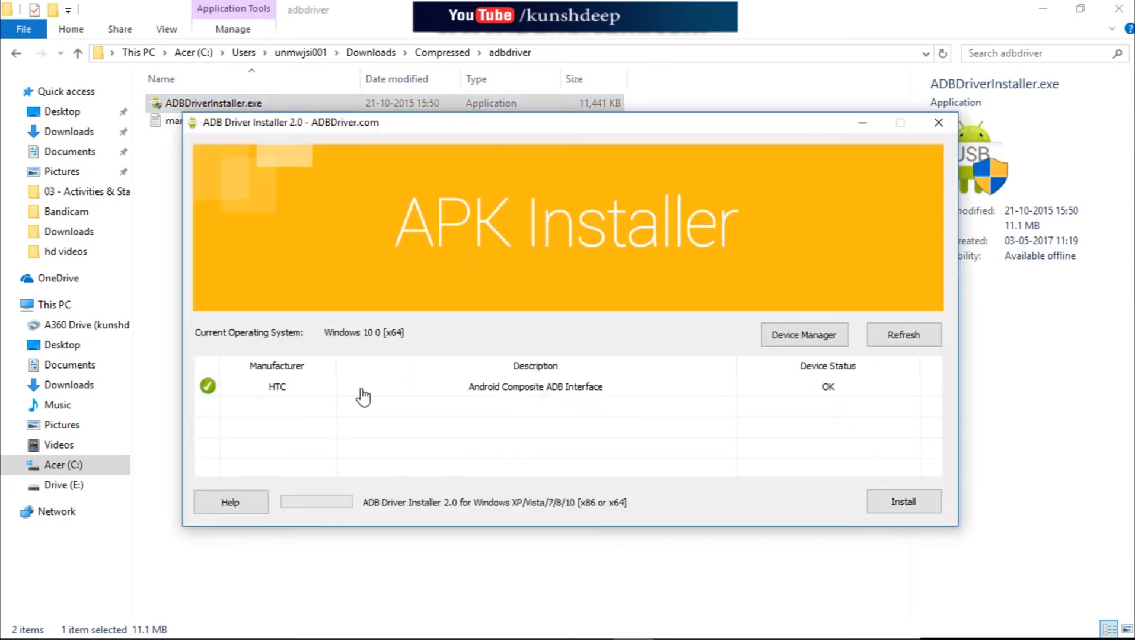
mouse_move(593, 400)
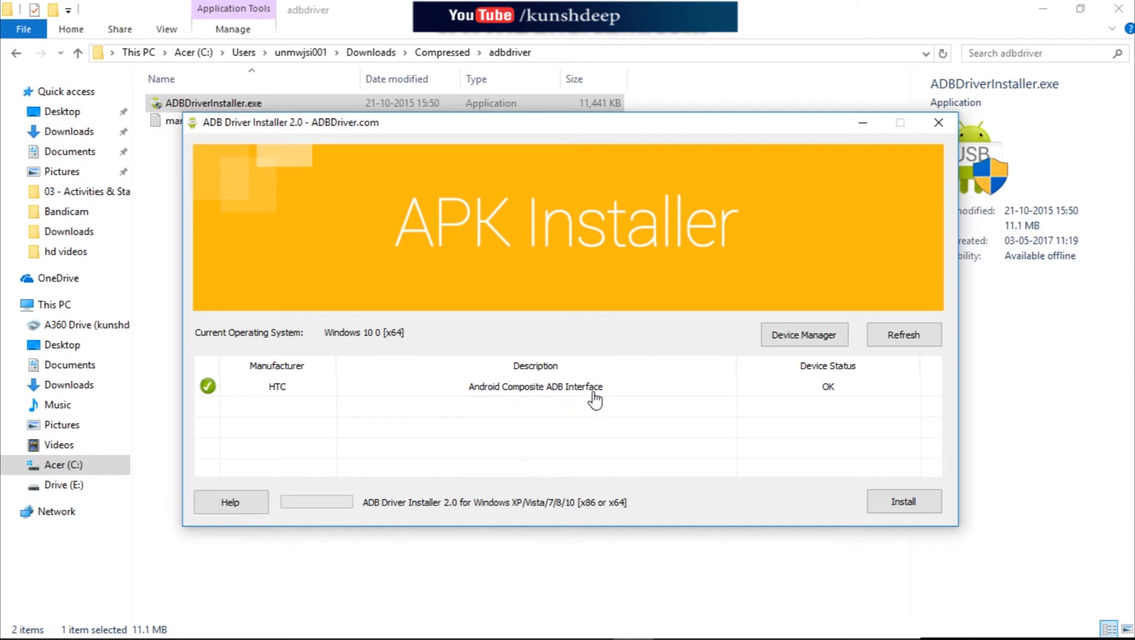
mouse_move(525, 396)
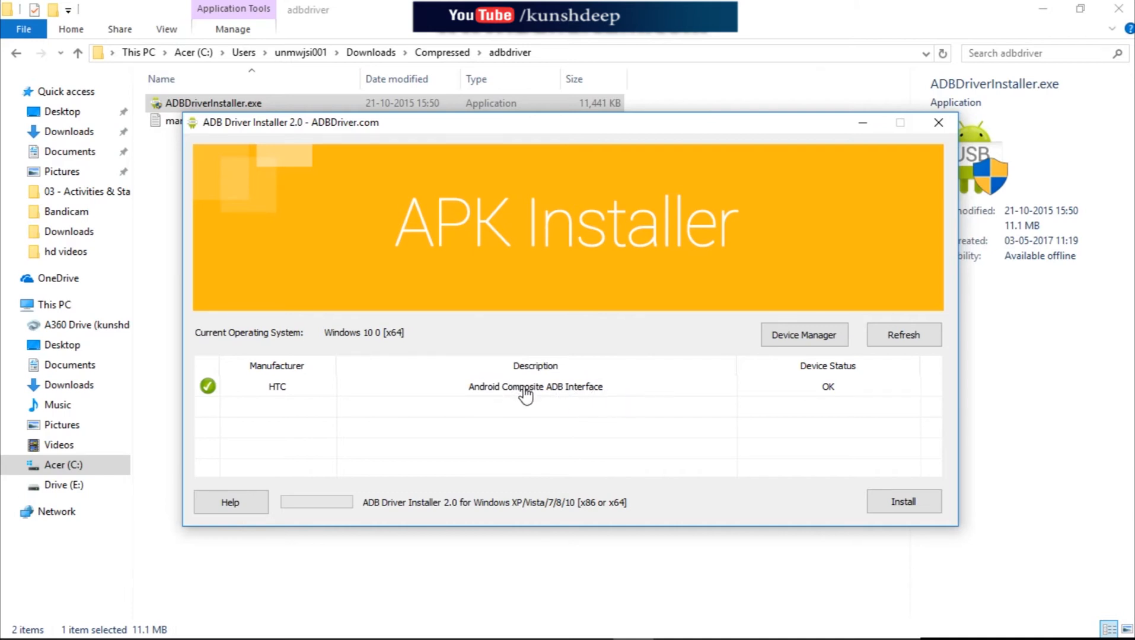
click(535, 386)
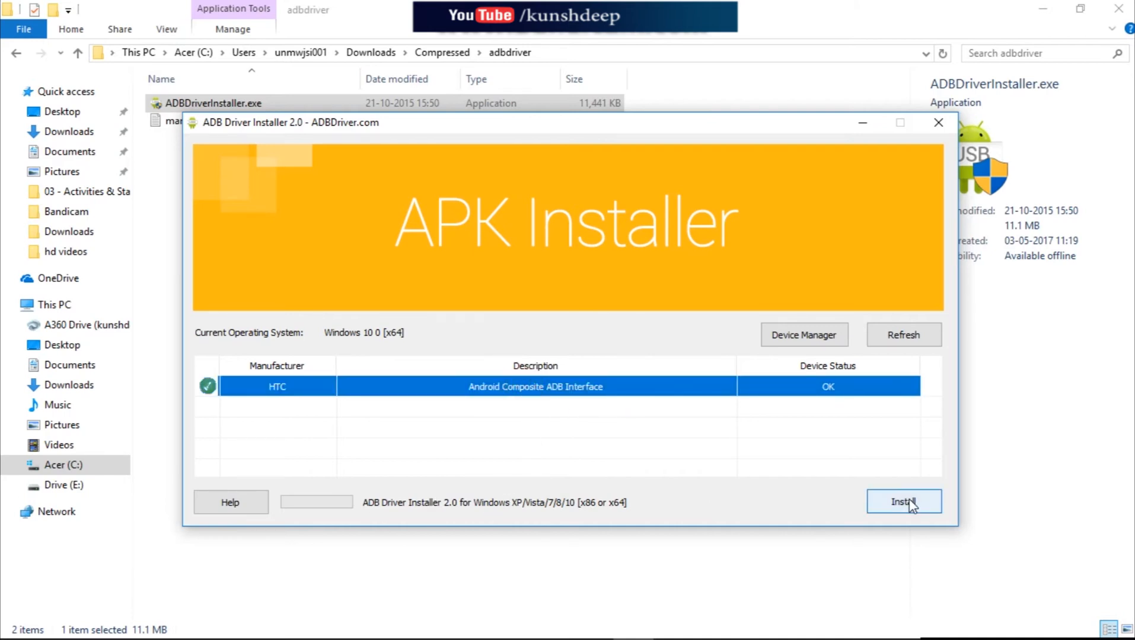
mouse_move(543, 515)
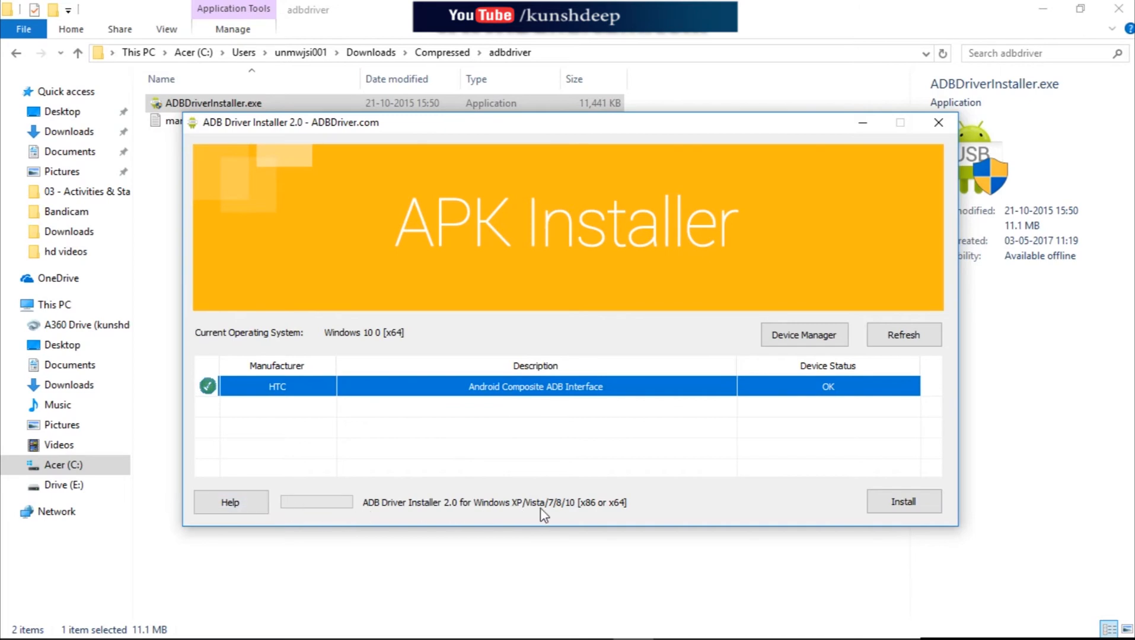
click(937, 122)
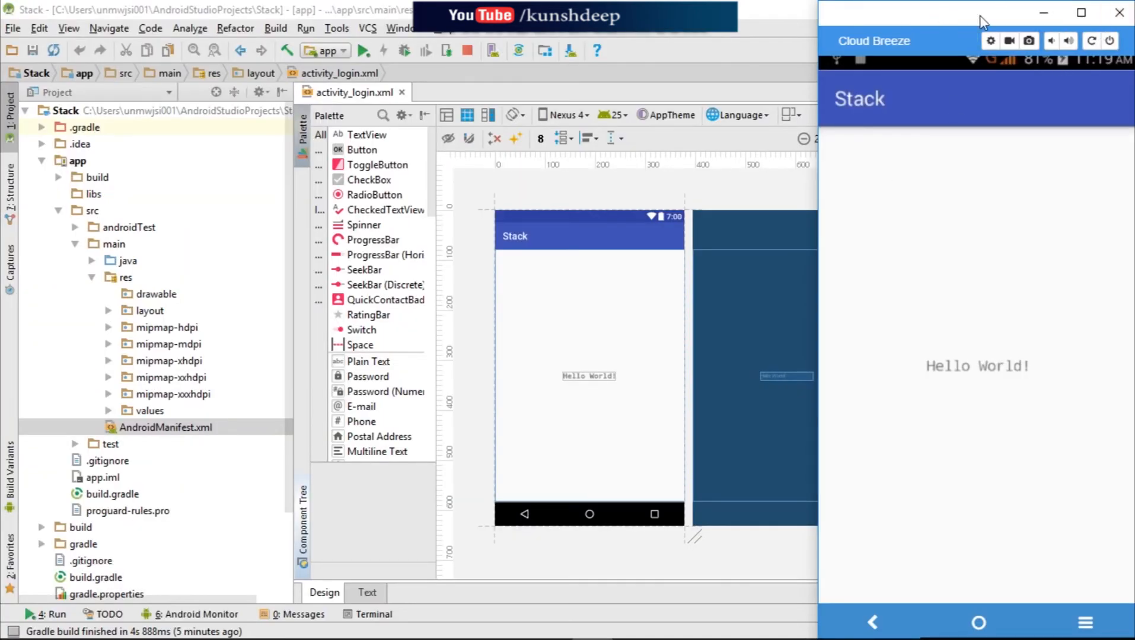
mouse_move(548, 417)
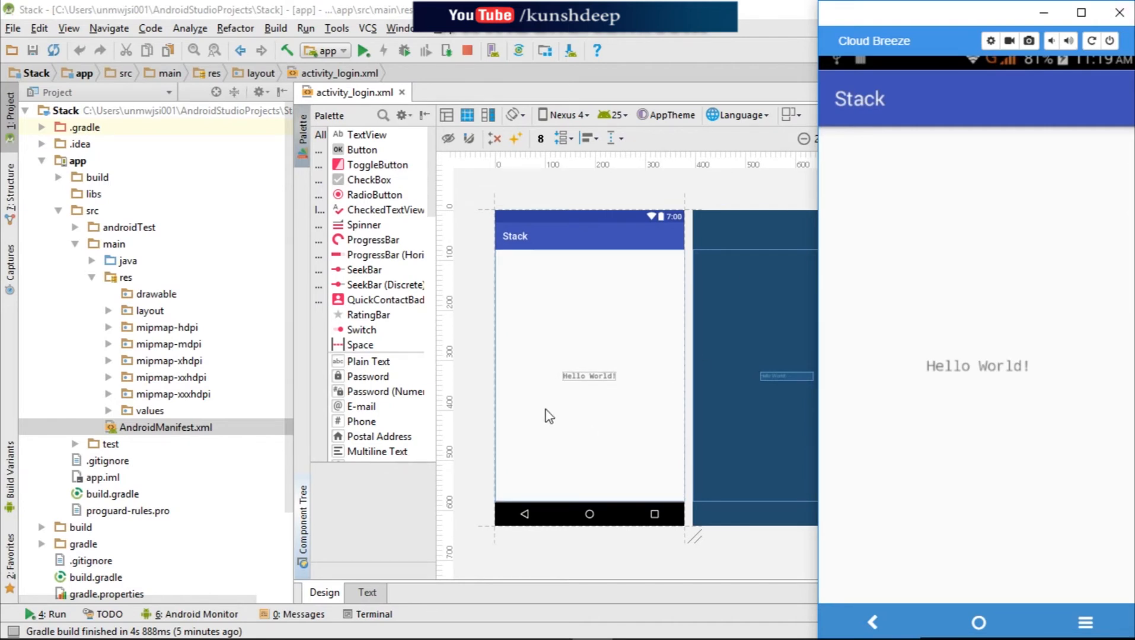
- Check the drawable-hdpi through drawable-xxxhdpi folders in the Stack project's res folder
click(168, 311)
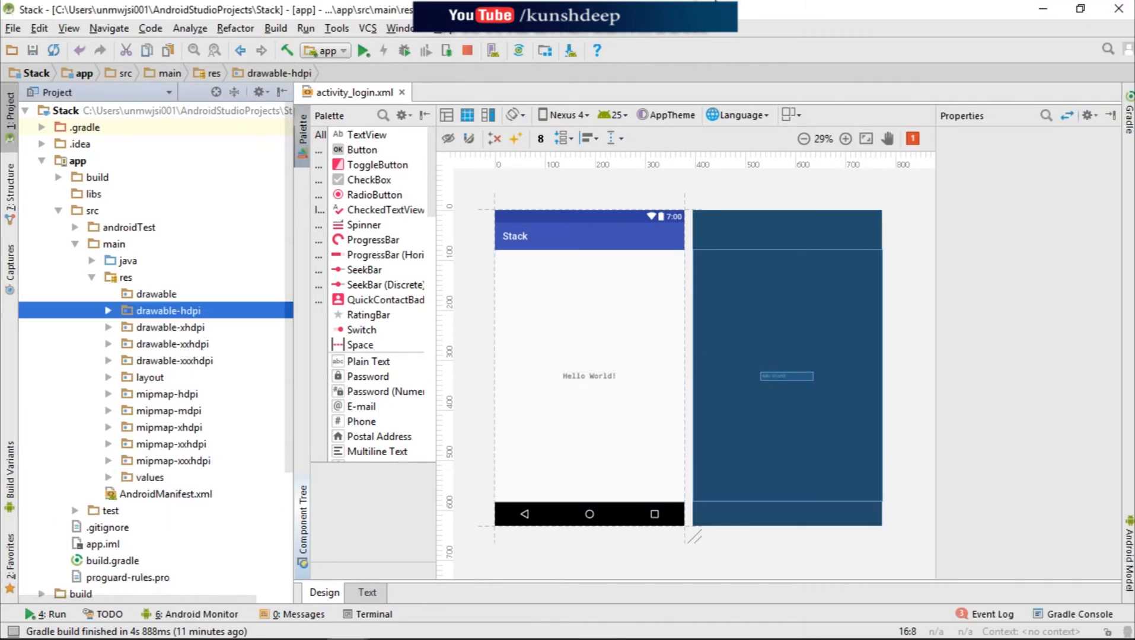
mouse_move(242, 196)
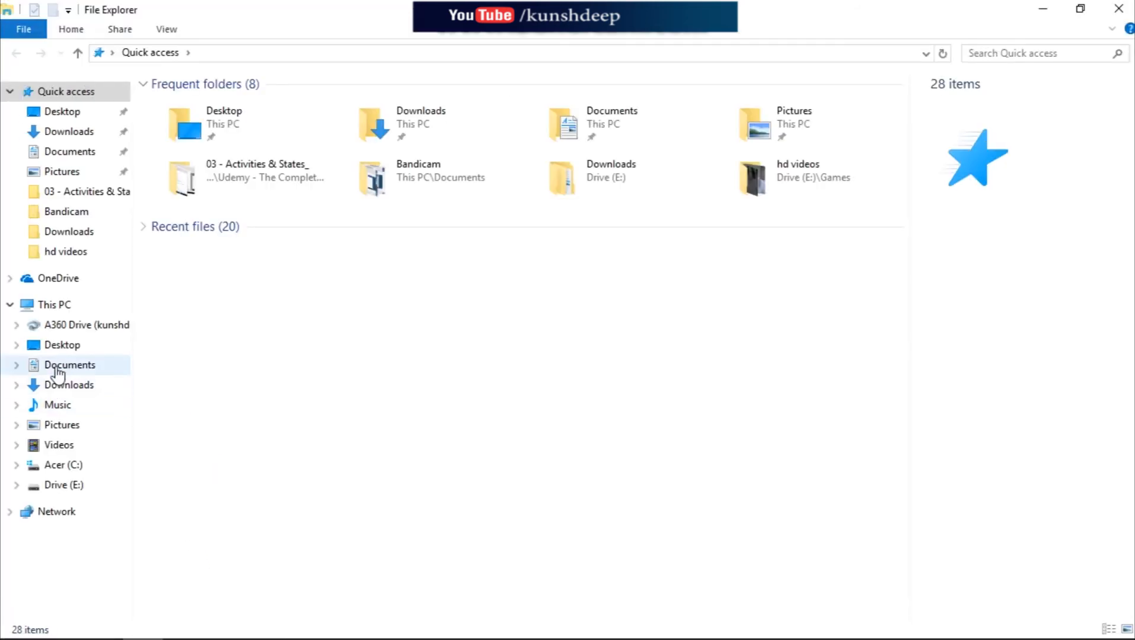
- In File Explorer, open Documents\Raw material design and select its drawable-hdpi to drawable-xxxhdpi folders
click(69, 365)
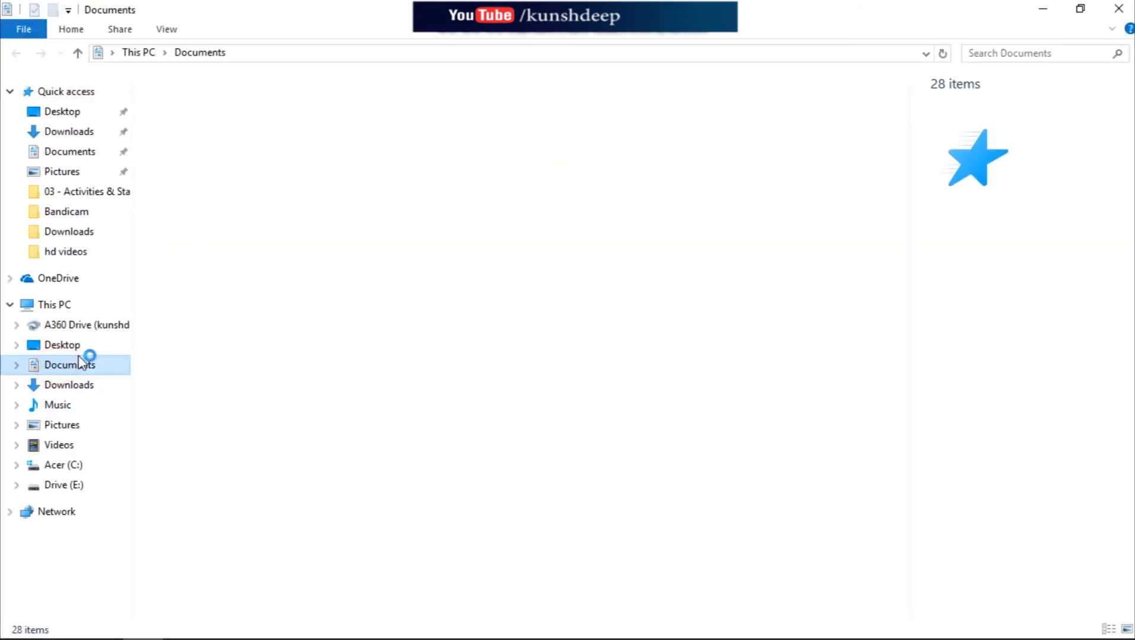
click(70, 364)
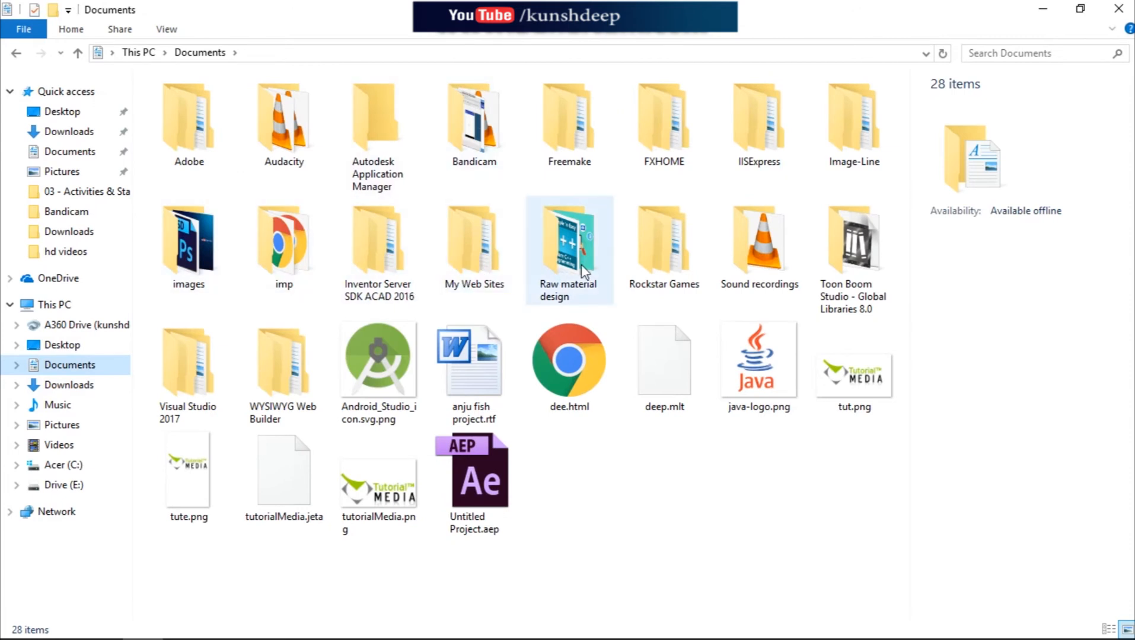
double_click(568, 239)
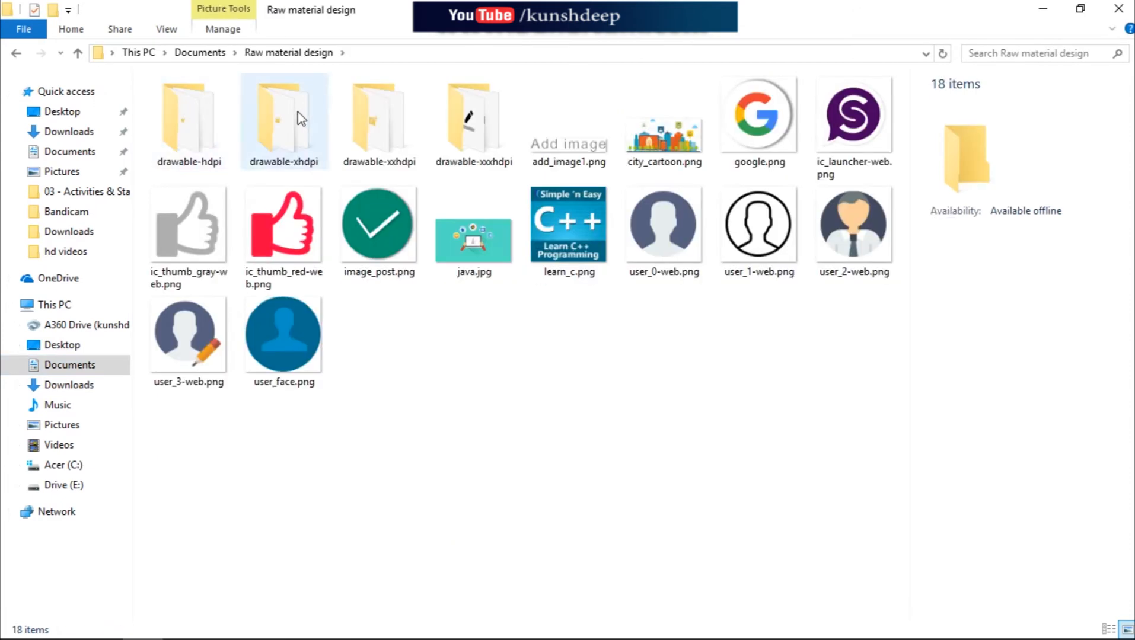
click(473, 120)
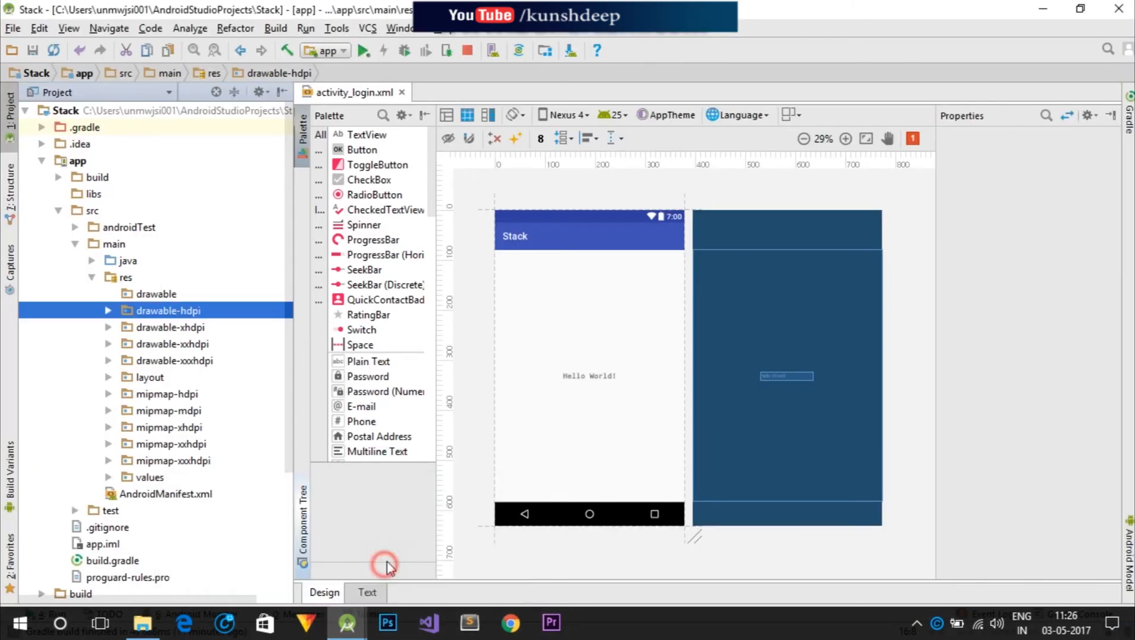
- Paste the copied drawable folders into the Stack project's app\src\main\res folder
click(125, 276)
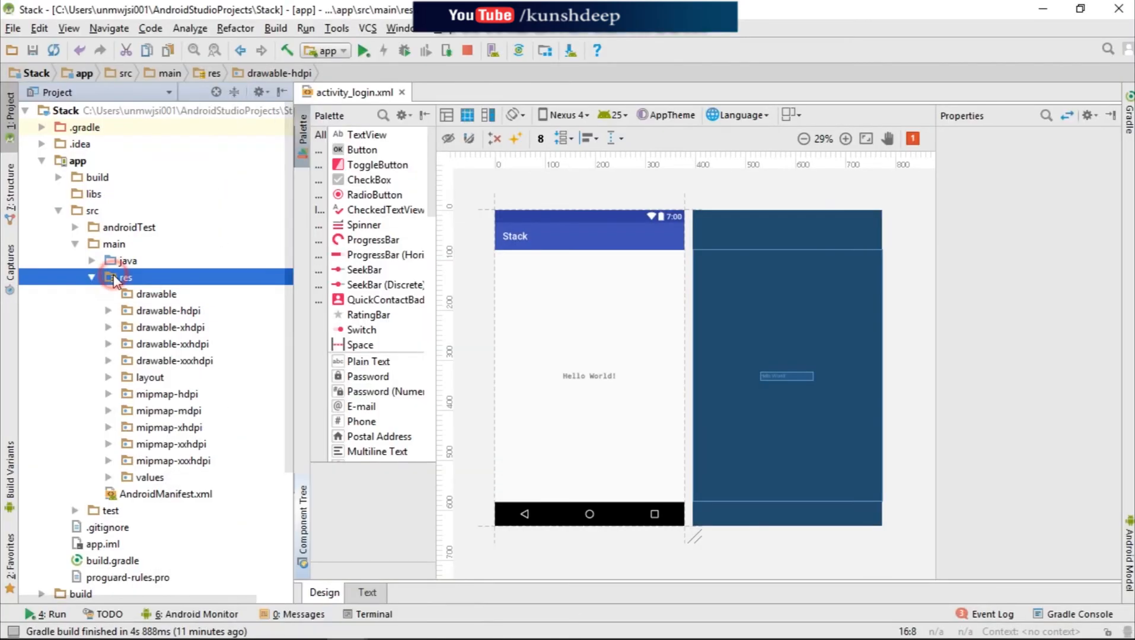
right_click(122, 277)
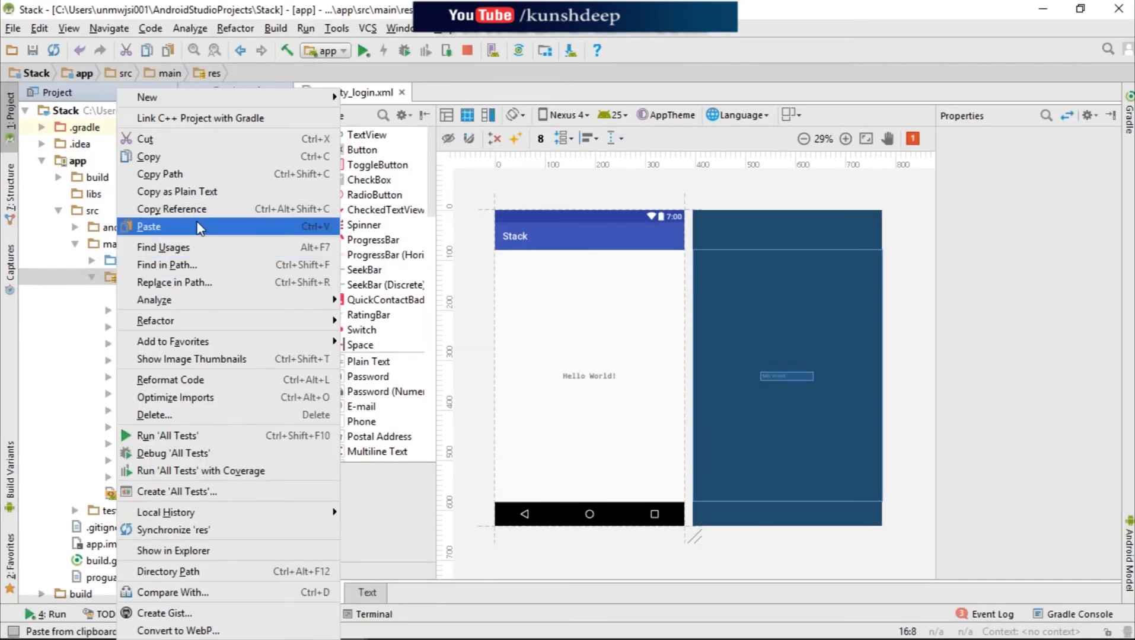
click(149, 227)
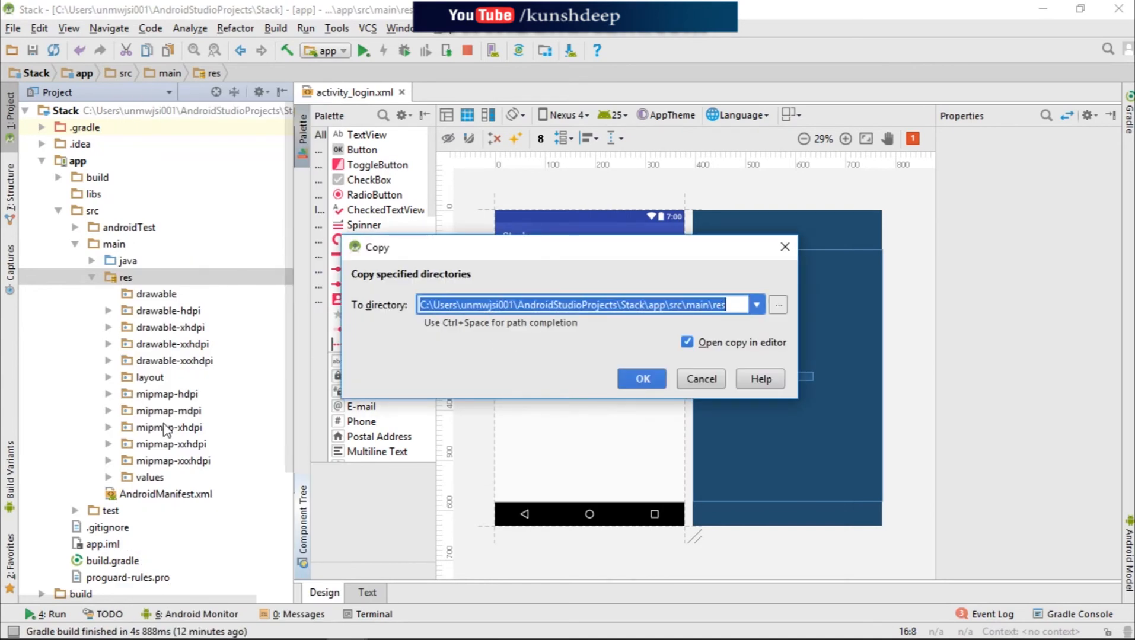
mouse_move(333, 345)
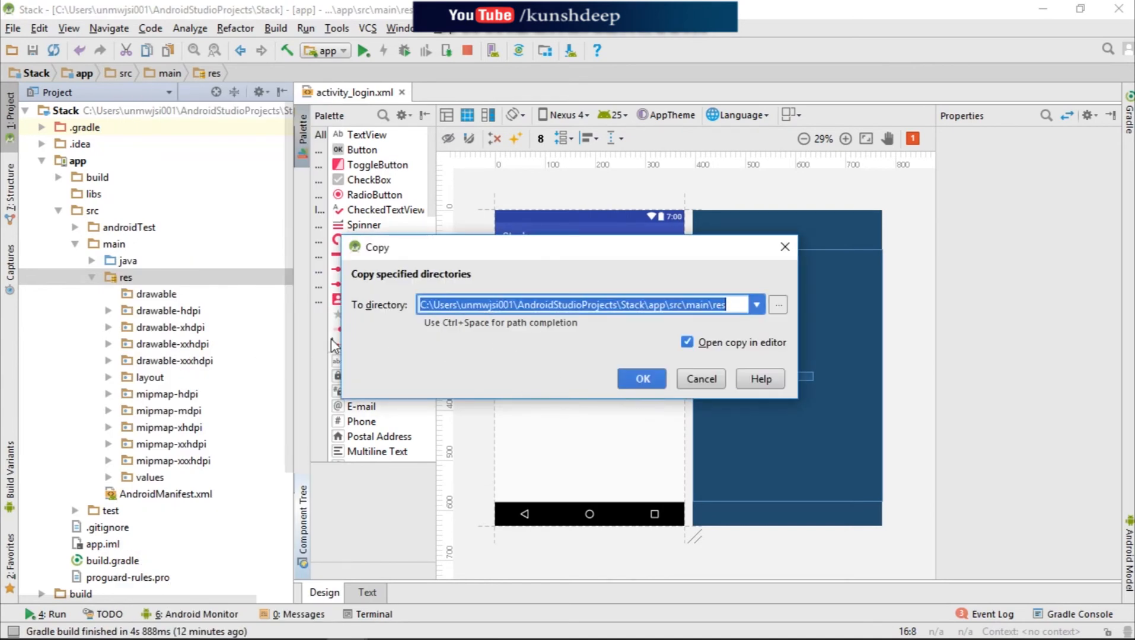
click(699, 379)
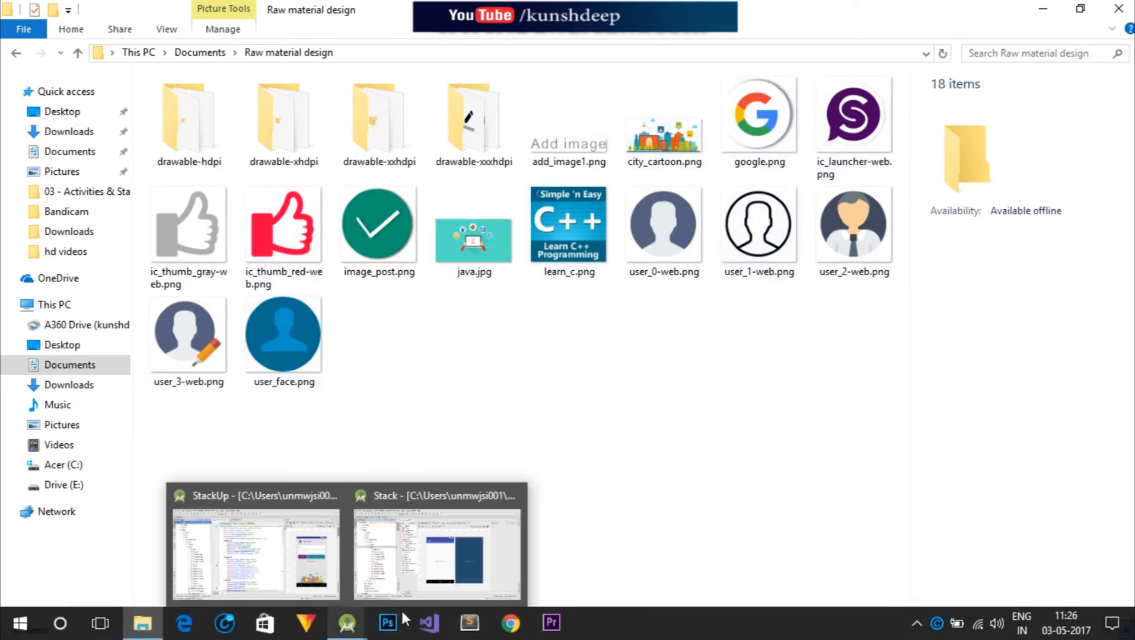
click(437, 552)
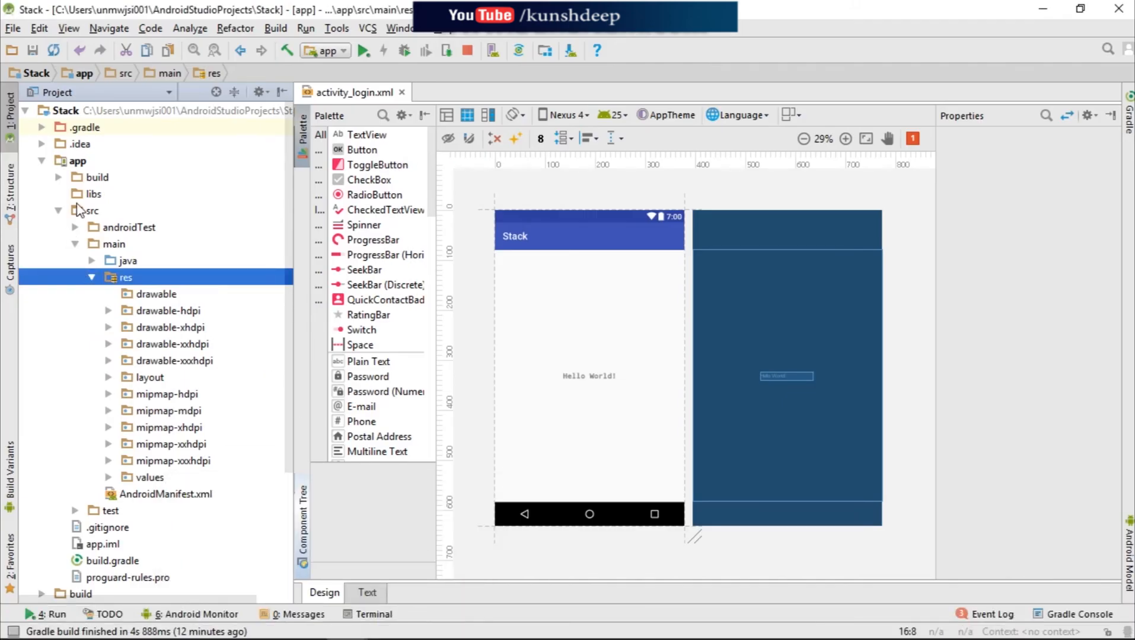
mouse_move(119, 282)
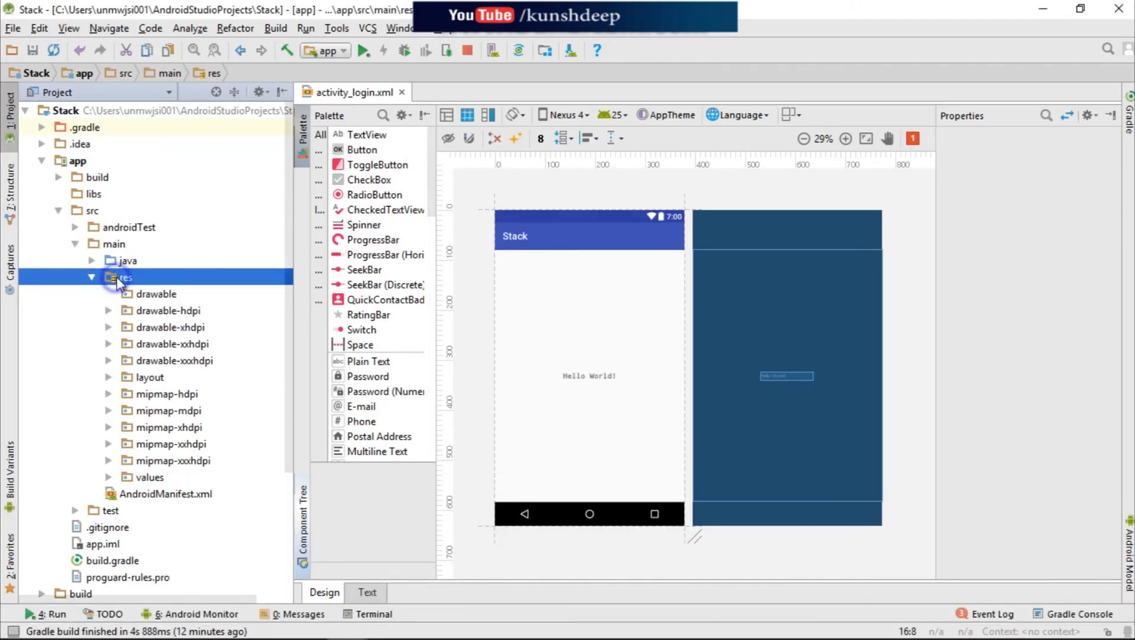
- Start a new launcher Image Asset from res with Asset Type set to Image
right_click(123, 277)
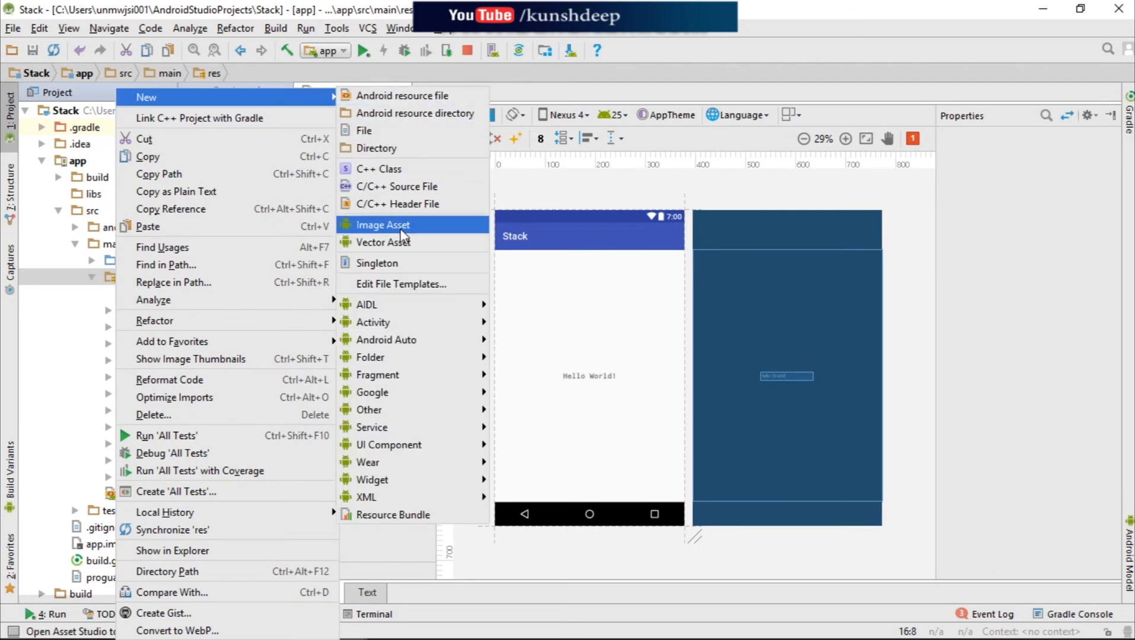
click(383, 225)
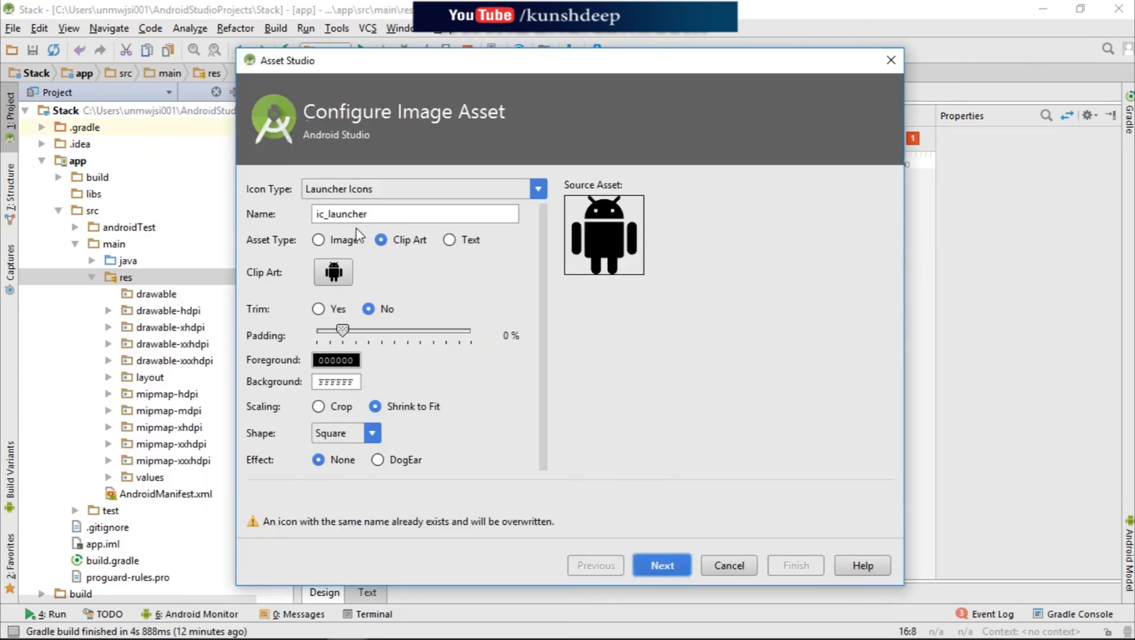
click(318, 239)
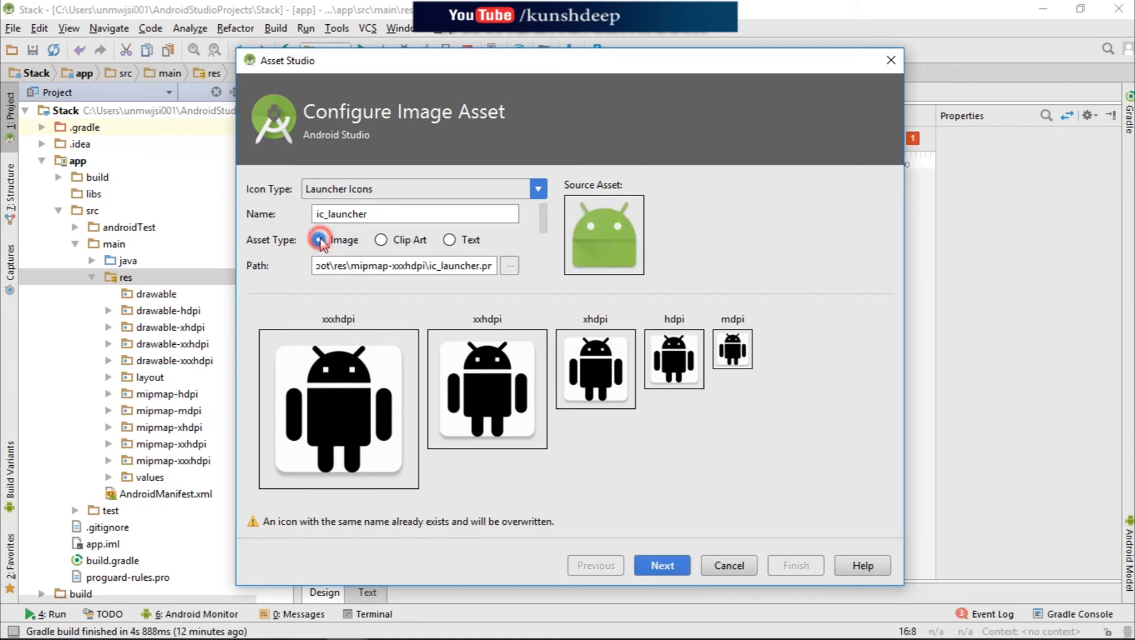
- Browse the source path through Users and Documents to the Raw material design folder
click(509, 266)
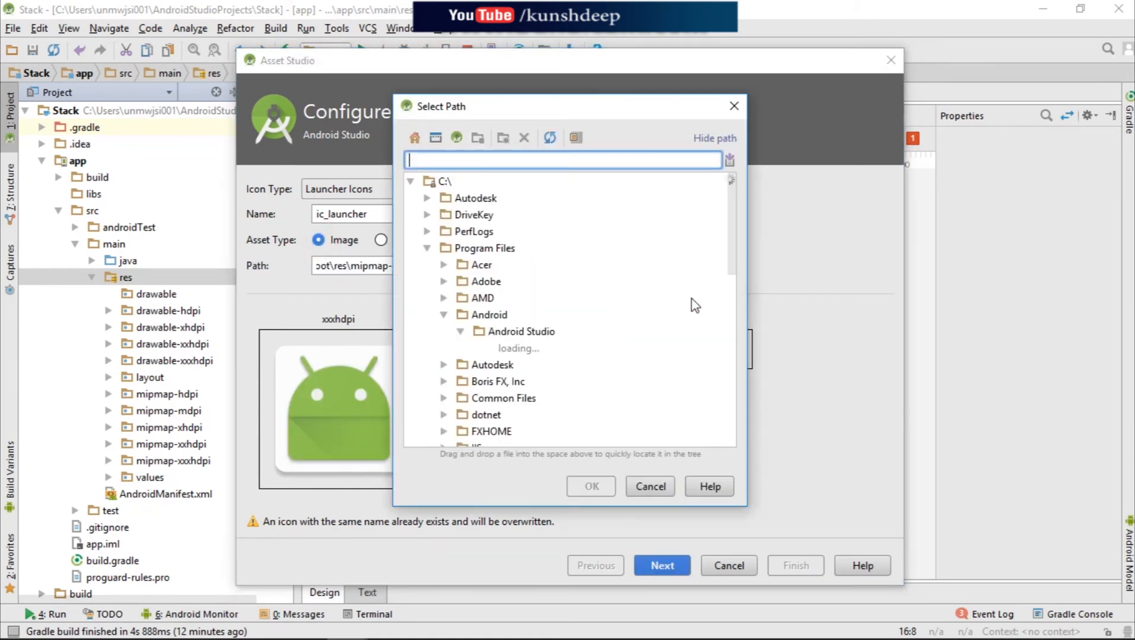
click(692, 305)
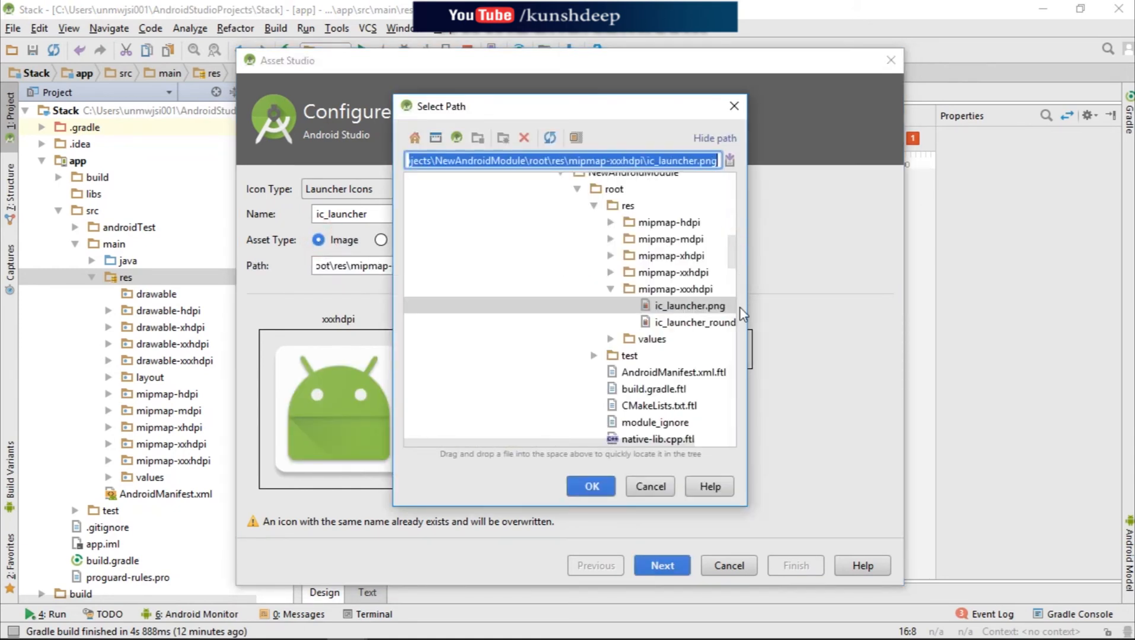
scroll(up, 3)
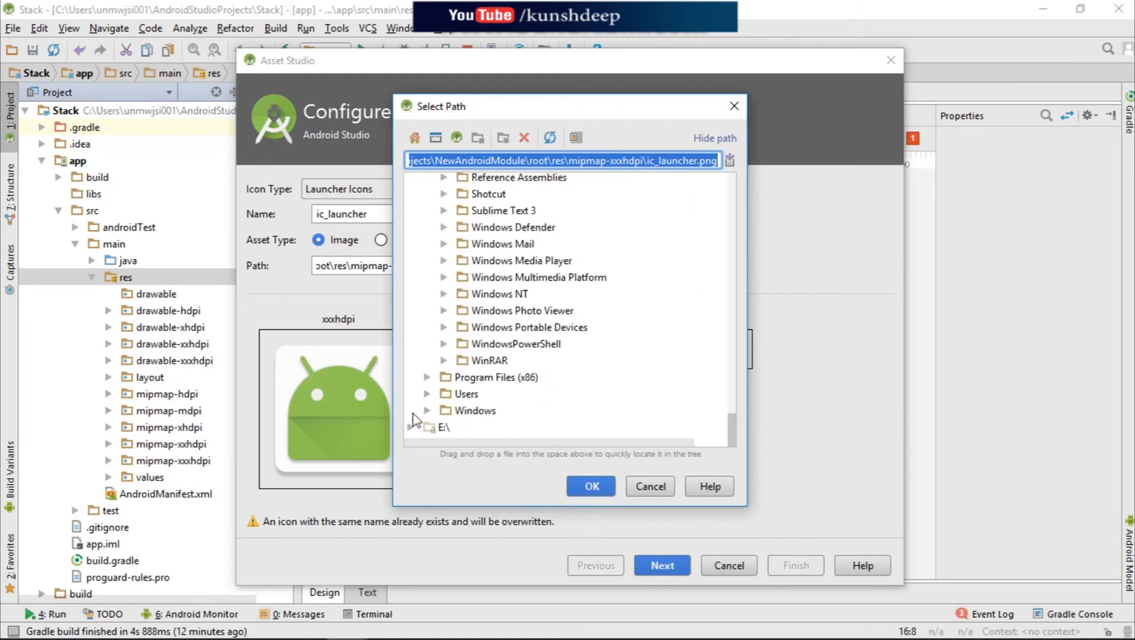
click(427, 394)
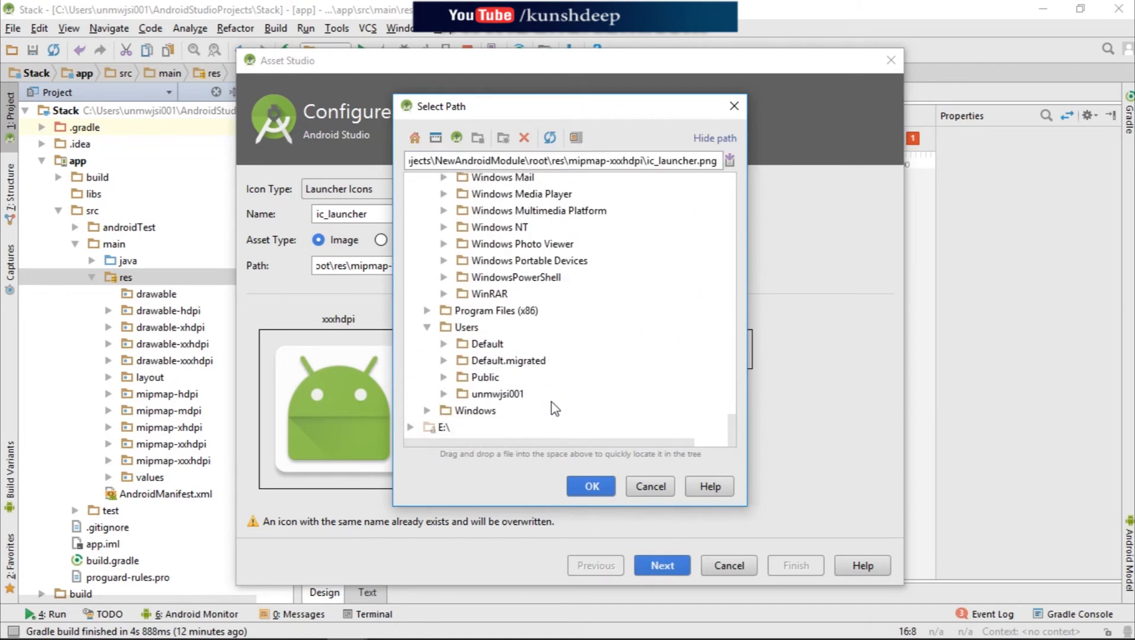
click(445, 394)
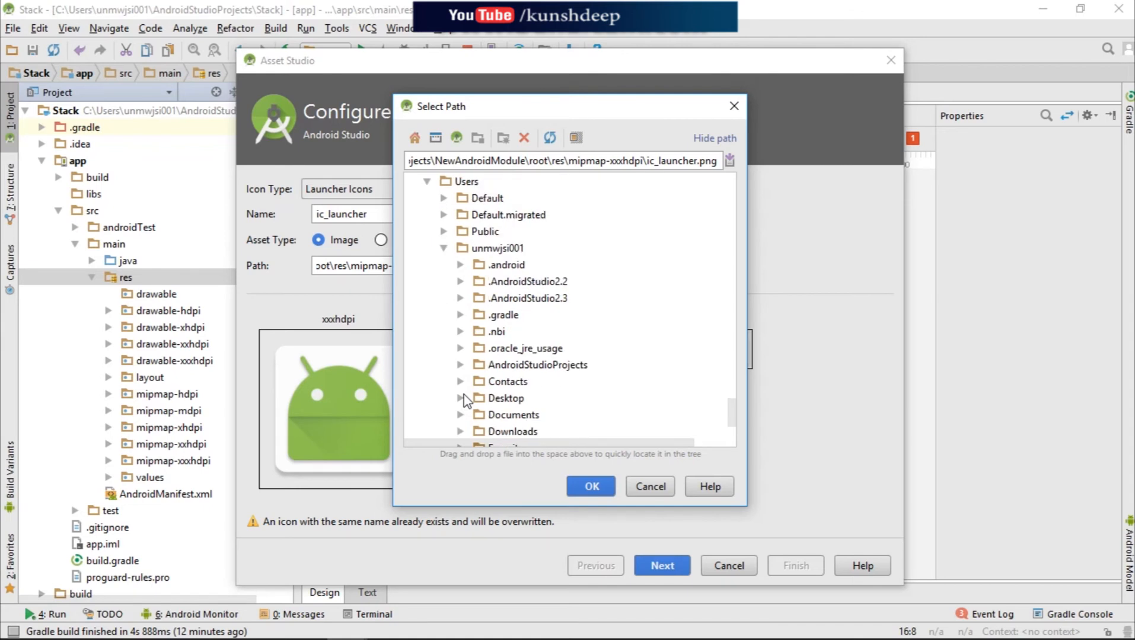
click(462, 414)
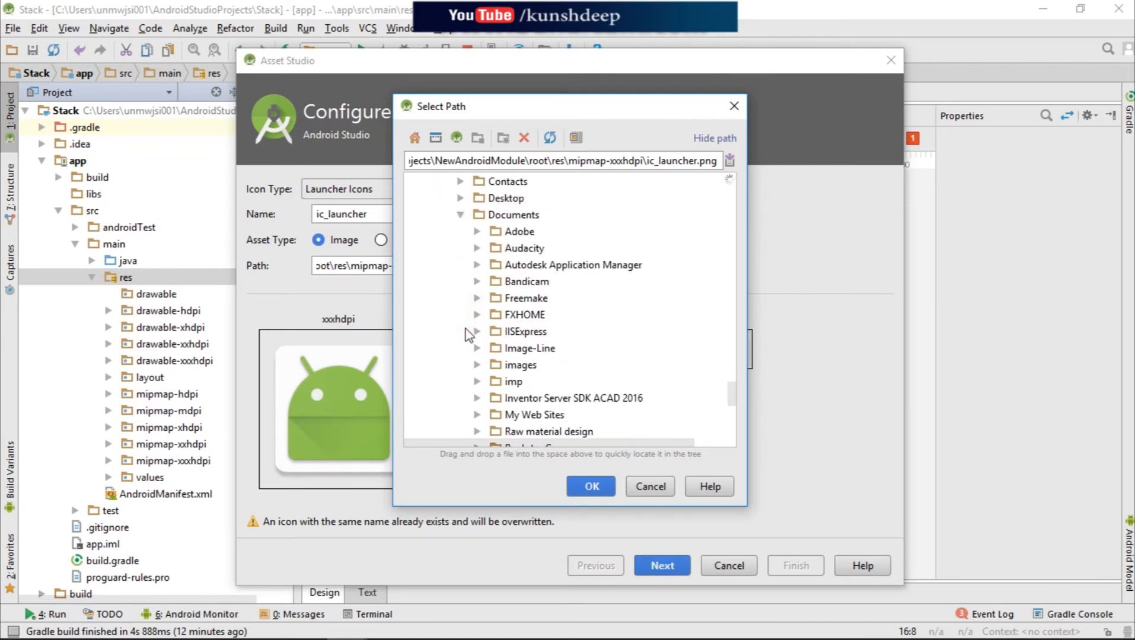
scroll(down, 3)
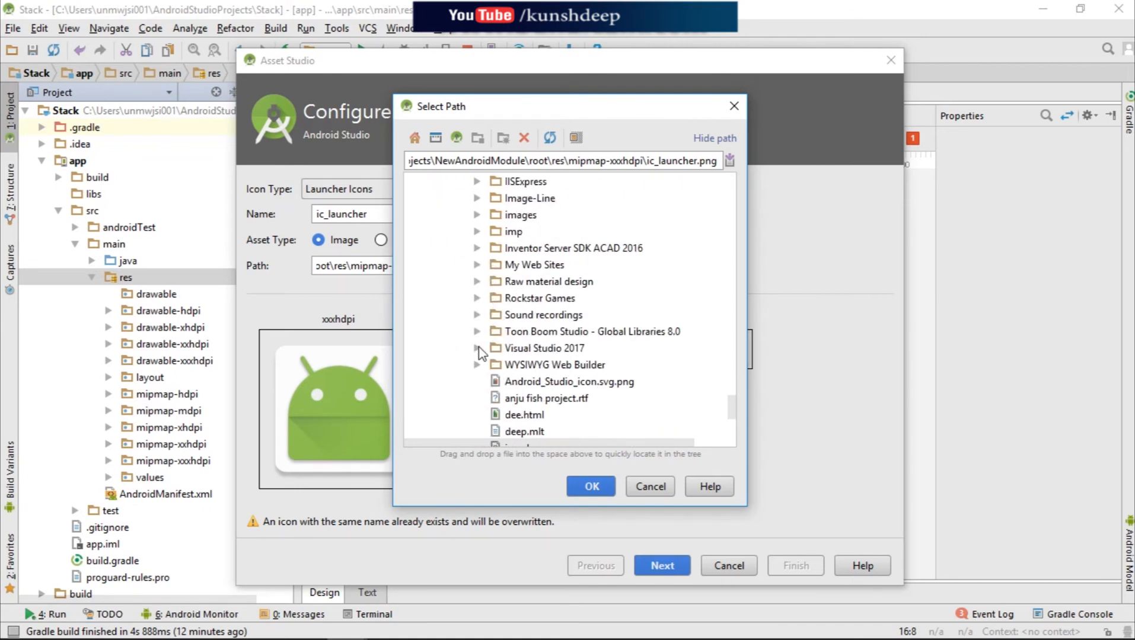
click(460, 214)
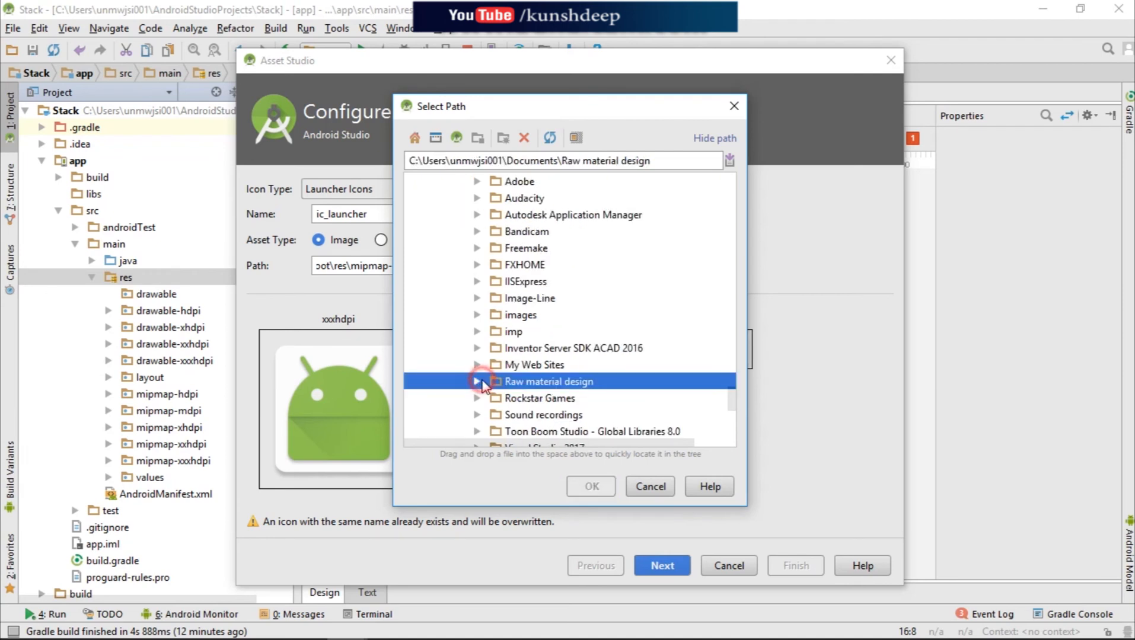
- Choose ic_launcher-web.png as the launcher icon's source image
click(484, 381)
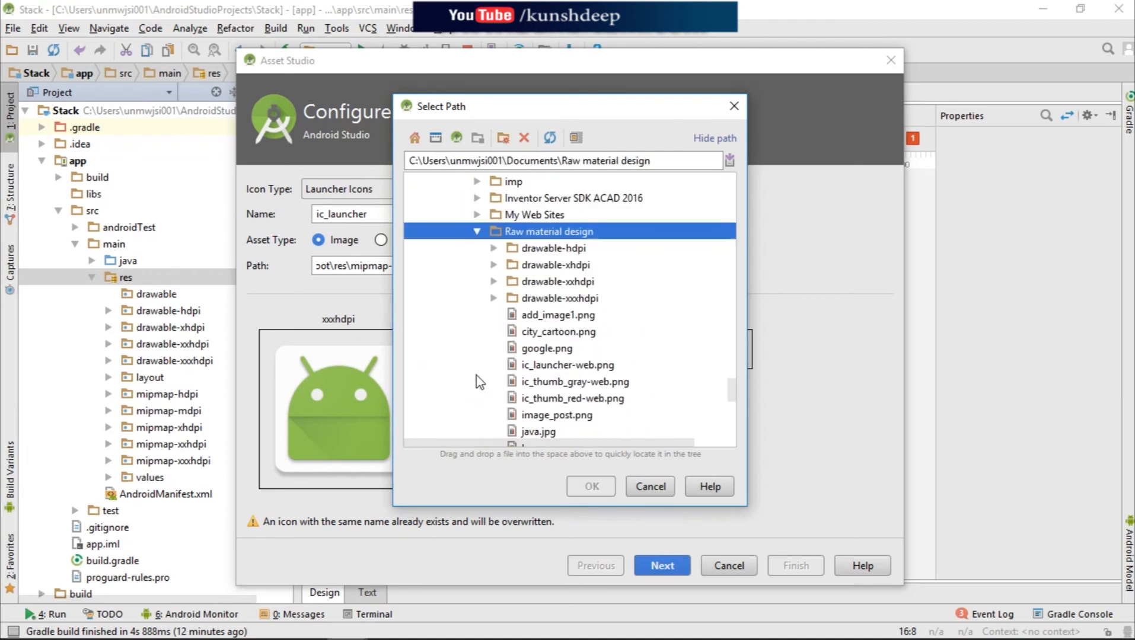
scroll(down, 3)
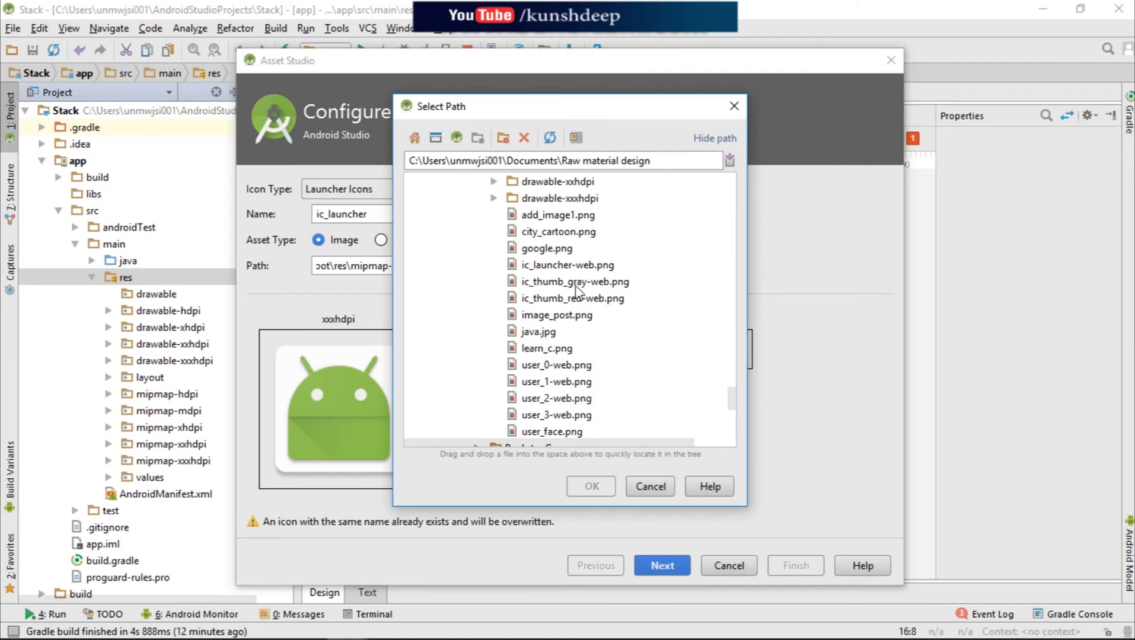
click(567, 264)
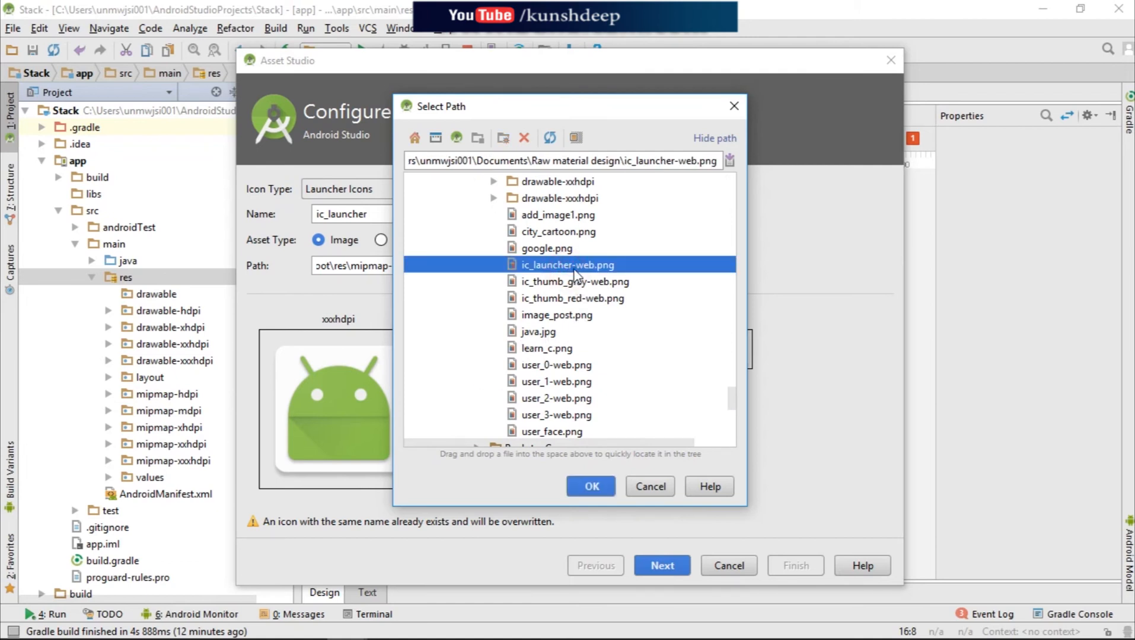
scroll(down, 3)
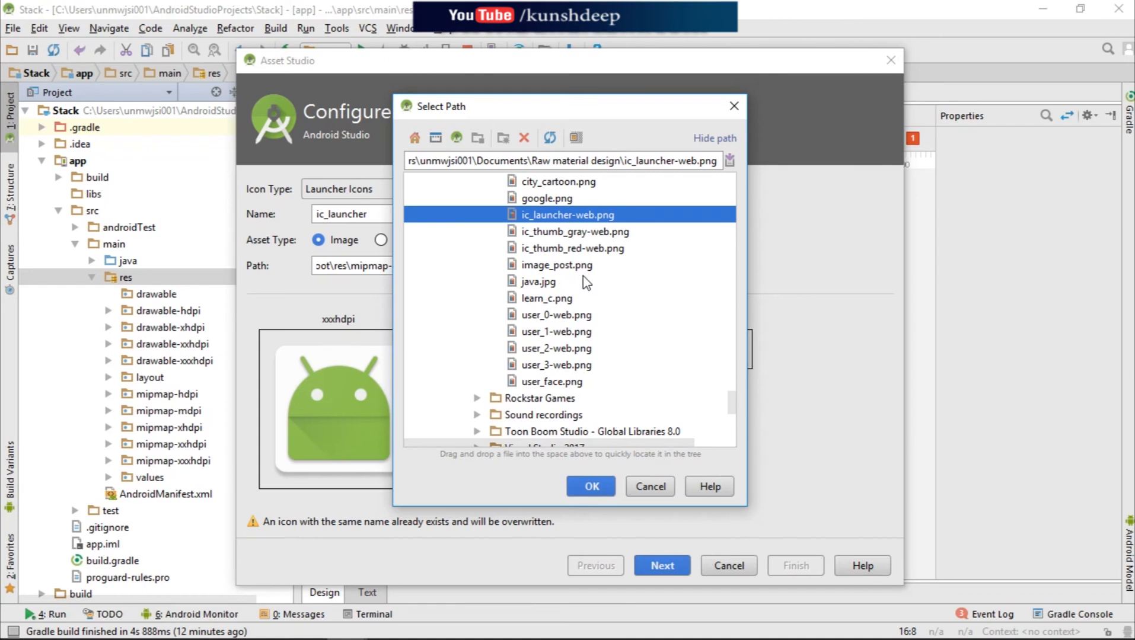
scroll(up, 3)
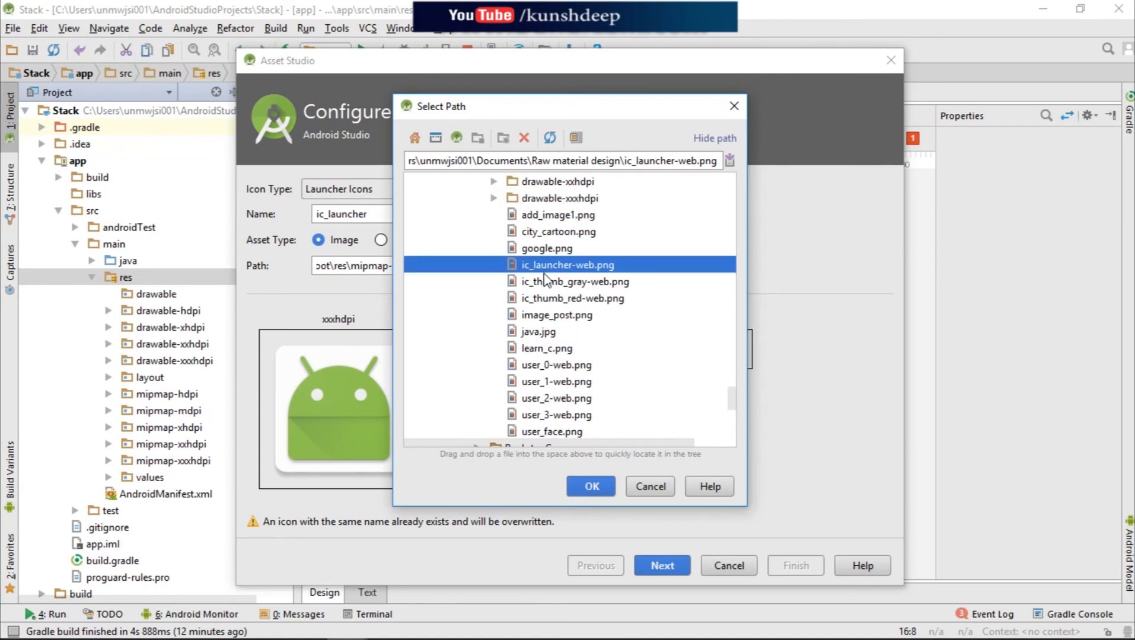
mouse_move(554, 269)
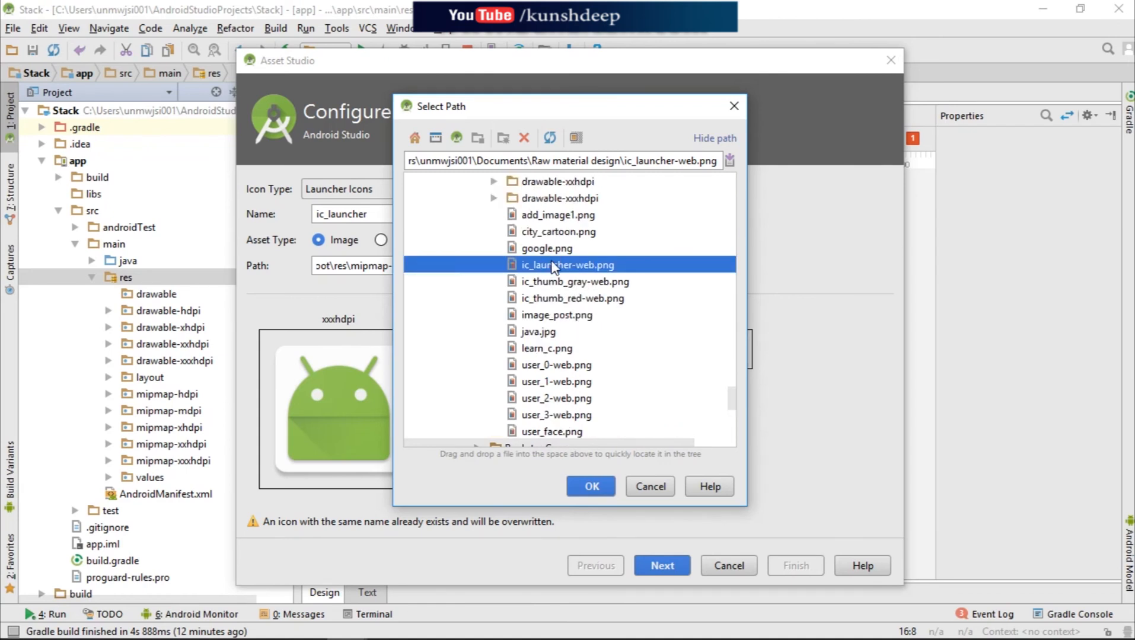
click(590, 486)
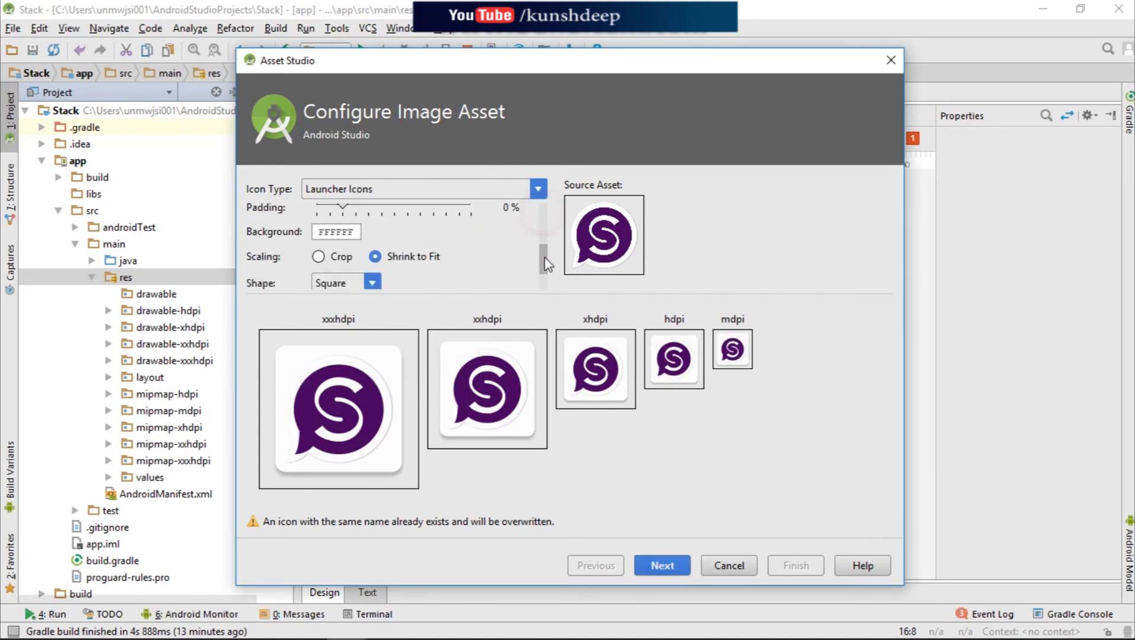
- Generate the purple S icon with Shape None and 5% padding, overwriting ic_launcher files
scroll(down, 3)
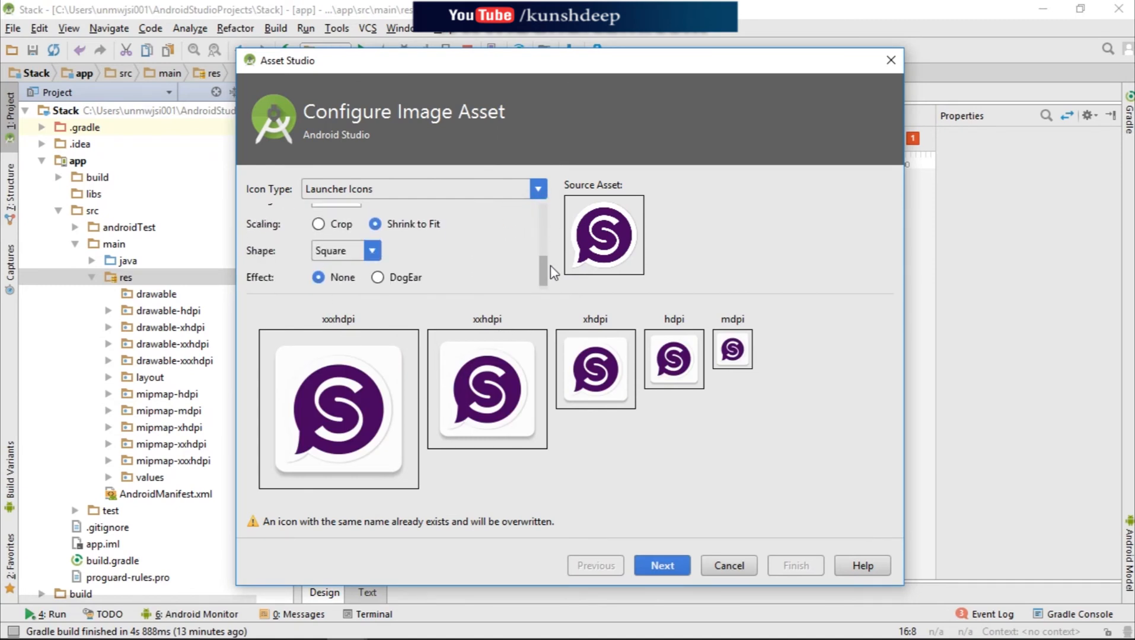
click(371, 250)
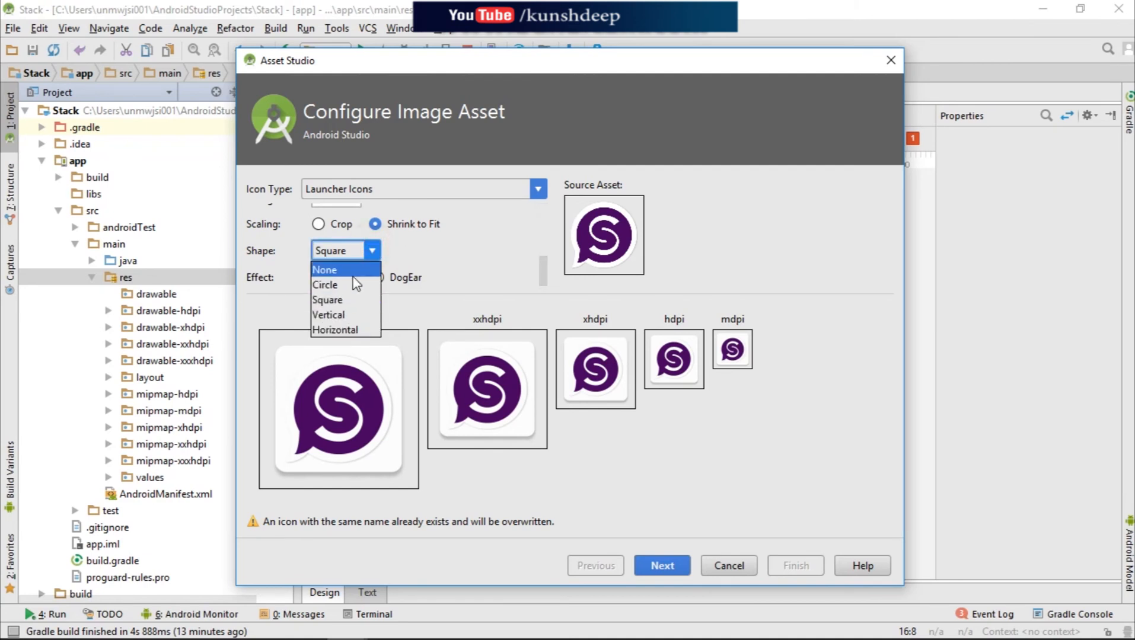
click(324, 269)
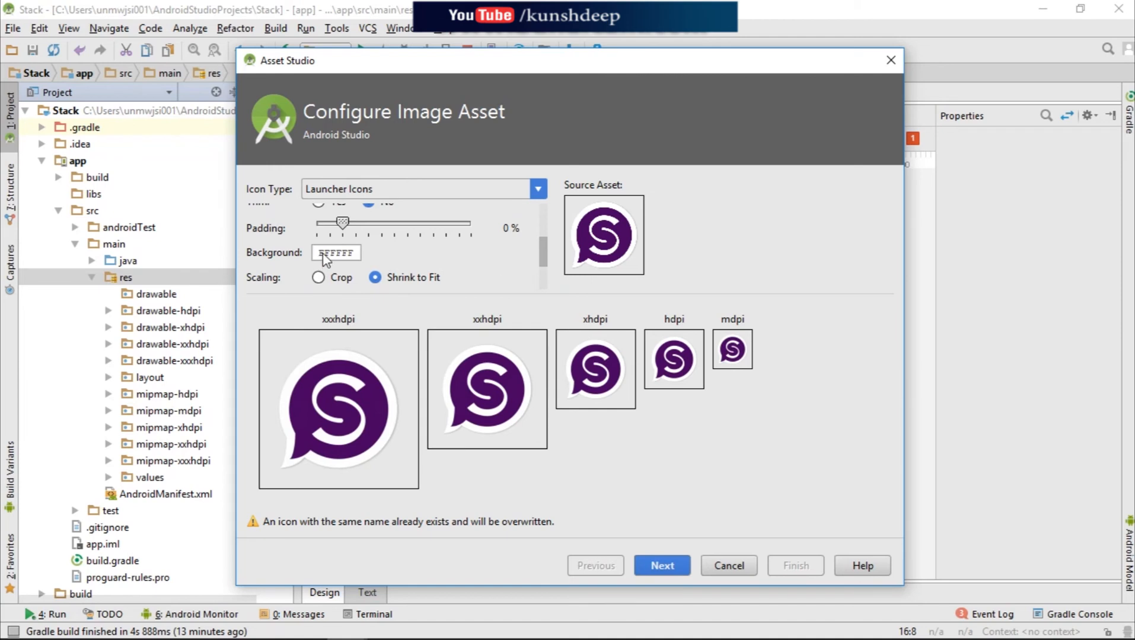
drag(342, 222, 355, 222)
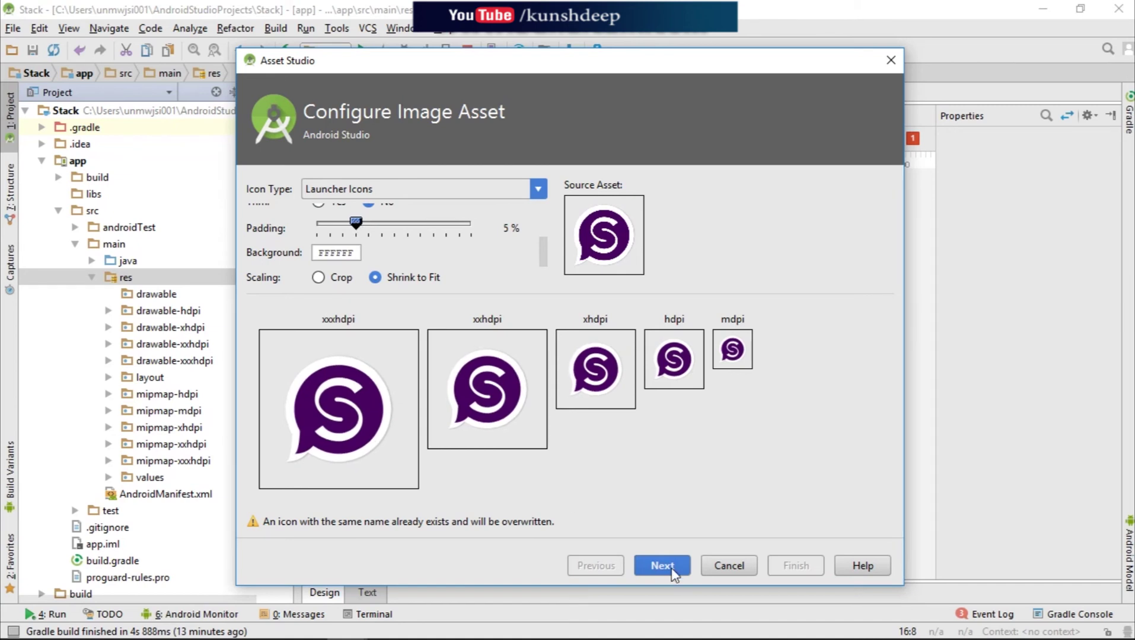
scroll(up, 3)
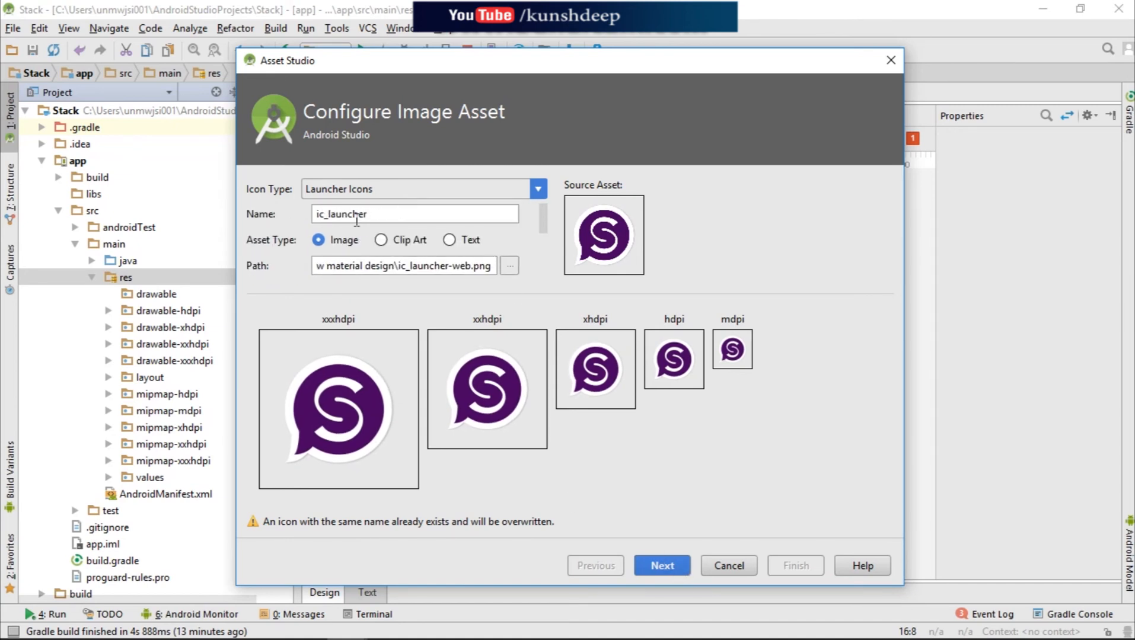
click(660, 565)
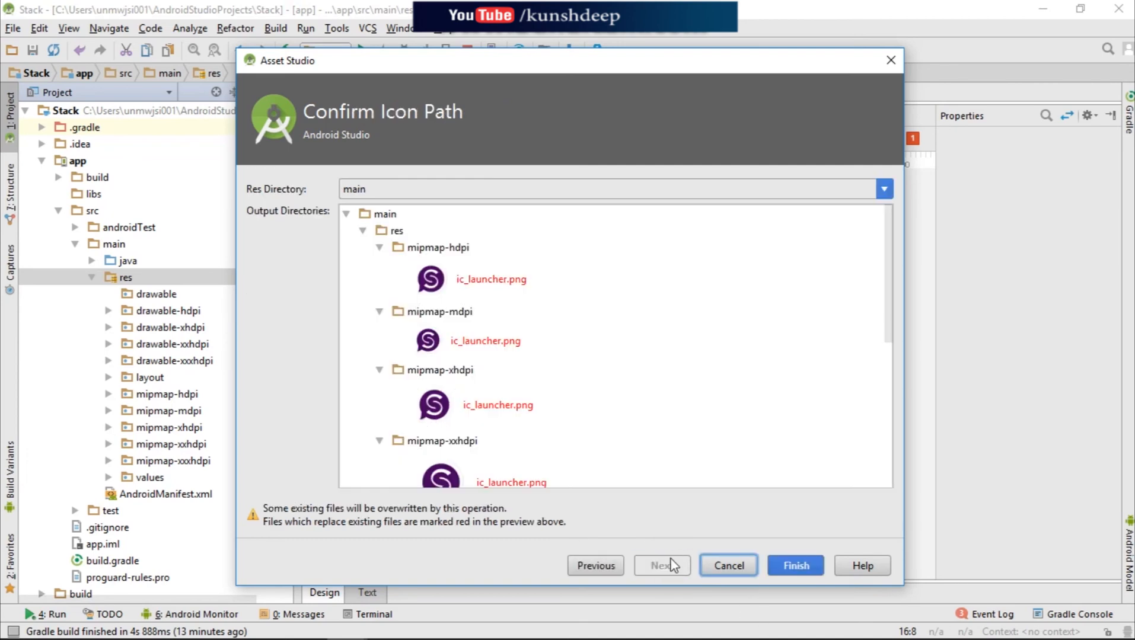
mouse_move(794, 565)
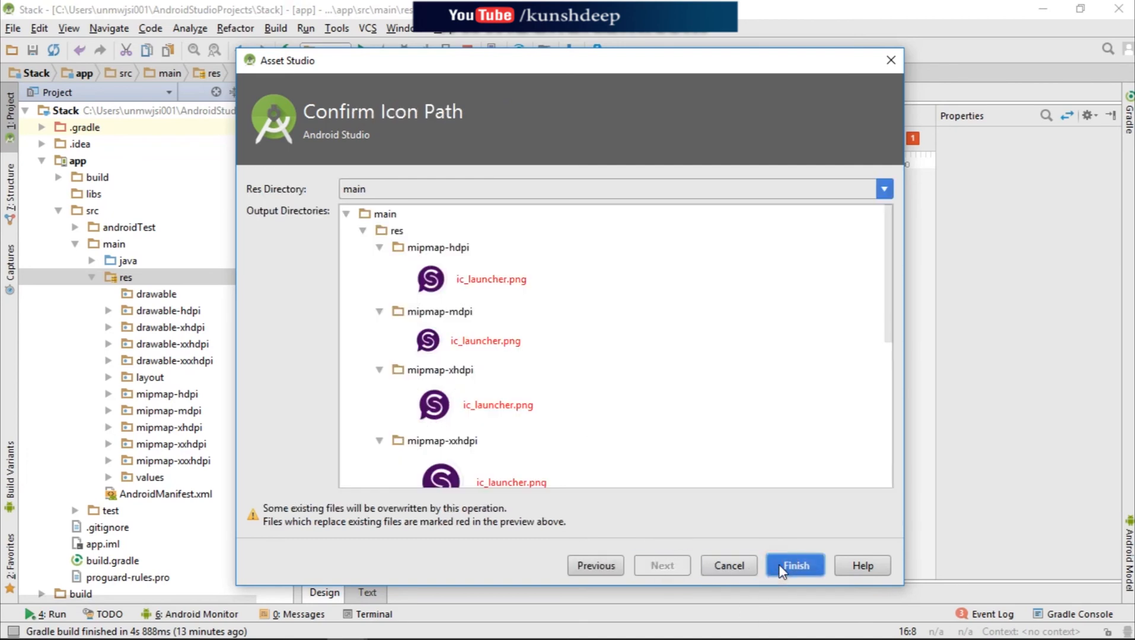
click(794, 565)
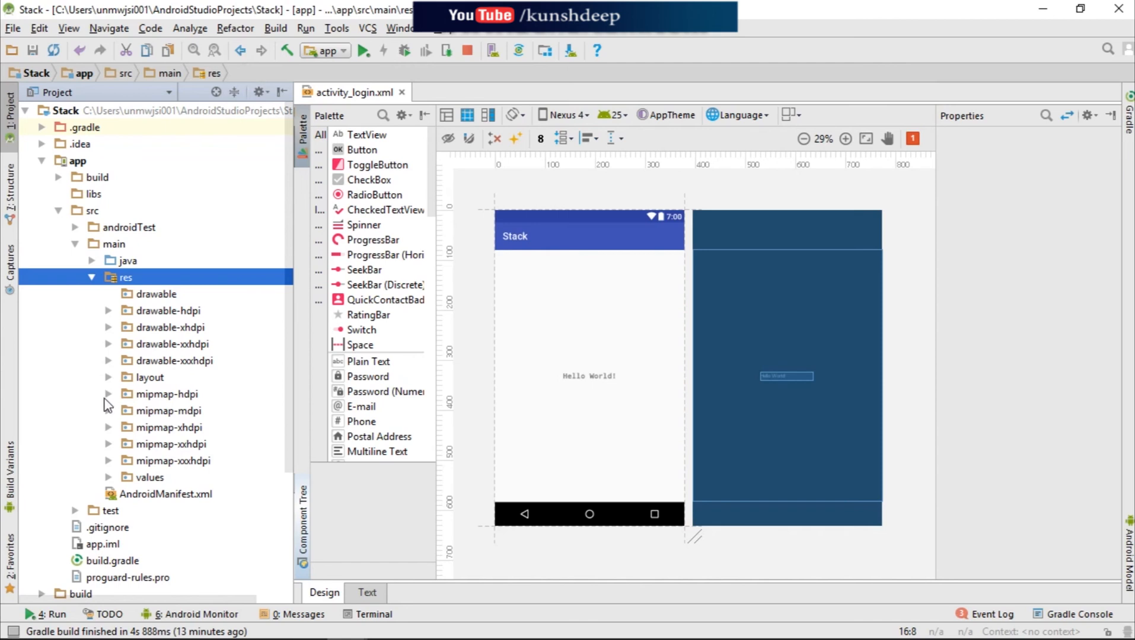
mouse_move(288, 206)
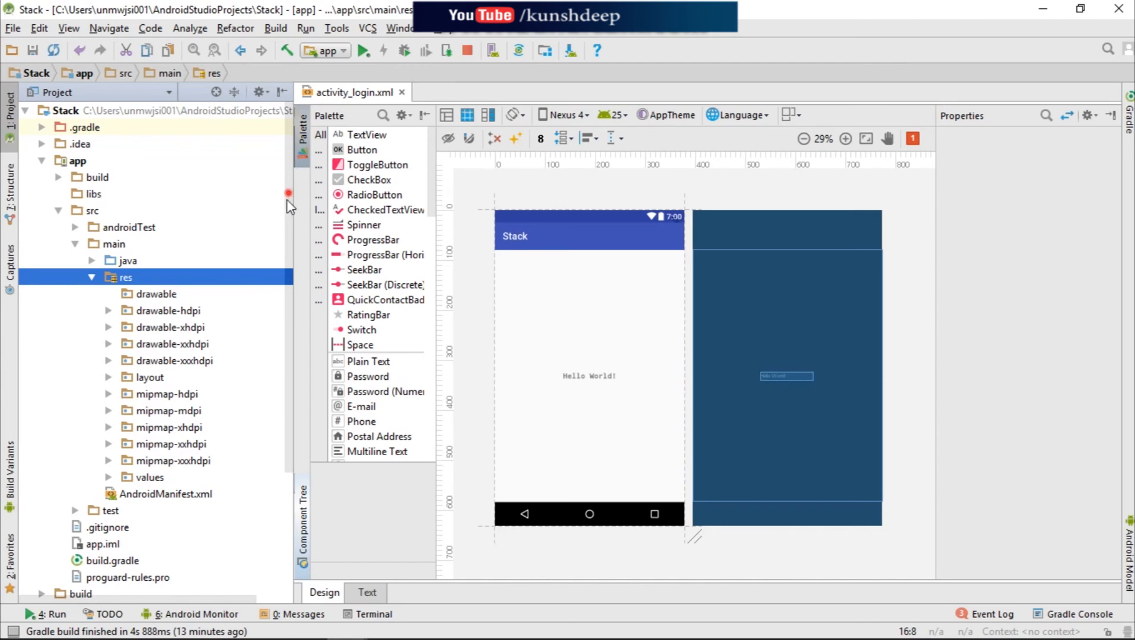
mouse_move(101, 409)
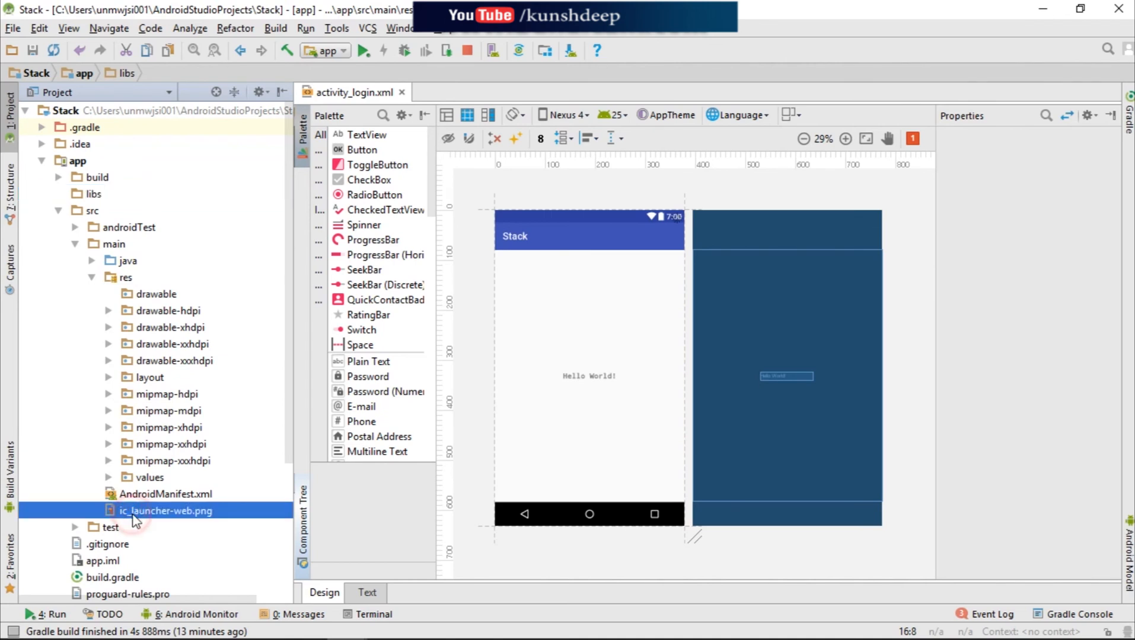
- Open mipmap-hdpi's ic_launcher.png and ic_launcher_round.png to inspect the generated icons
click(166, 511)
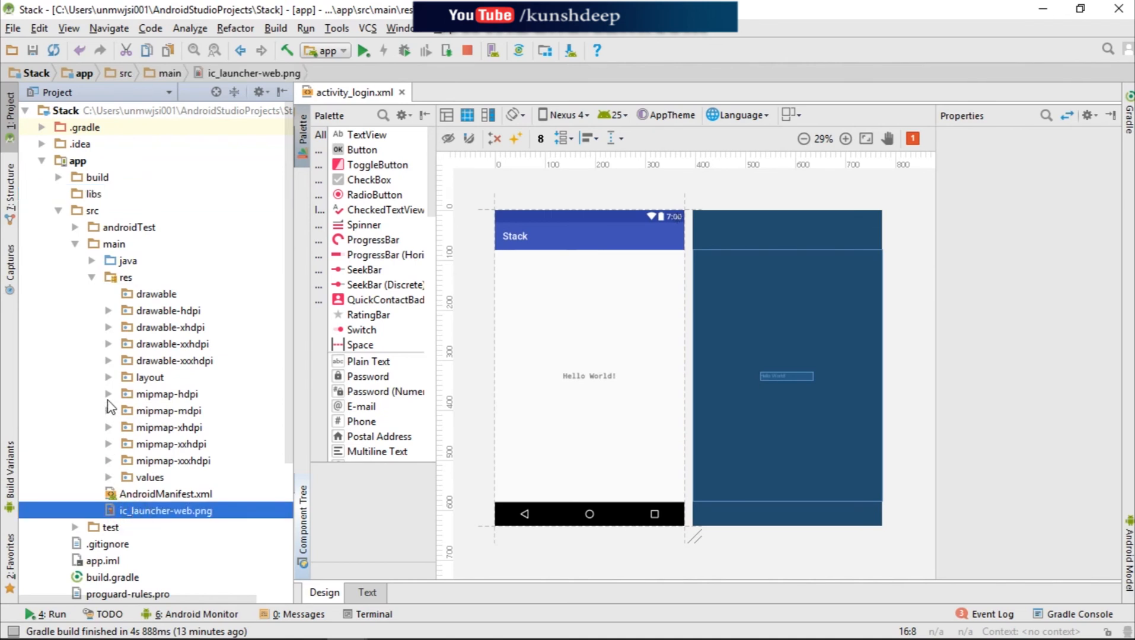
click(108, 393)
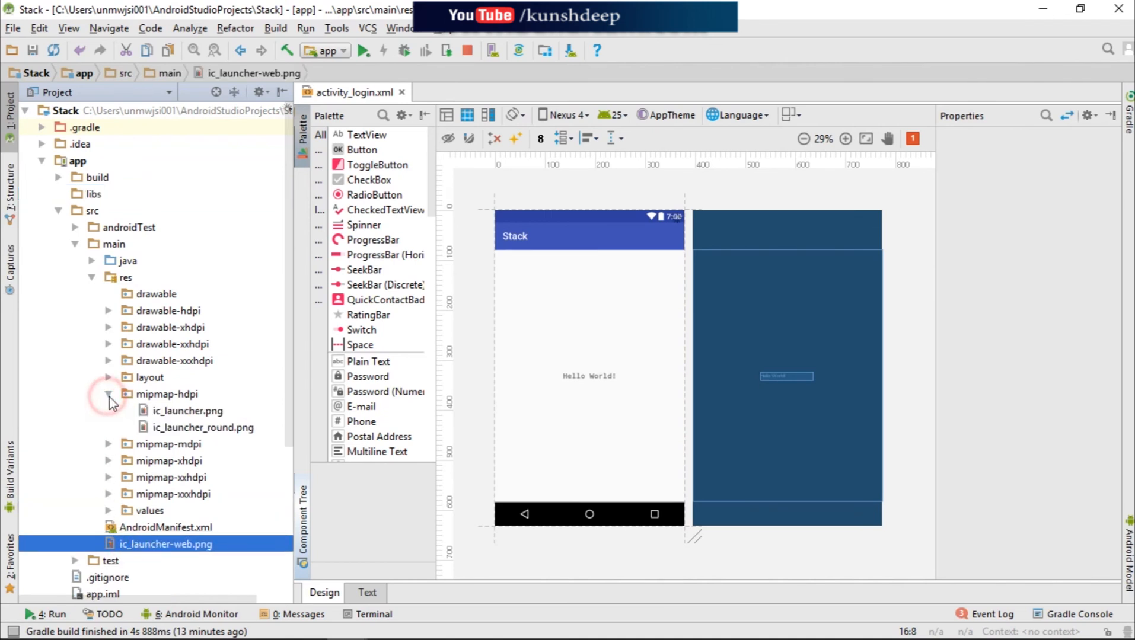
click(187, 410)
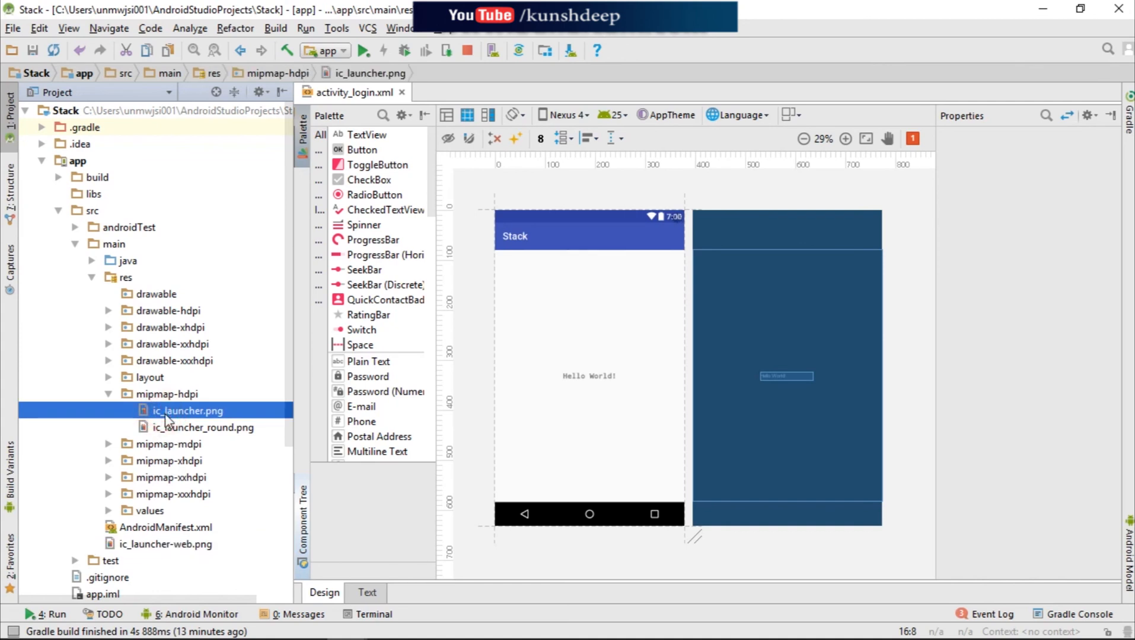
double_click(186, 410)
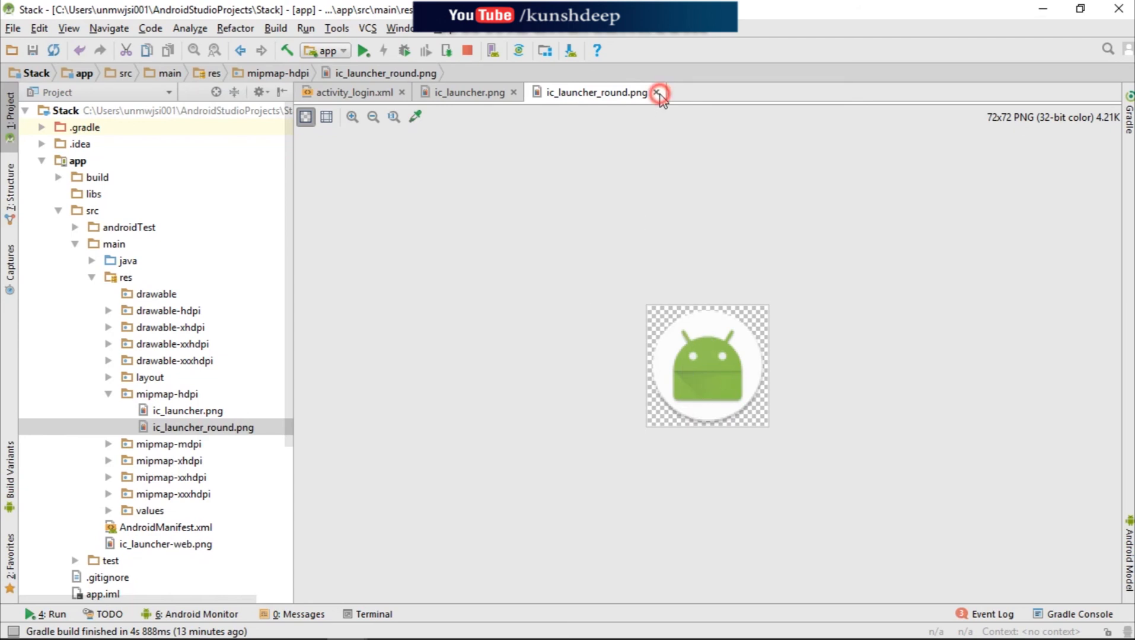
mouse_move(751, 16)
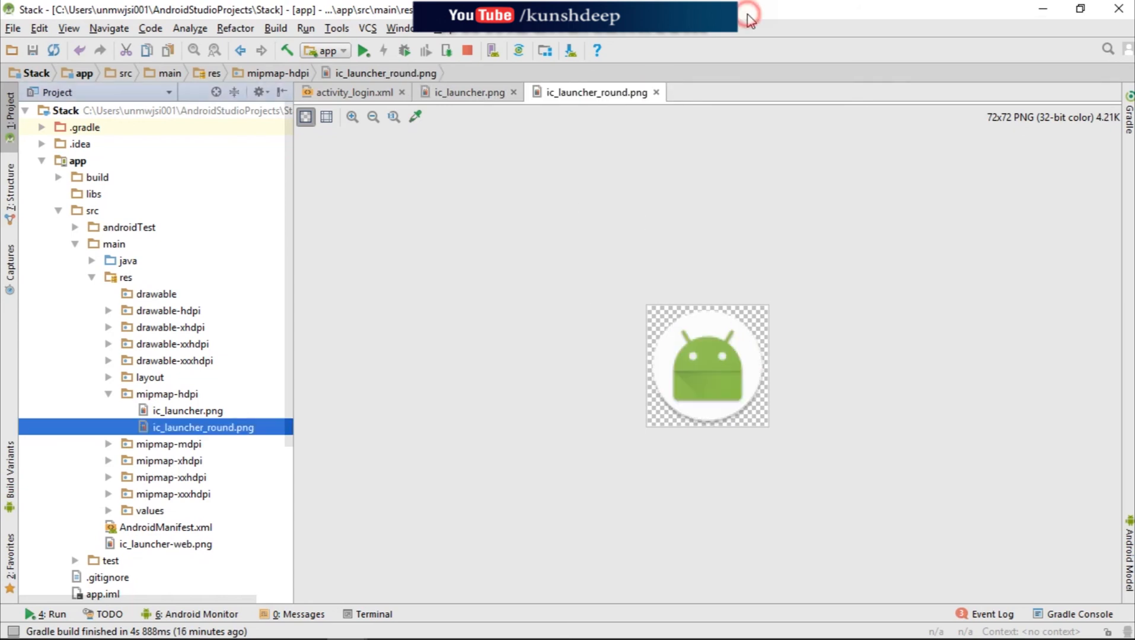
mouse_move(751, 20)
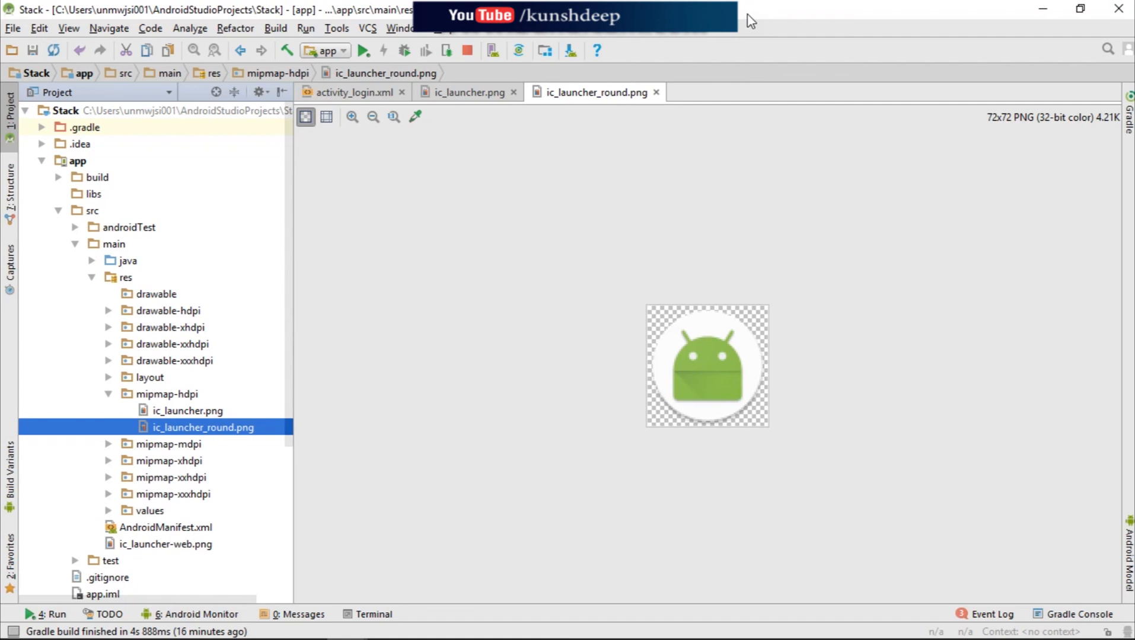
mouse_move(292, 295)
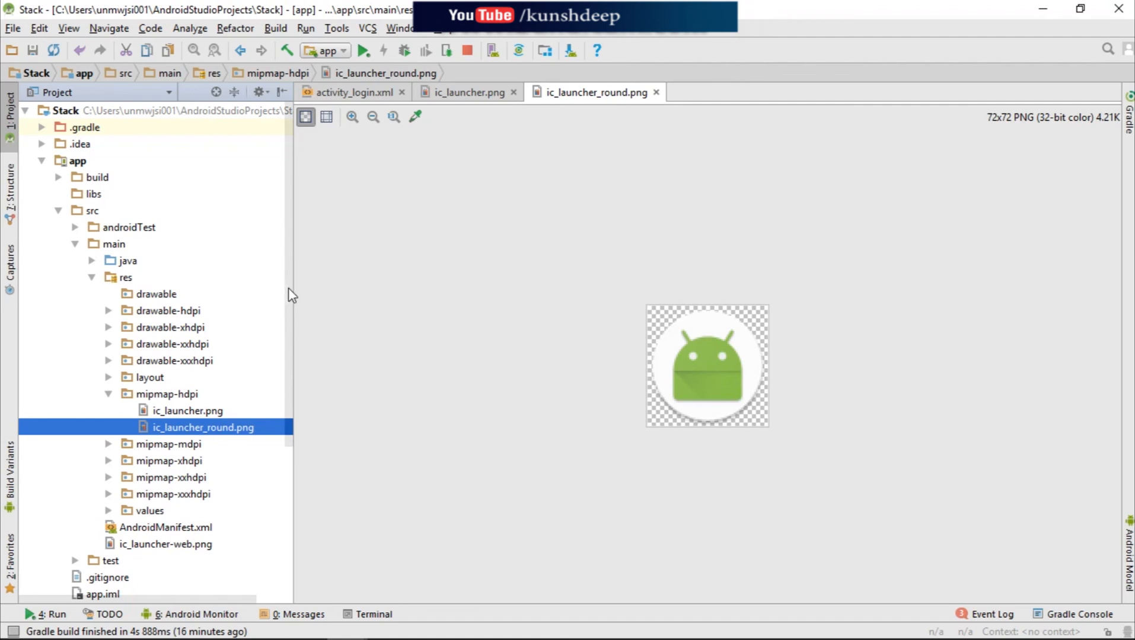
scroll(down, 3)
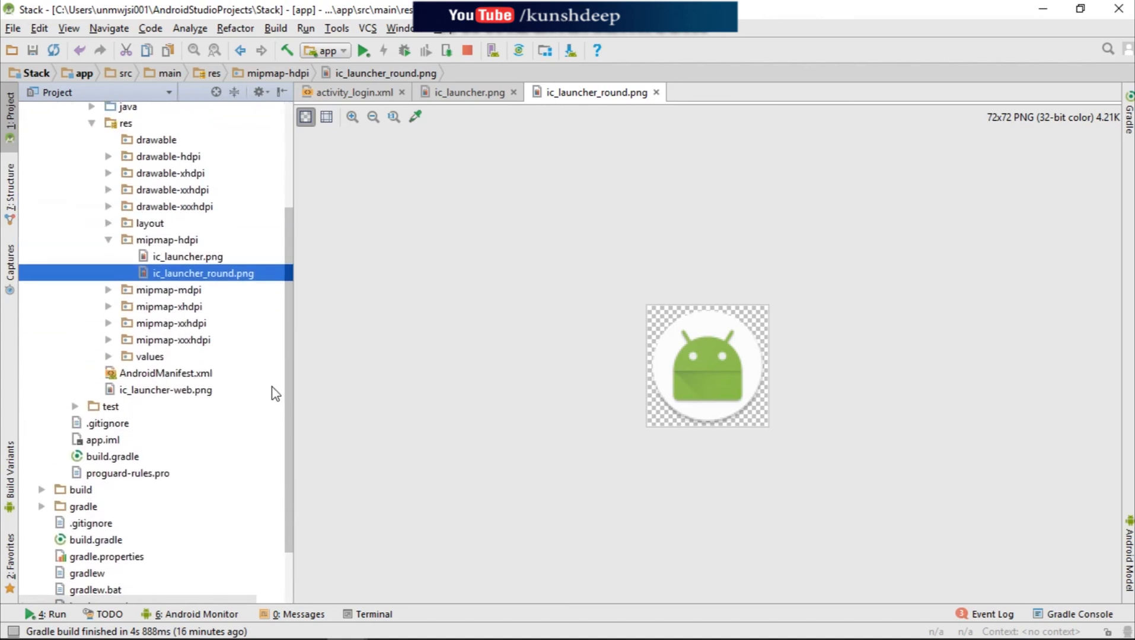
scroll(up, 3)
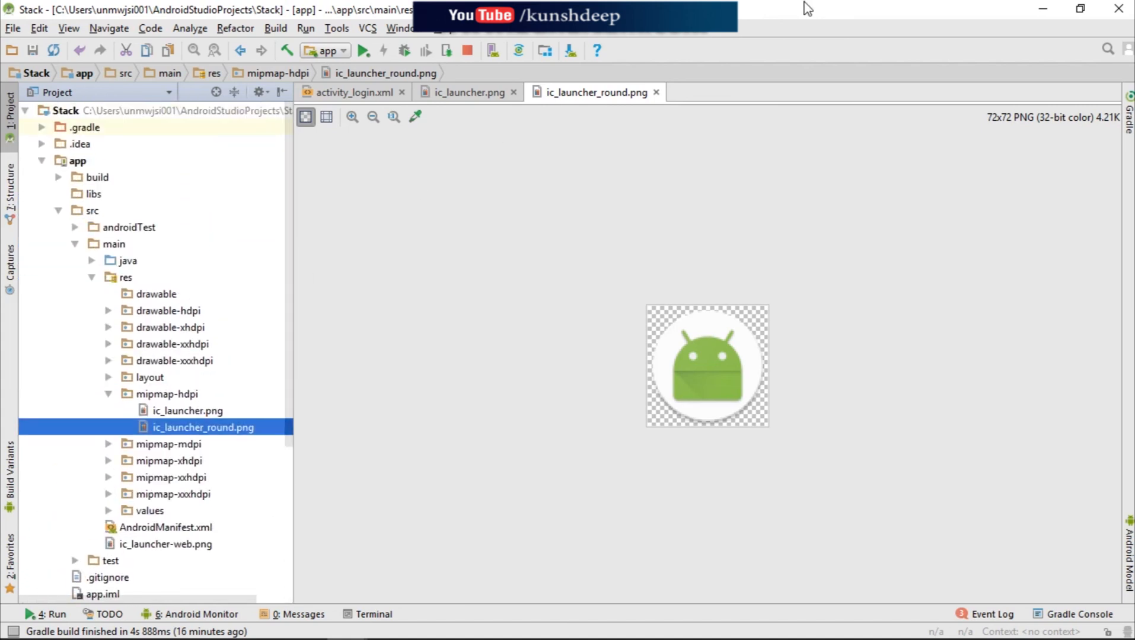